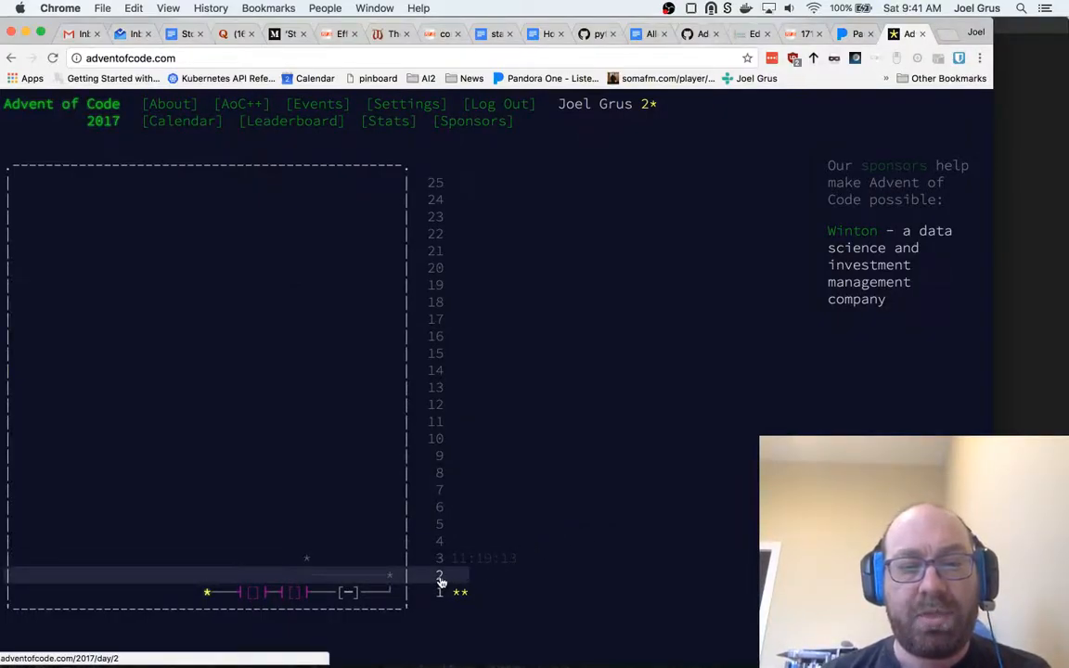
- Open Day 2: Corruption Checksum from the calendar and scroll to the answer box
click(440, 574)
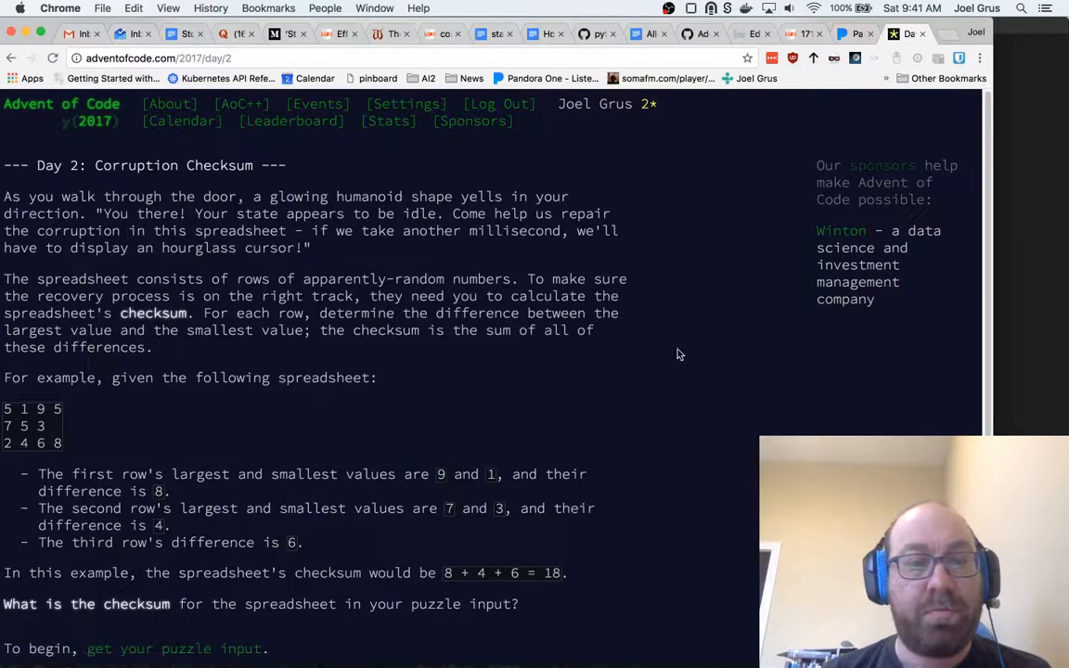
mouse_move(664, 423)
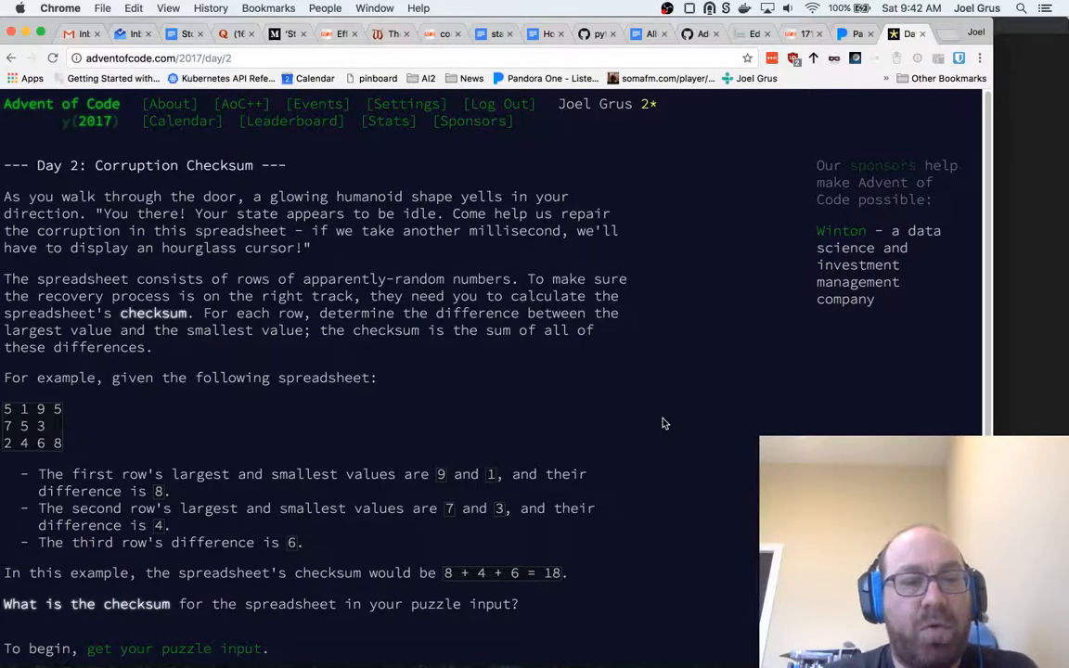
scroll(down, 3)
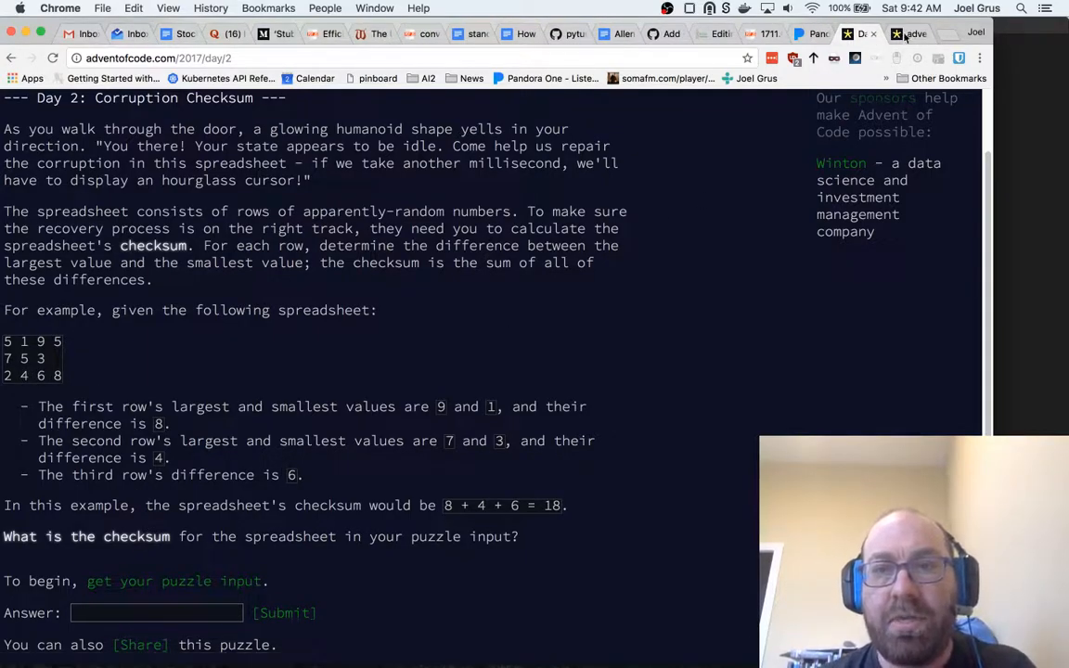
click(174, 581)
text(def)
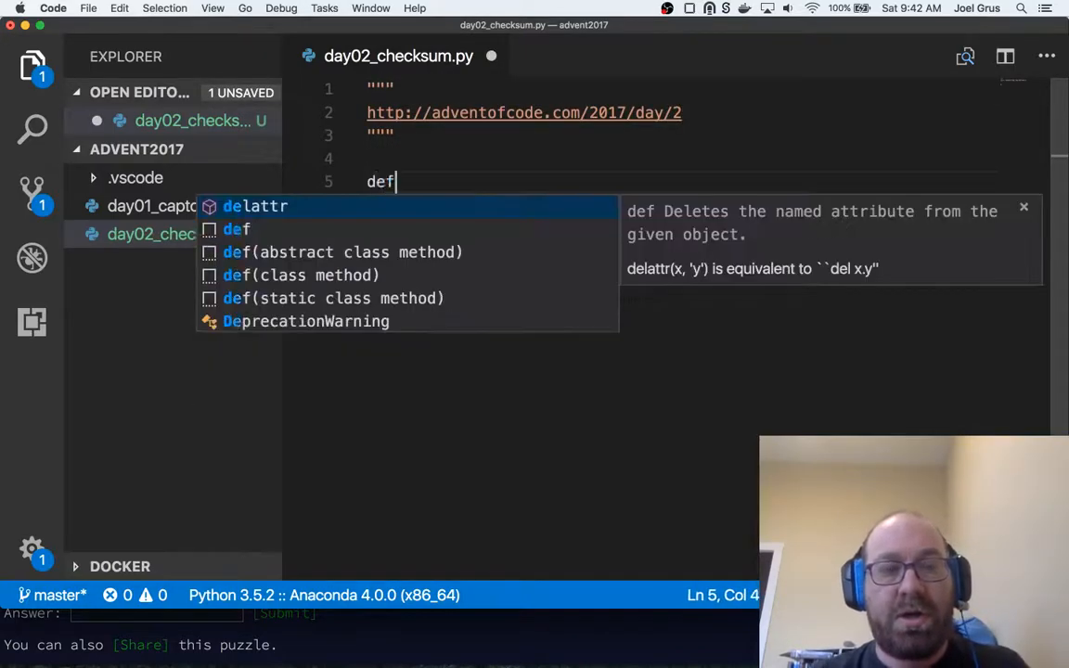
- Add a checksum() stub and declare spreadsheet_to_lists(ss: str) -> List[List[str]] above it
text(checksum)
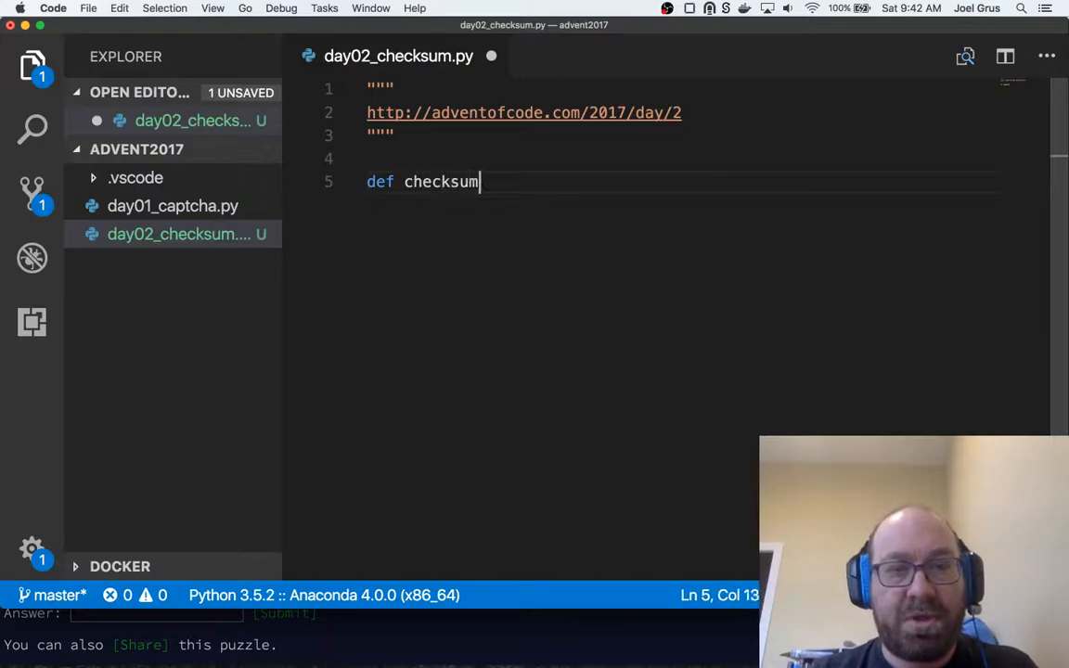
text(()
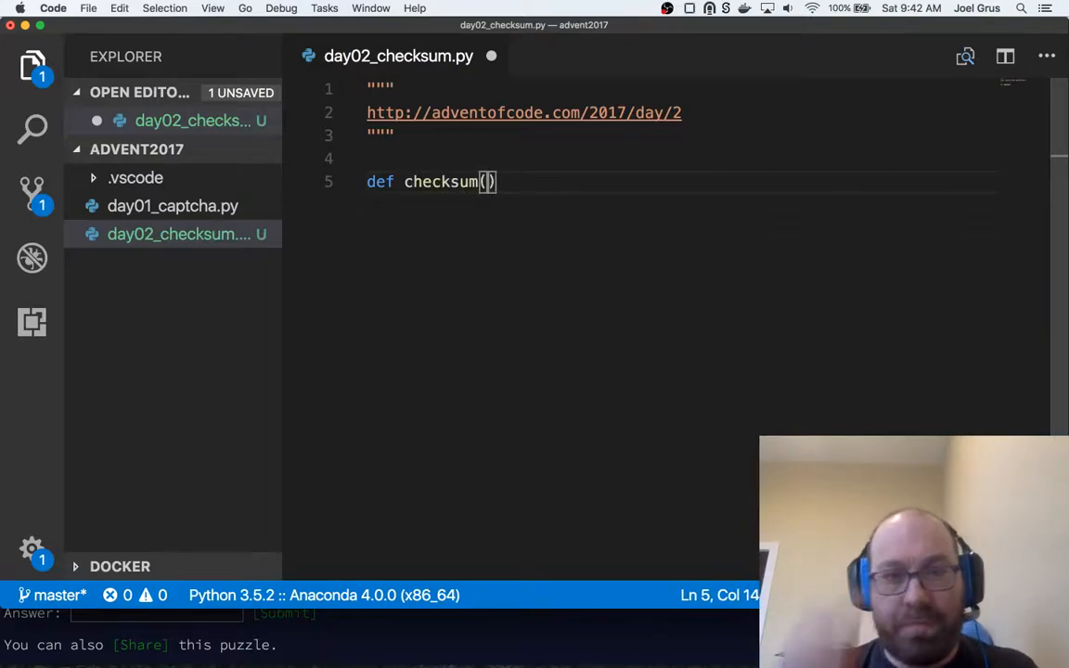
key(enter)
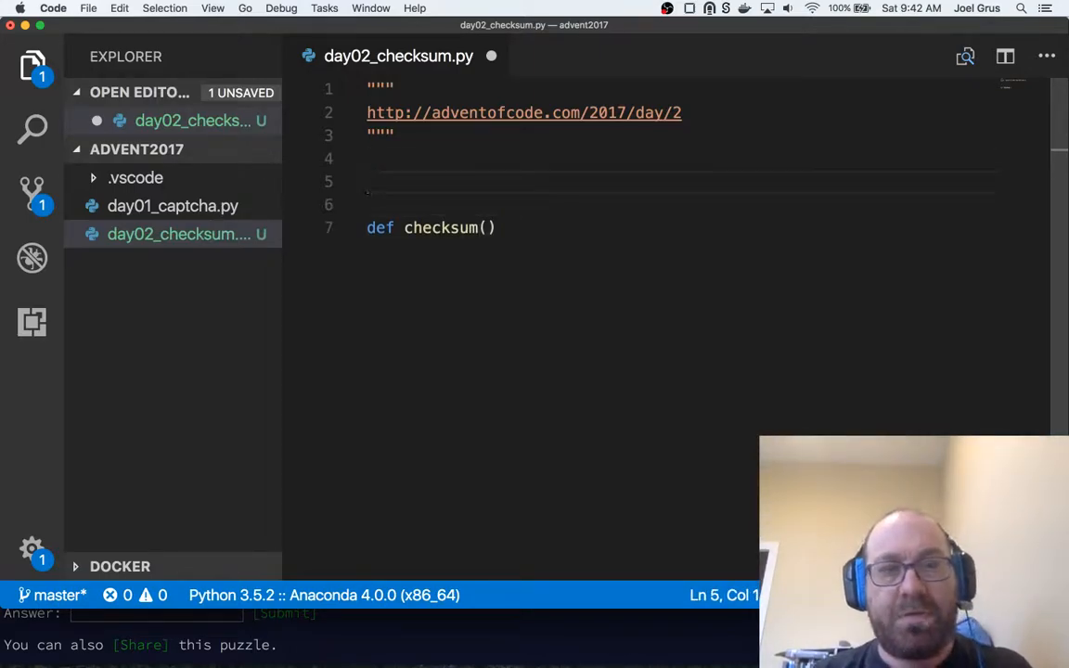
text(def)
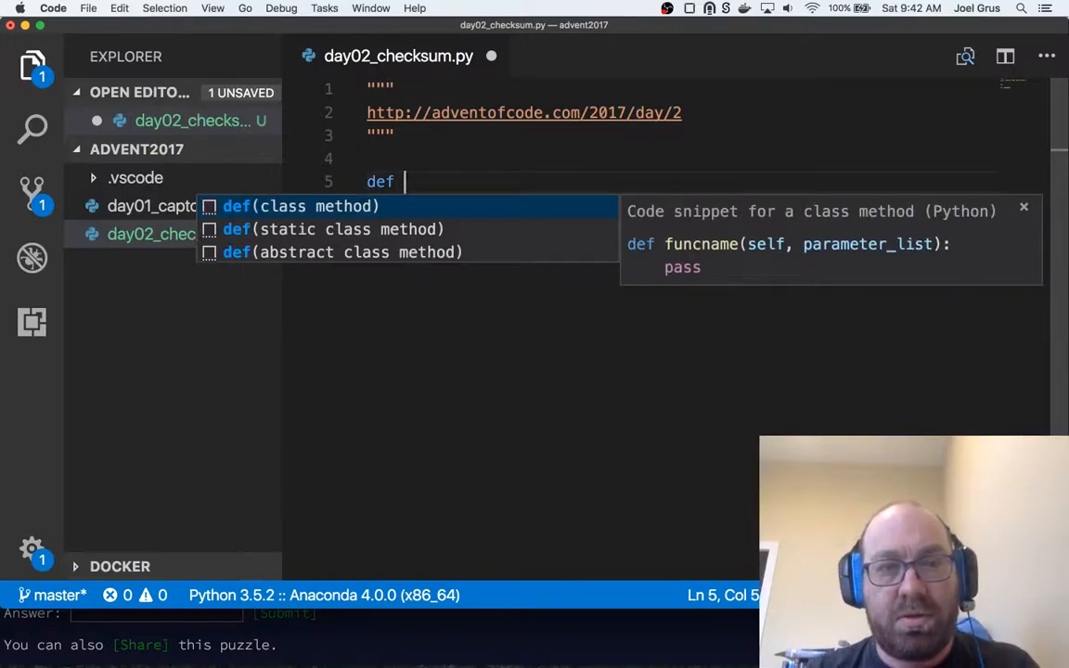
text(spreadhse)
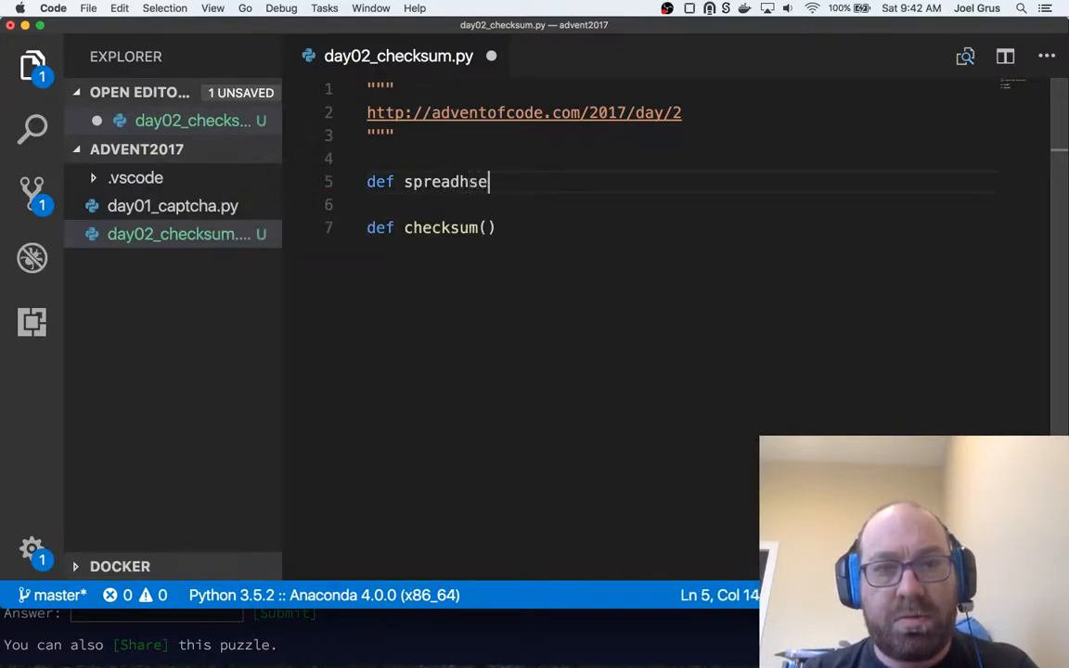
text(eet_to_l)
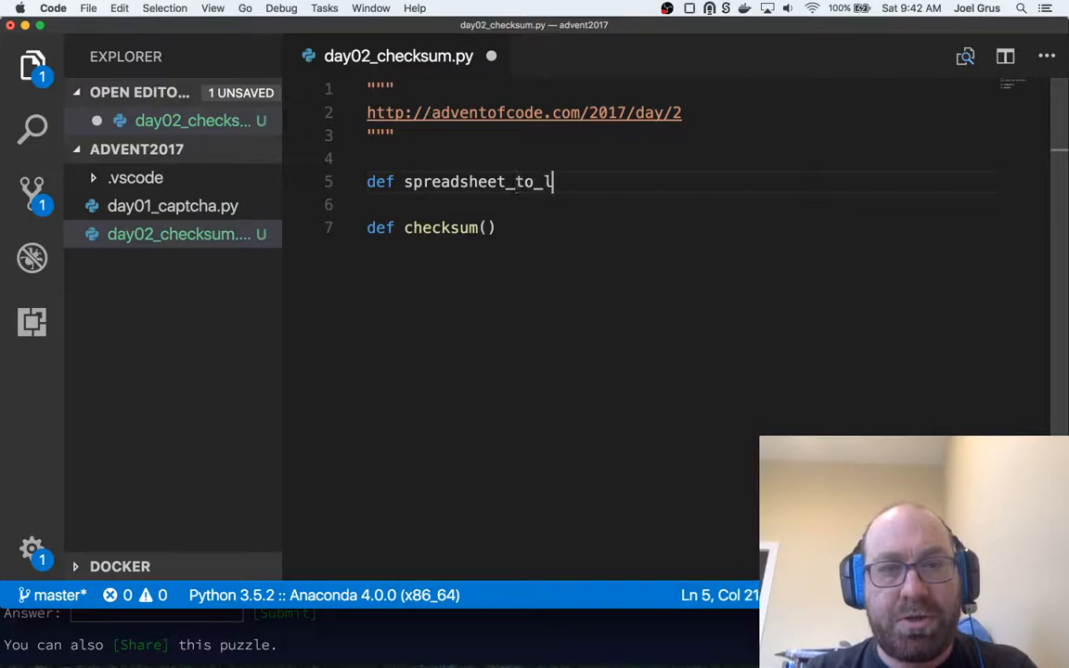
text(ists():)
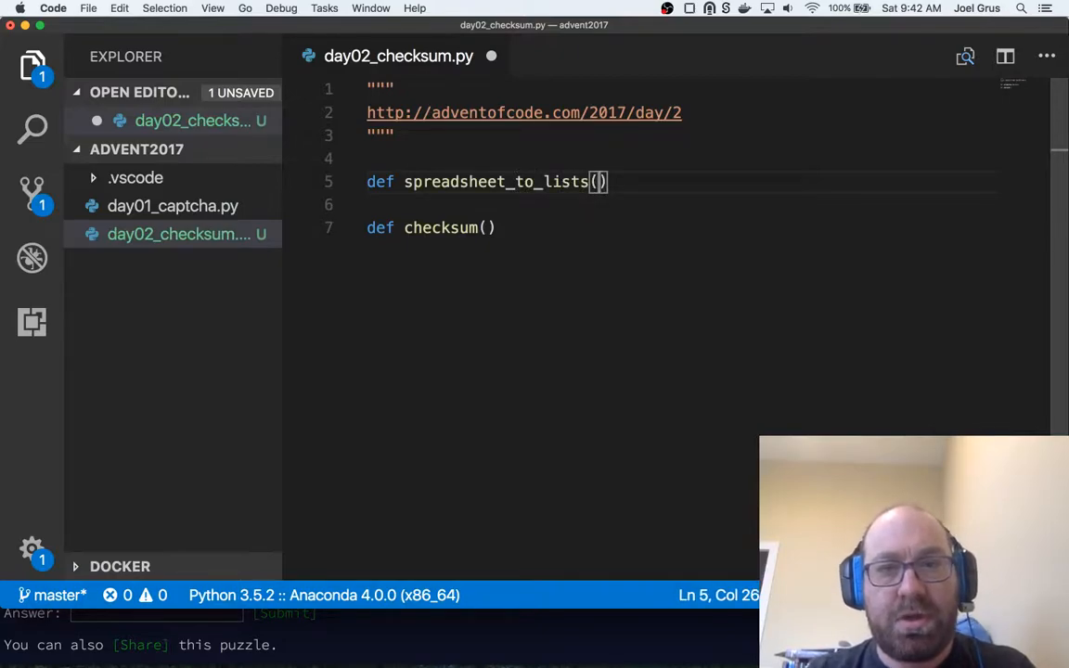
text(ss: str)
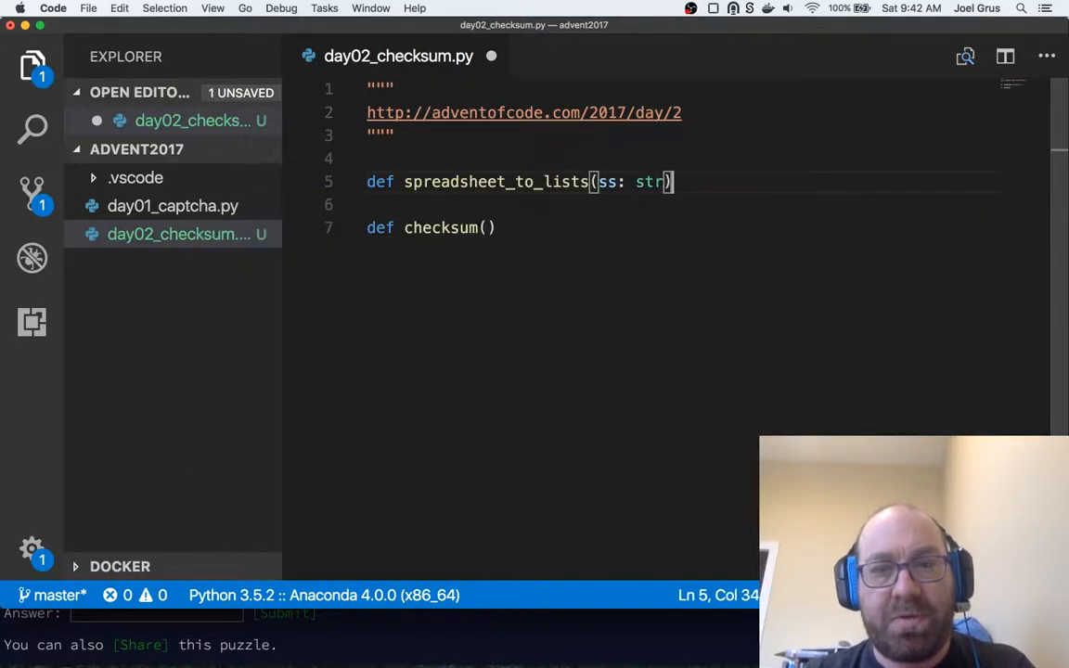
text(-> List[L)
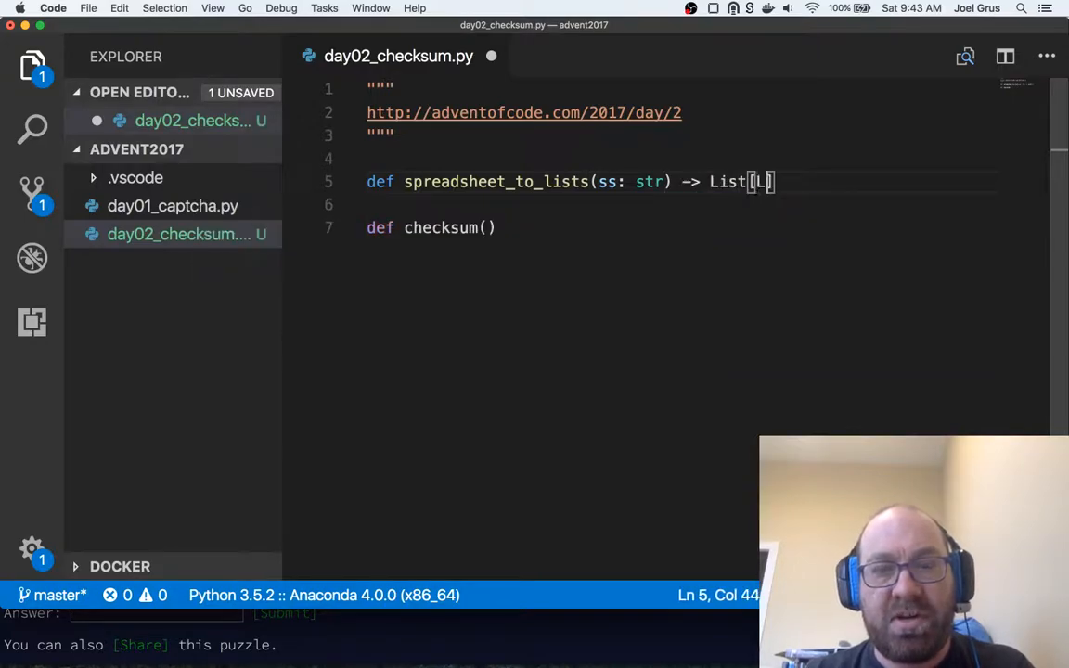
text(ist[str]]:)
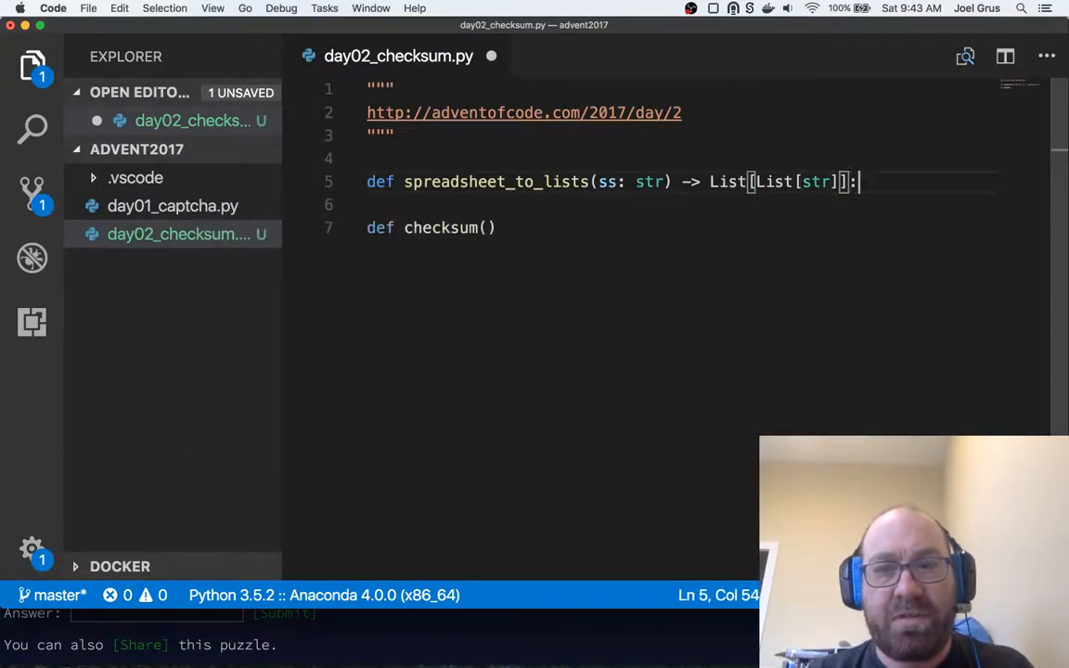
- Import List from typing at the top of the file
text(from ty)
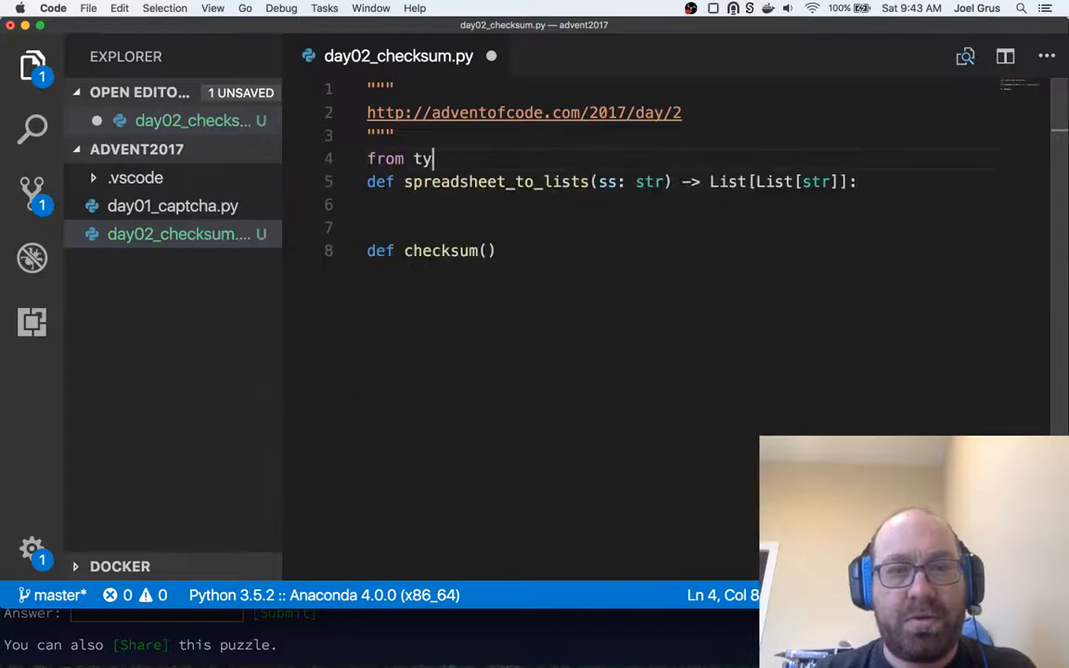
text(ping import List)
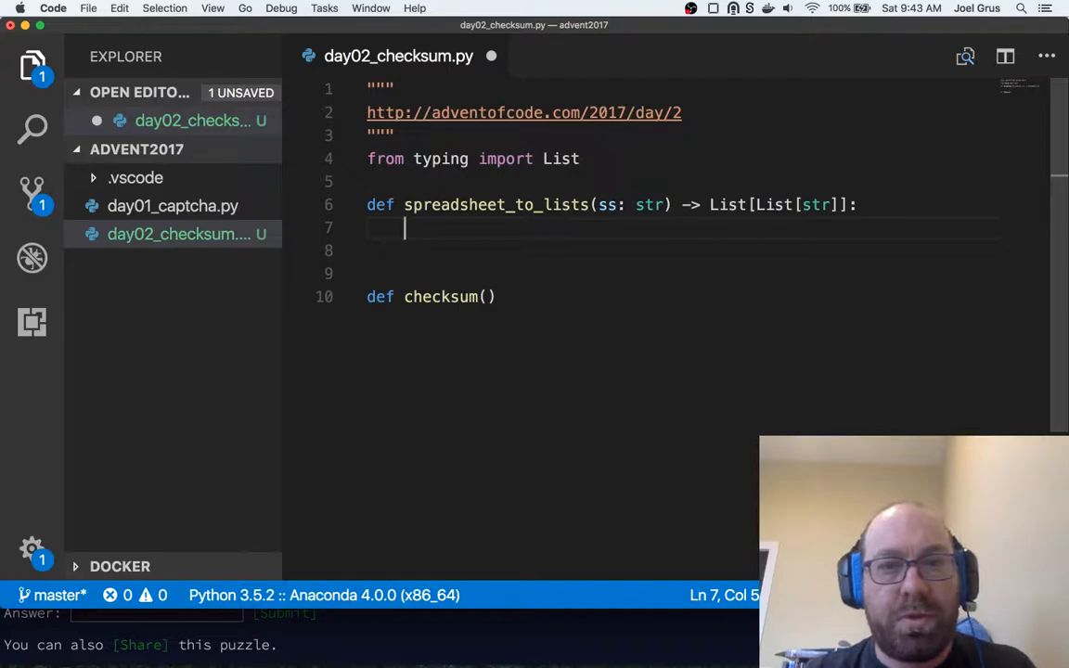
- Build rows as [[int(cell) for cell in row.split()] for row in lines] and return List[List[int]]
text(rows = ss.split("\n)
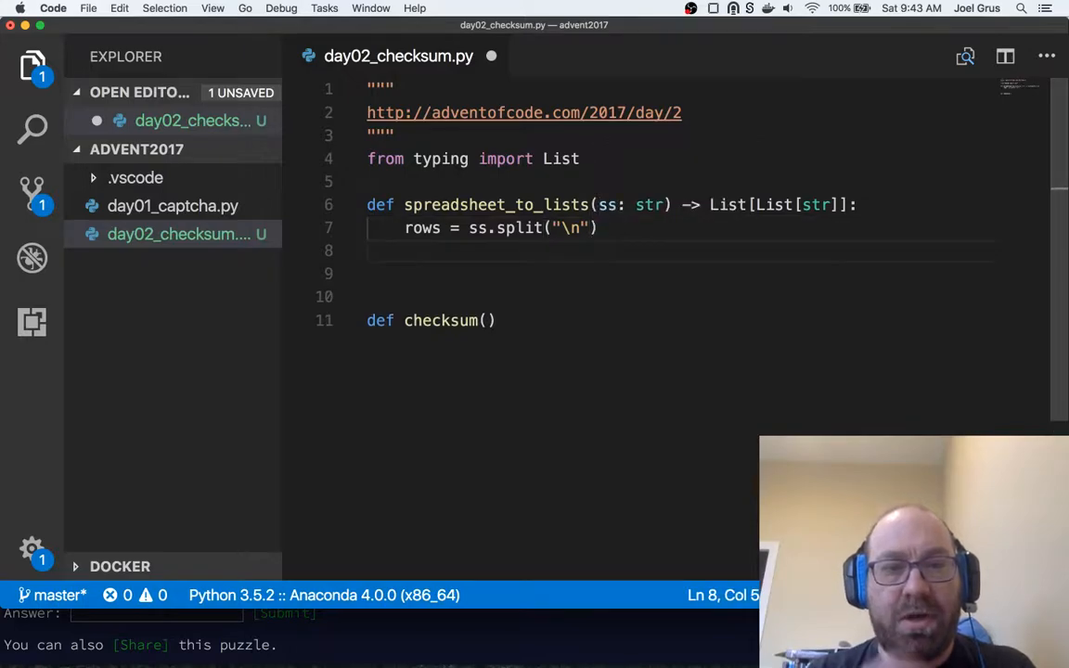
text(rows)
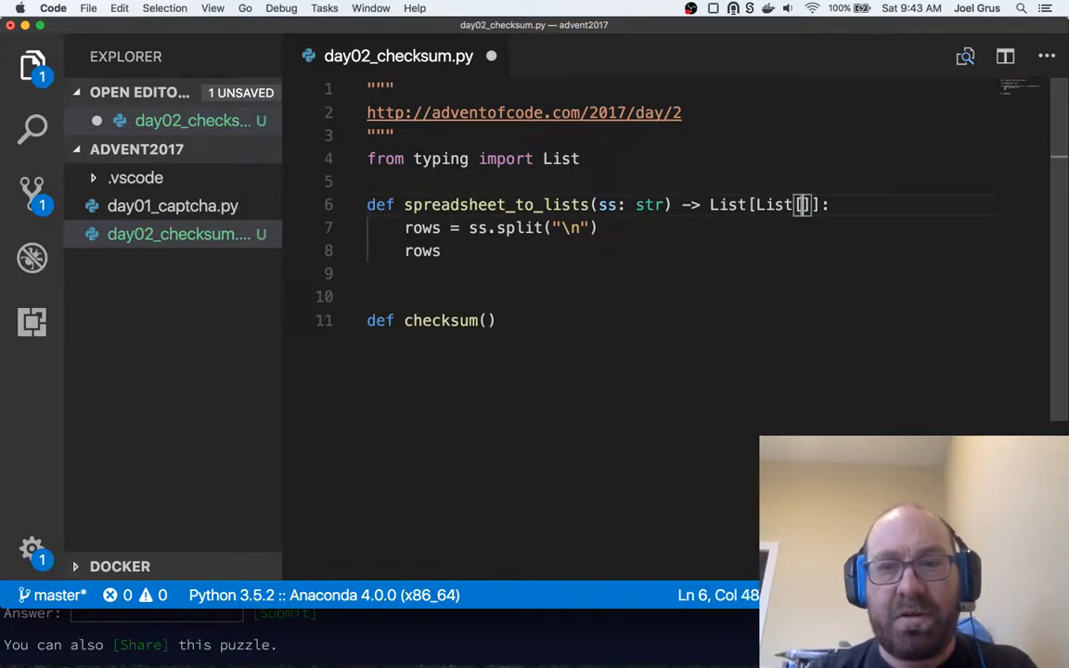
text(int)
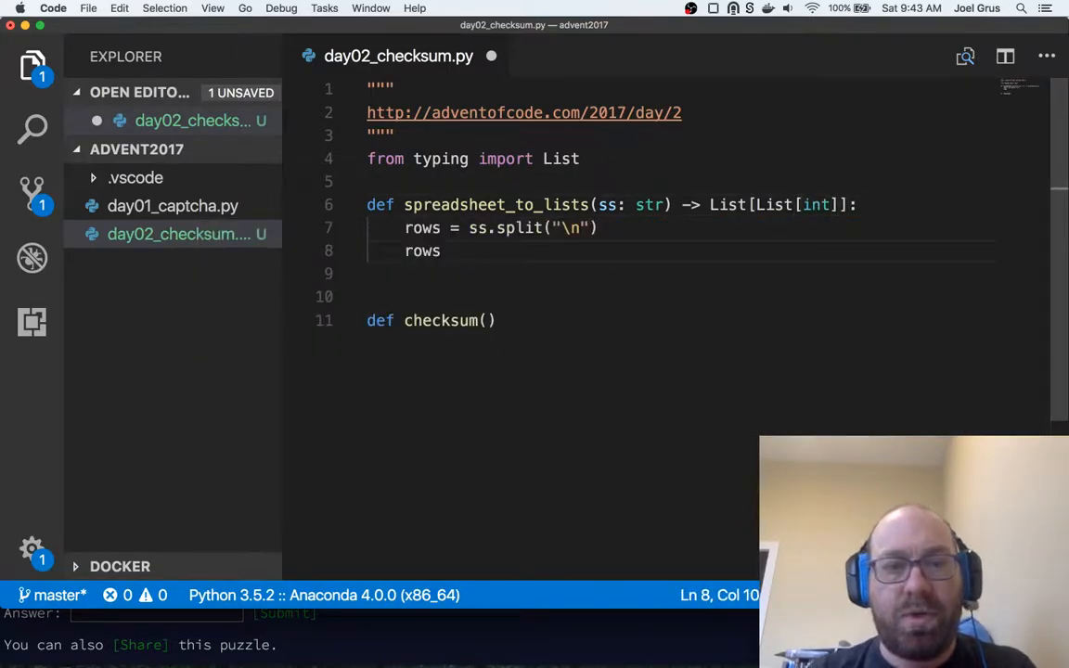
text(= [])
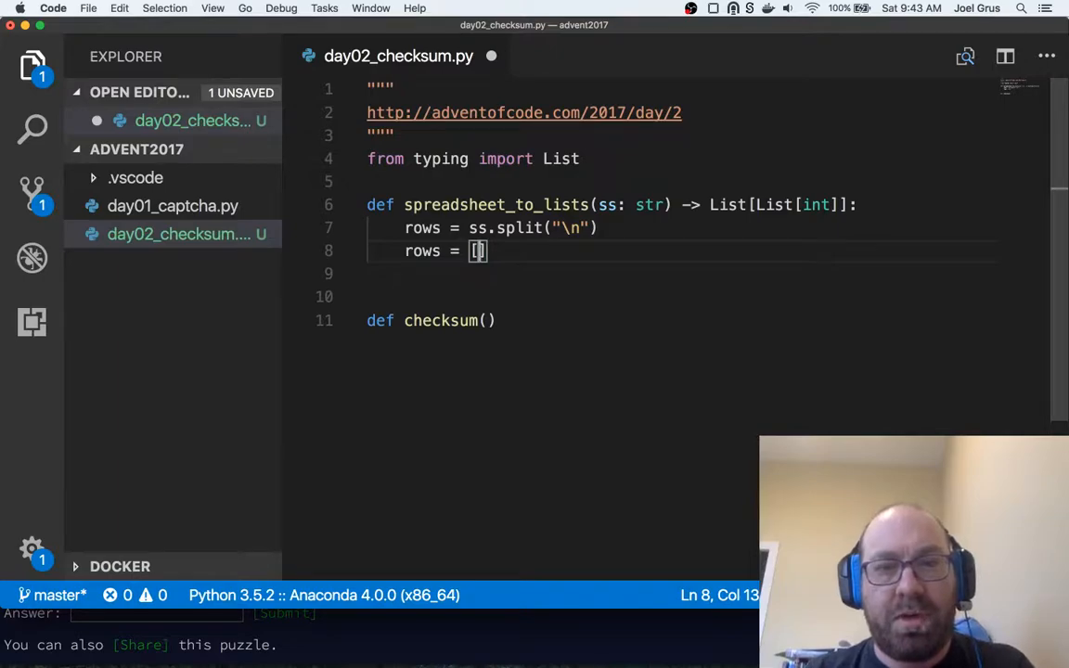
text([)
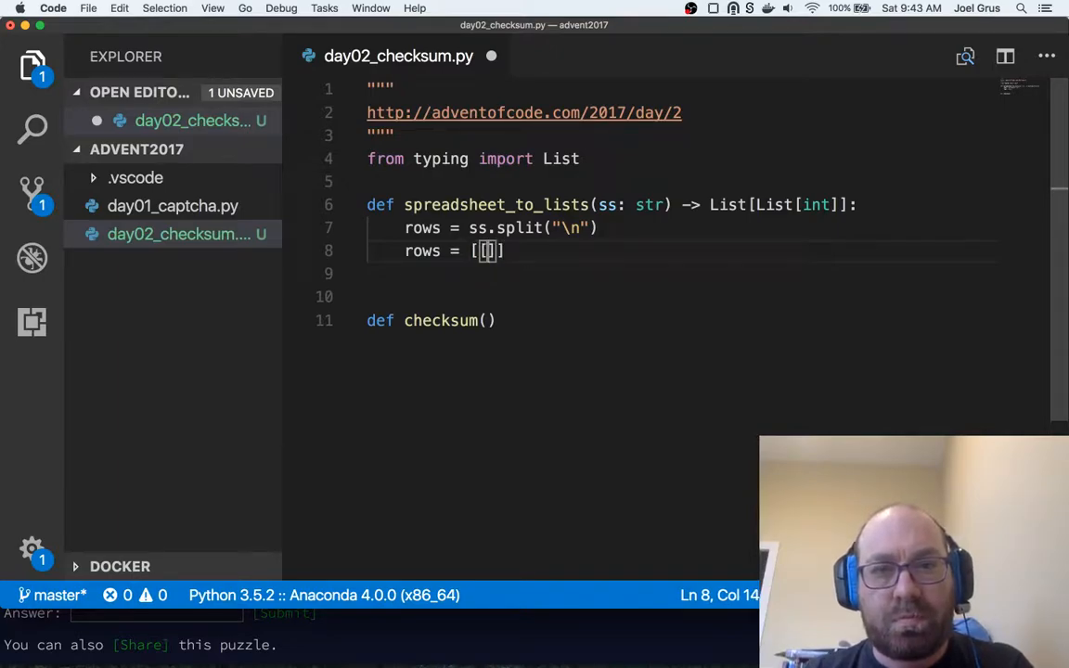
text(int(cell))
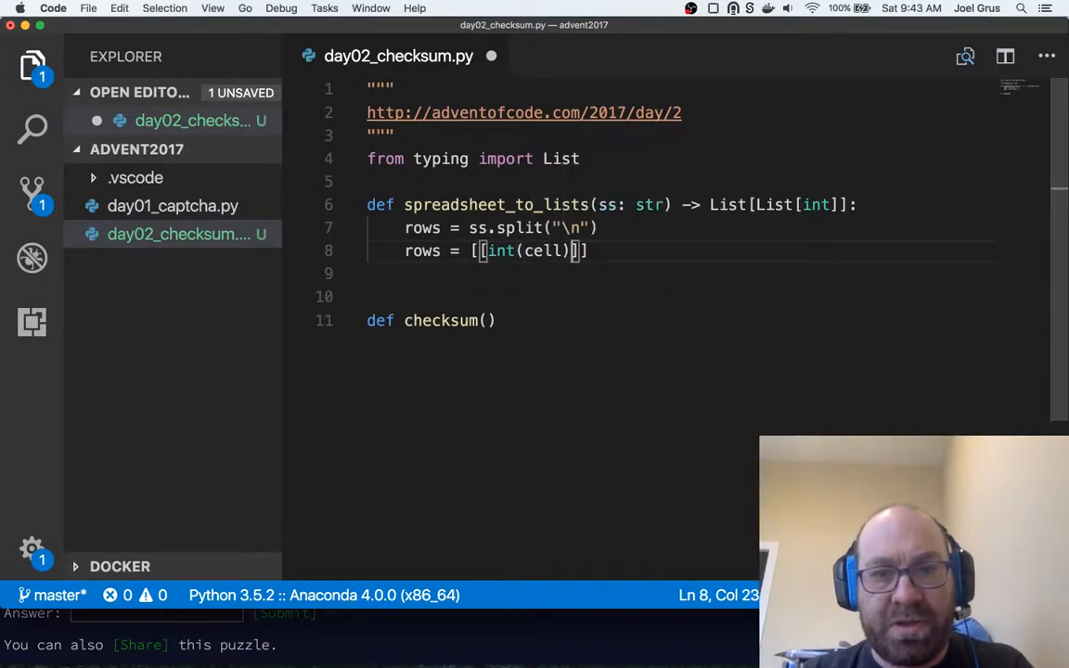
text(for cell in row)
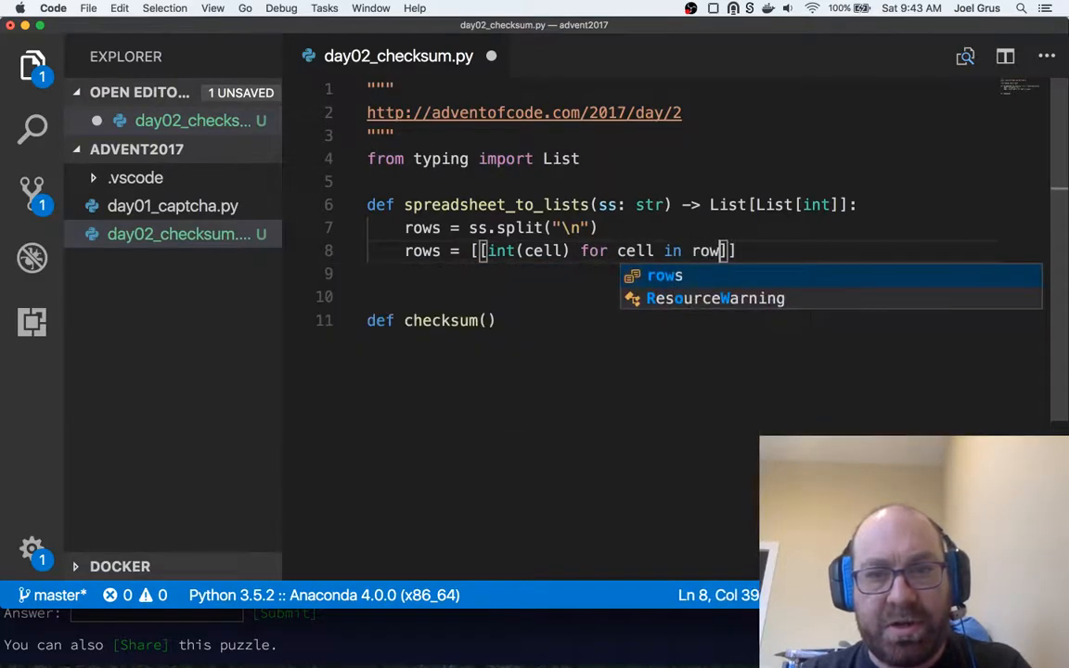
text(.split()] for row in rows)
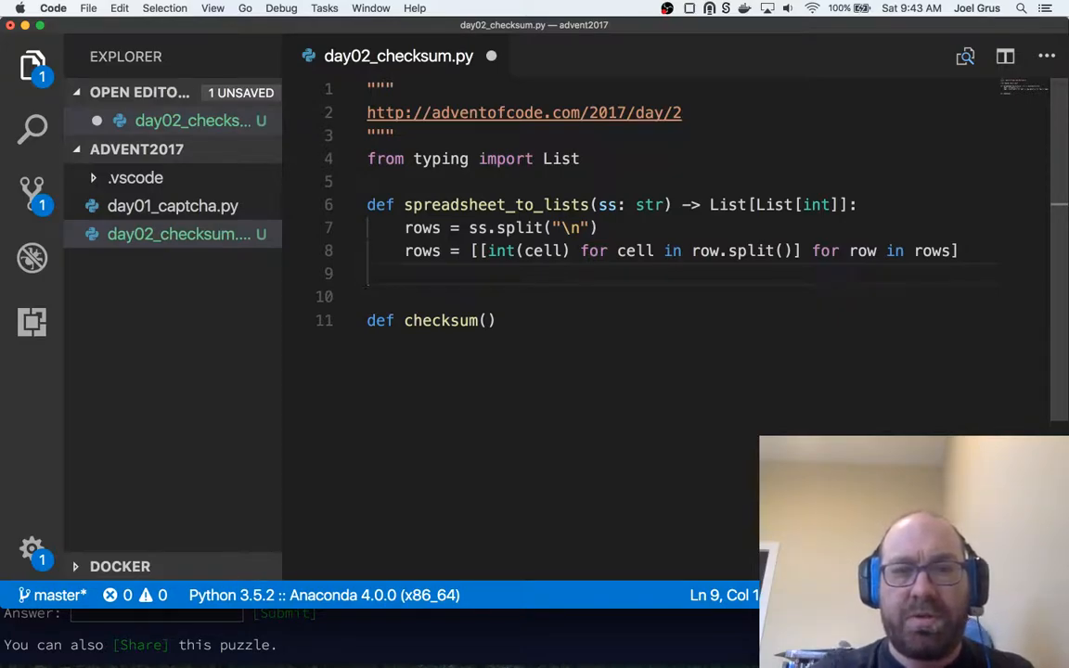
click(965, 250)
text(return row)
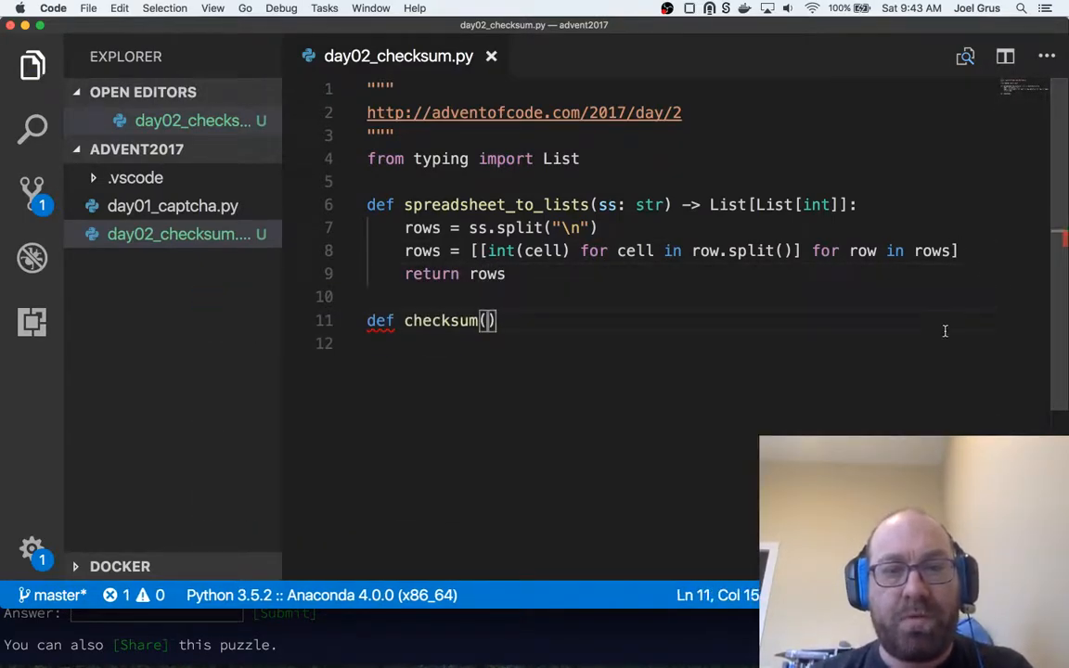
- Give checksum(ss: str) a rows = to_rows(ss) line, renaming the parser to to_rows
text(ss: st)
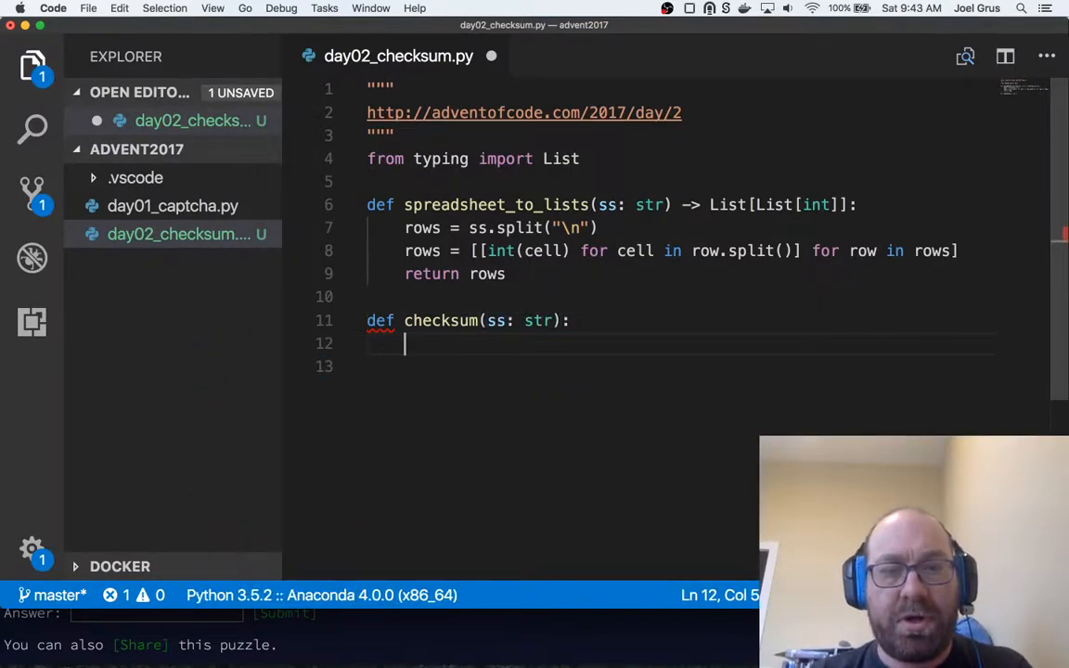
text(rows =)
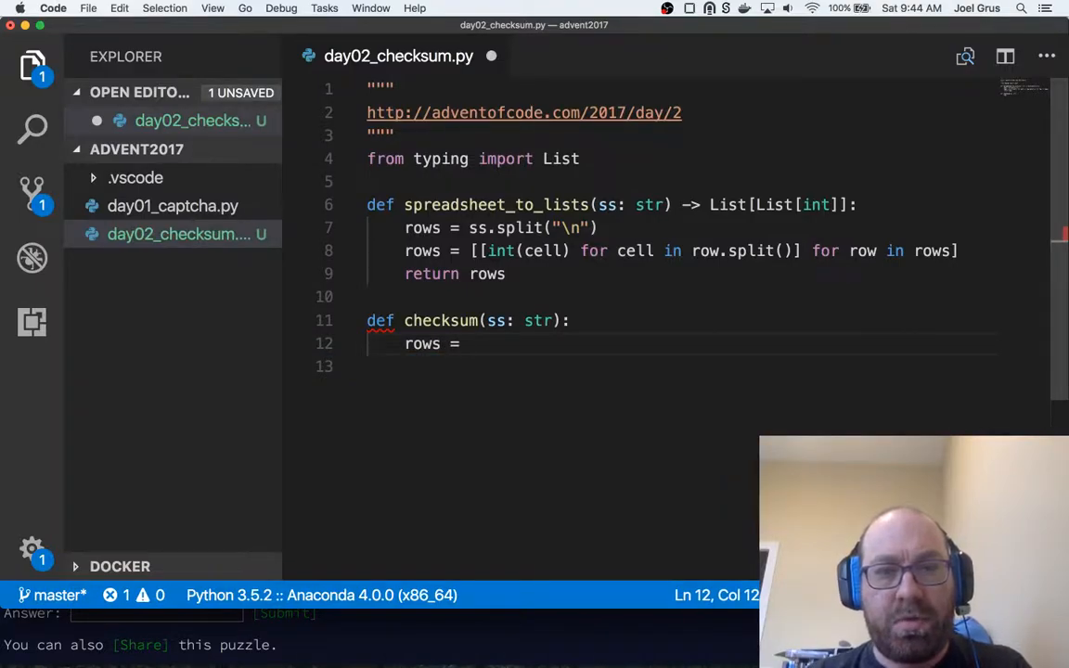
text(spreadsheet_to_lists(ss)
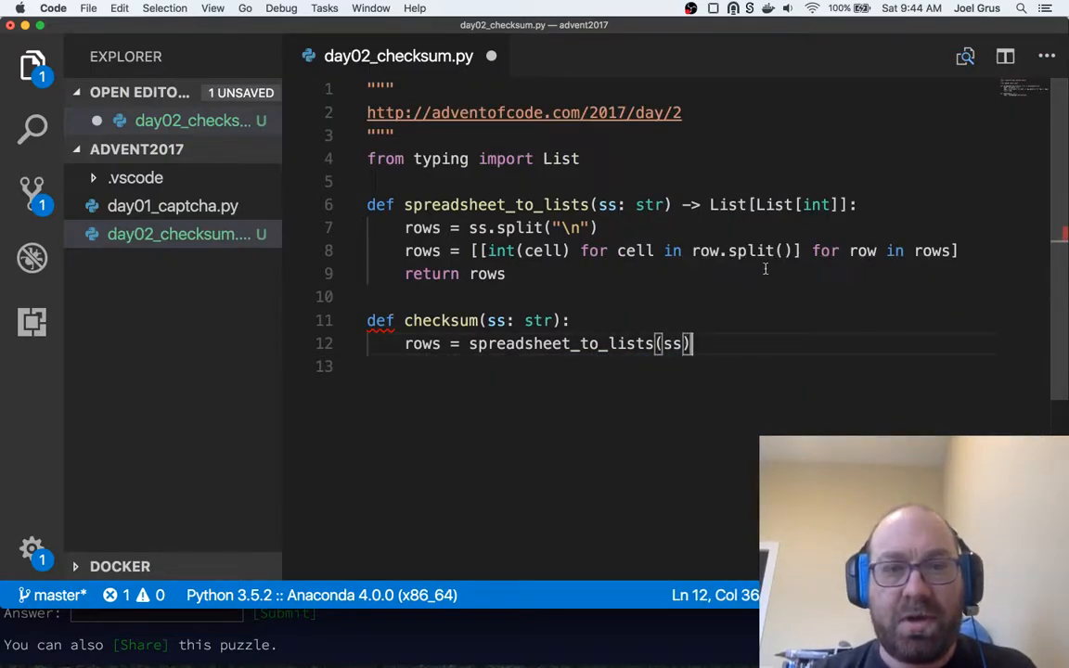
click(593, 204)
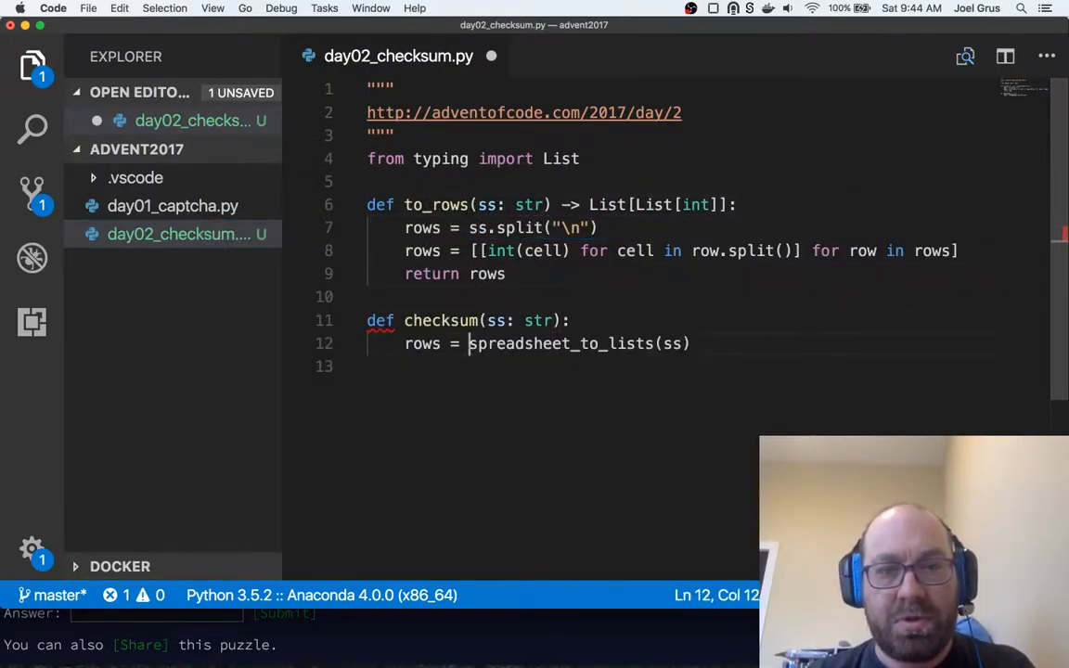
text(to-rows(ss)
text(")
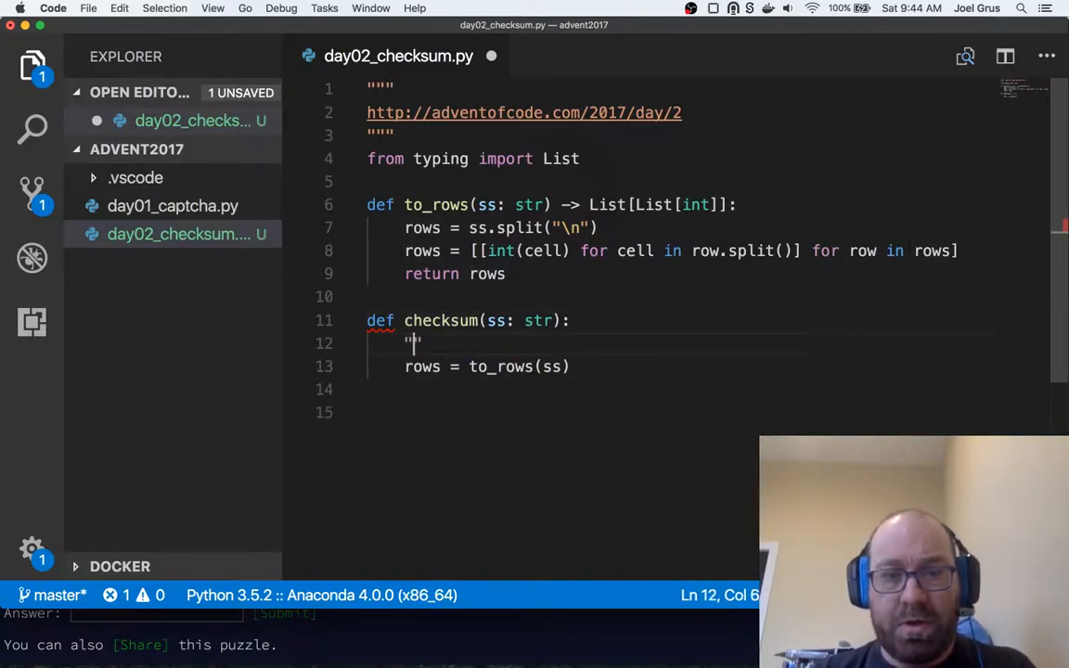
- Document checksum as 'for each row, find the max - min, and add those up' and return sum(max(row) - min(row) for row in rows)
text(for each row,)
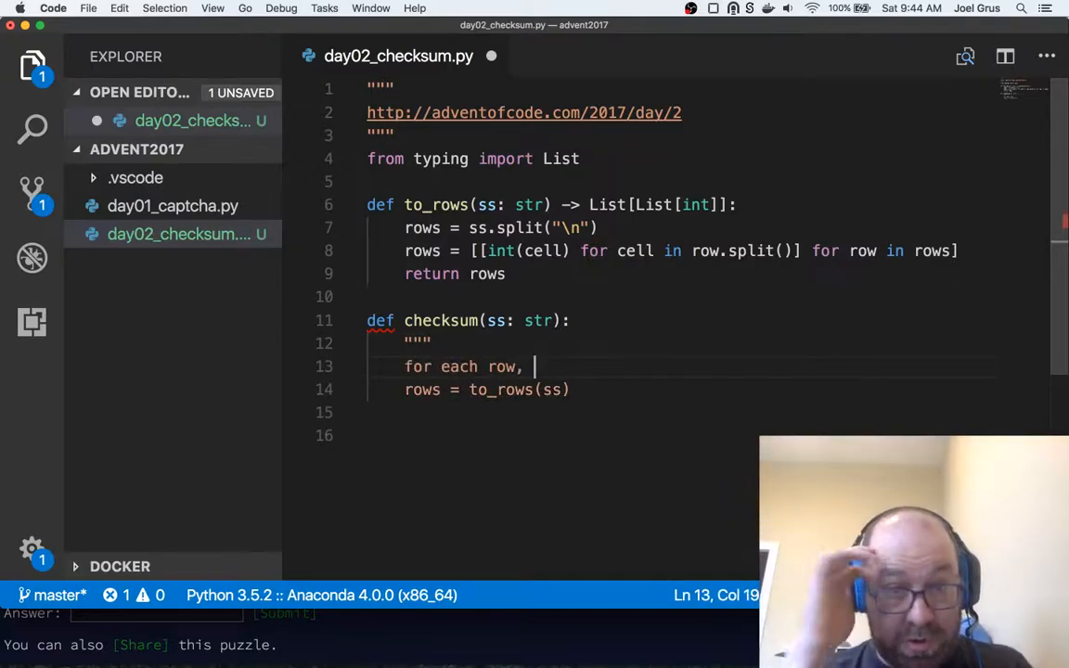
text(find the)
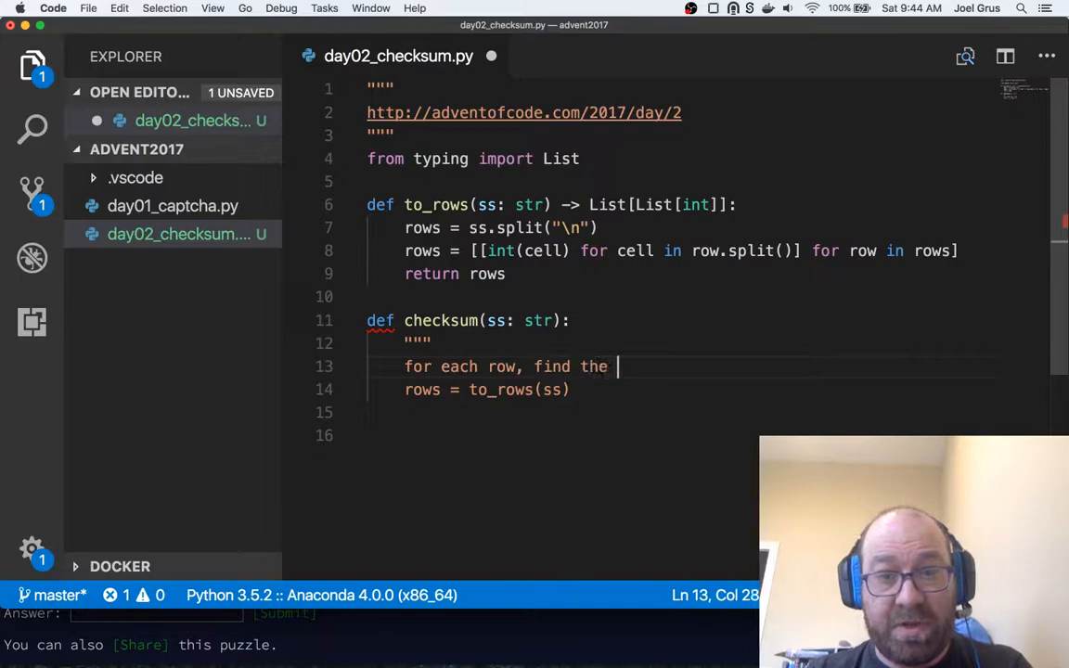
text(max - min)
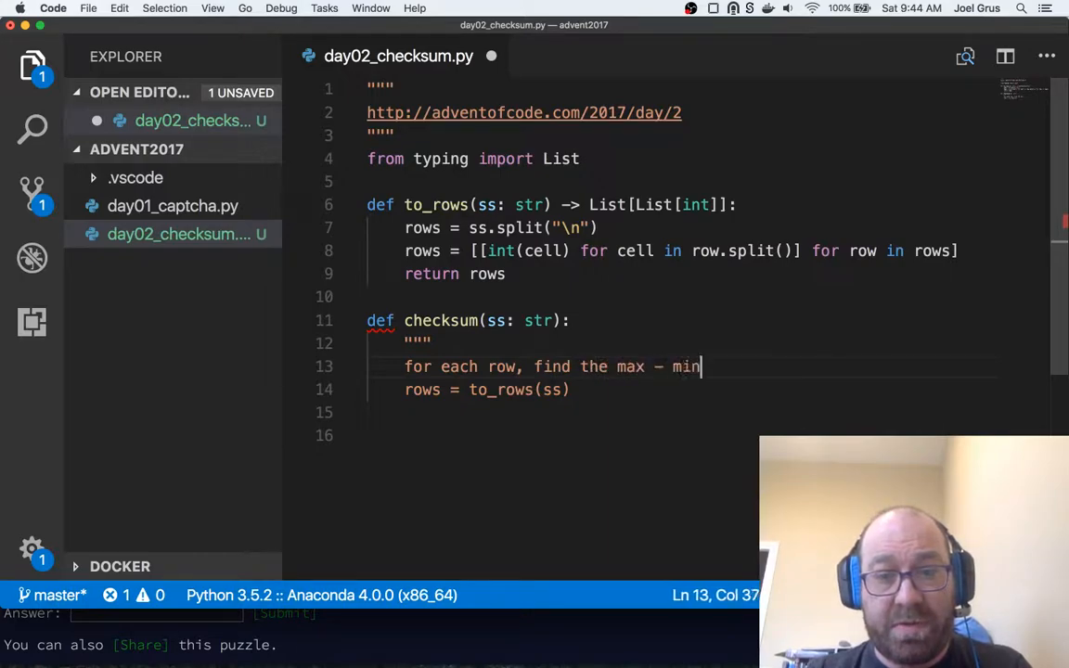
text(, and add thos)
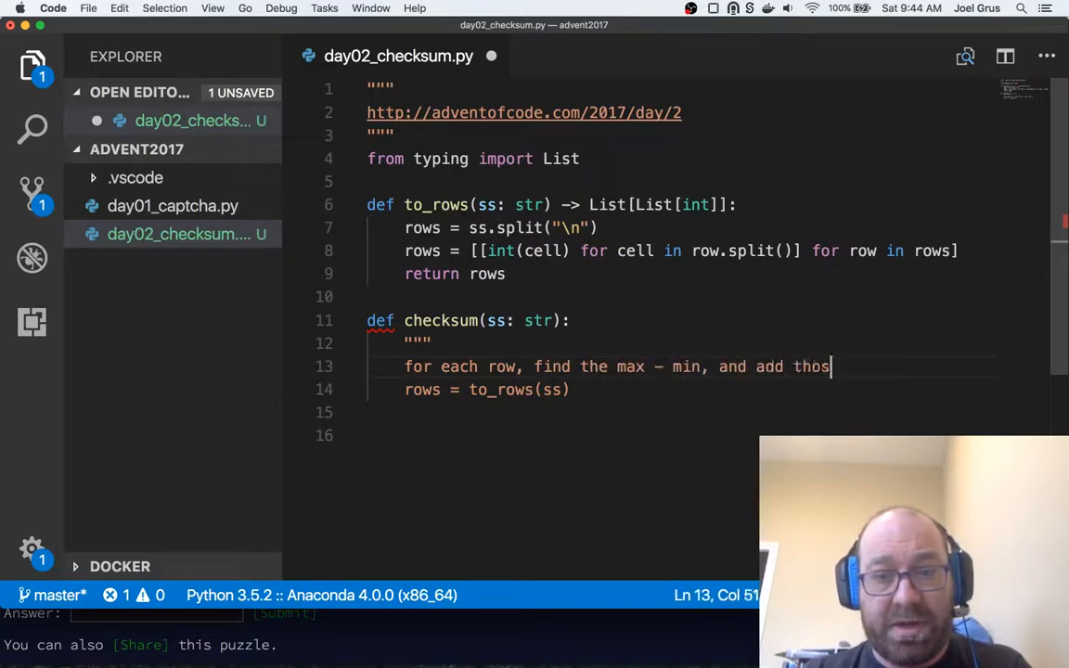
text(e up)
text(r)
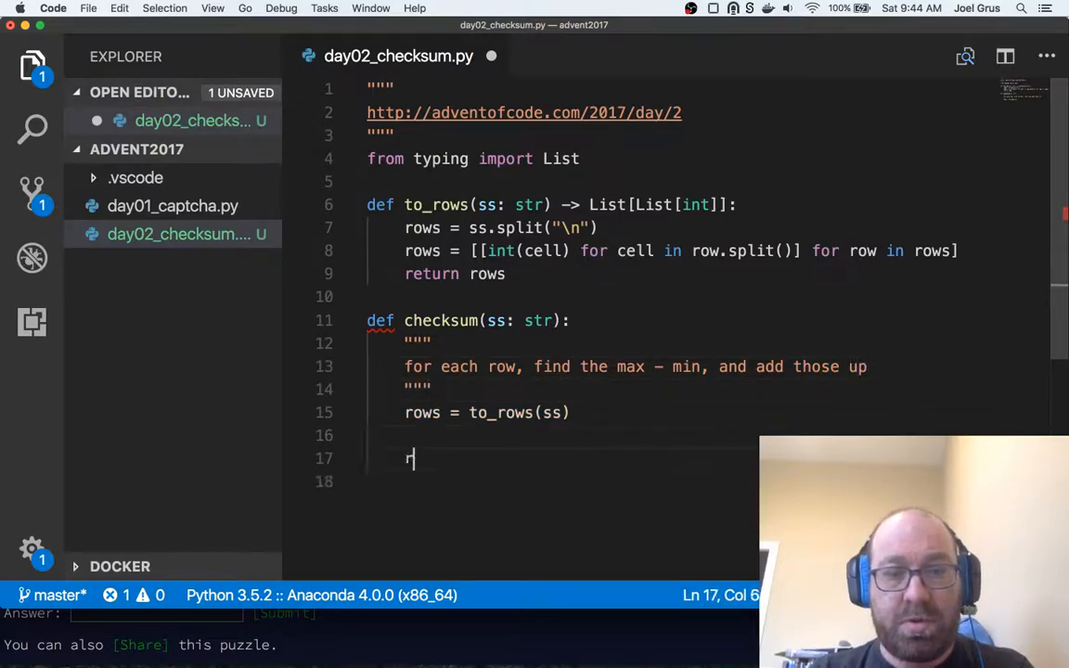
text(eturn sum(max(row) -)
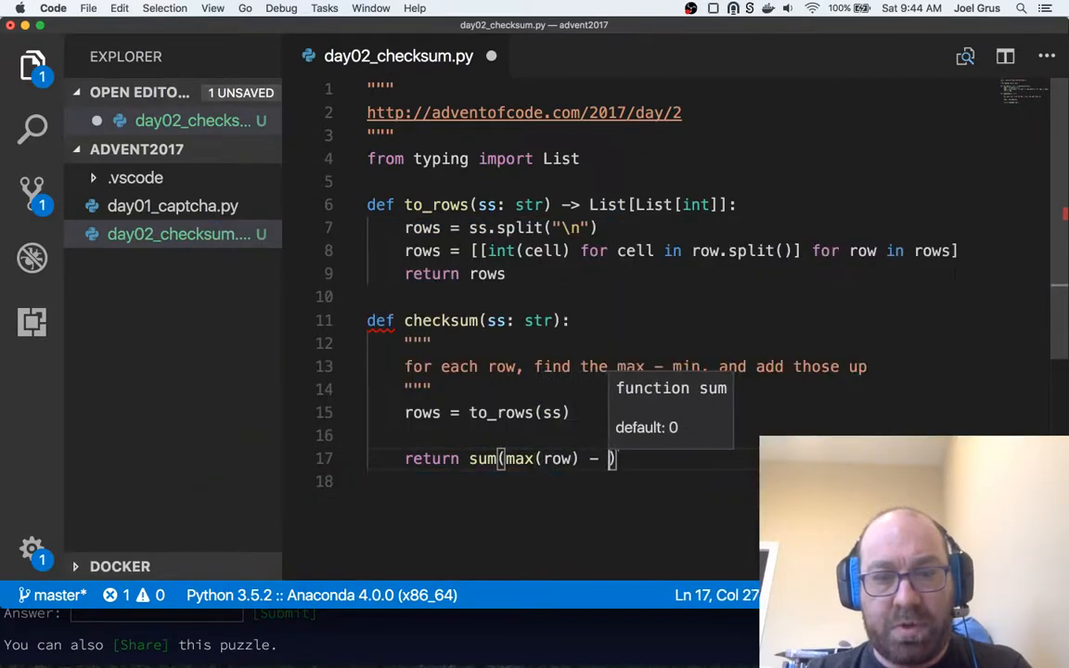
text(min(row) for row)
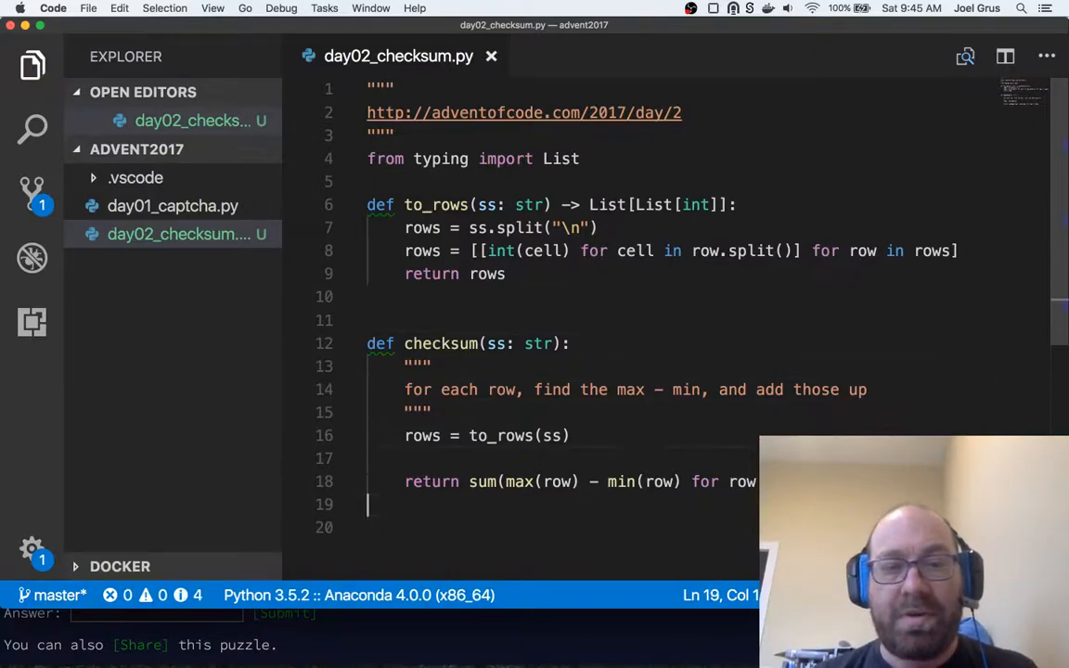
- Copy the puzzle's example grid into test_ss and assert checksum(test_ss) == 18
click(60, 7)
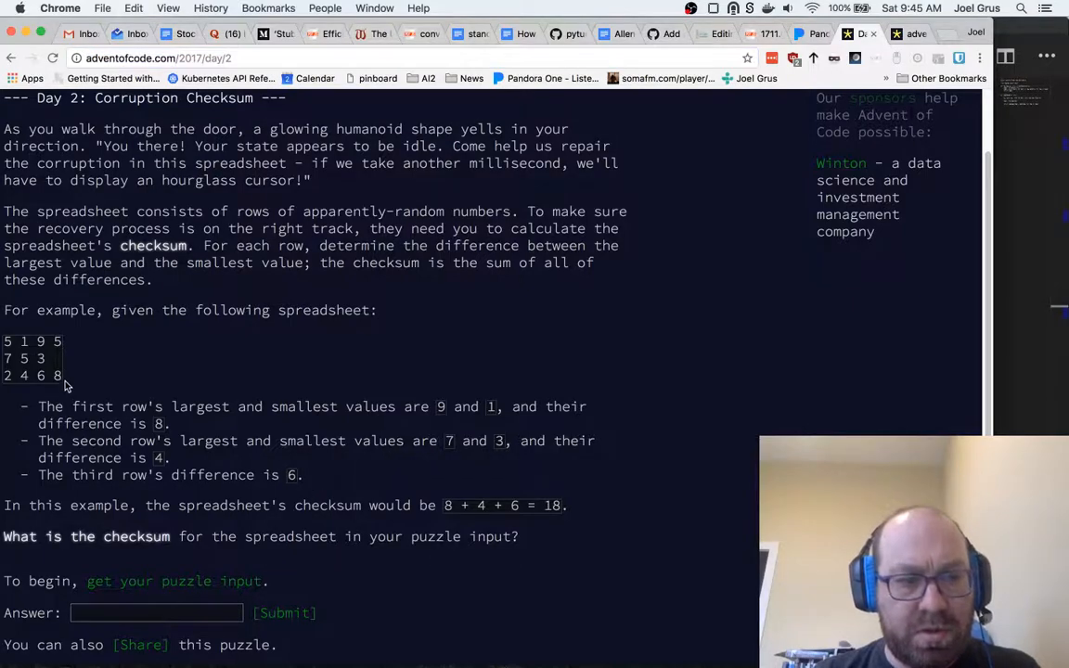
drag(5, 341, 63, 376)
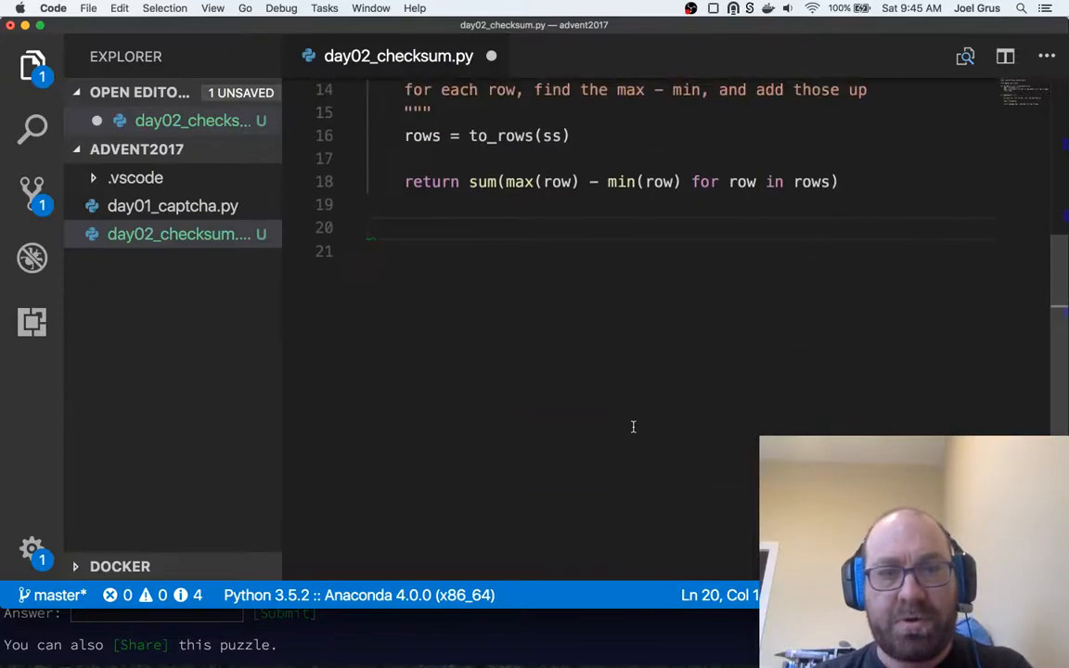
text(test_ss = """5 1 9 5)
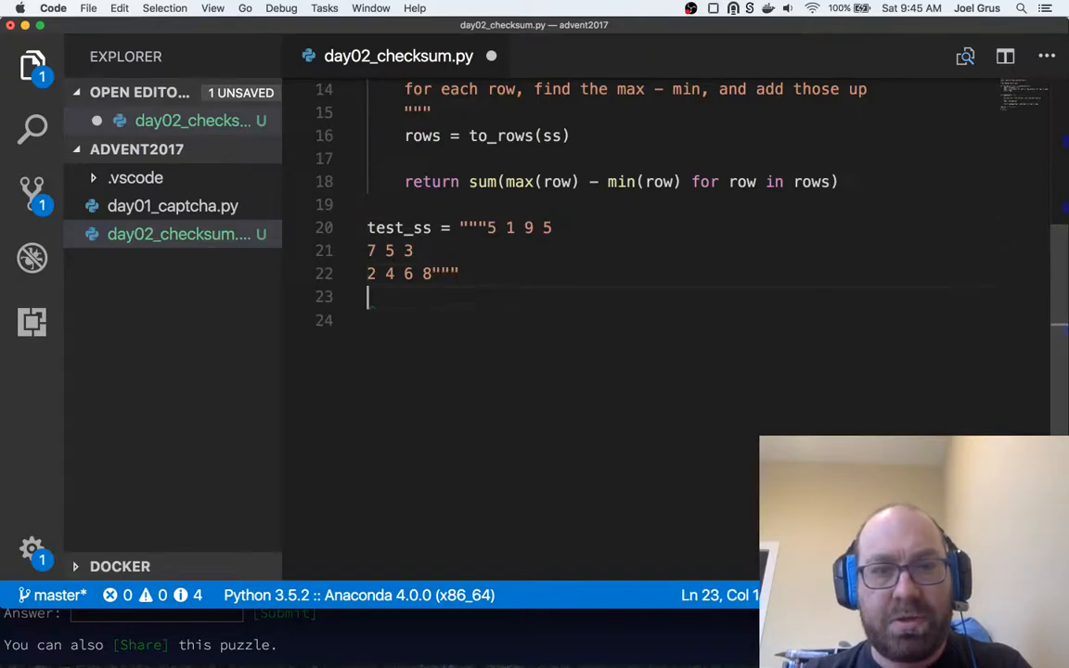
text(assert)
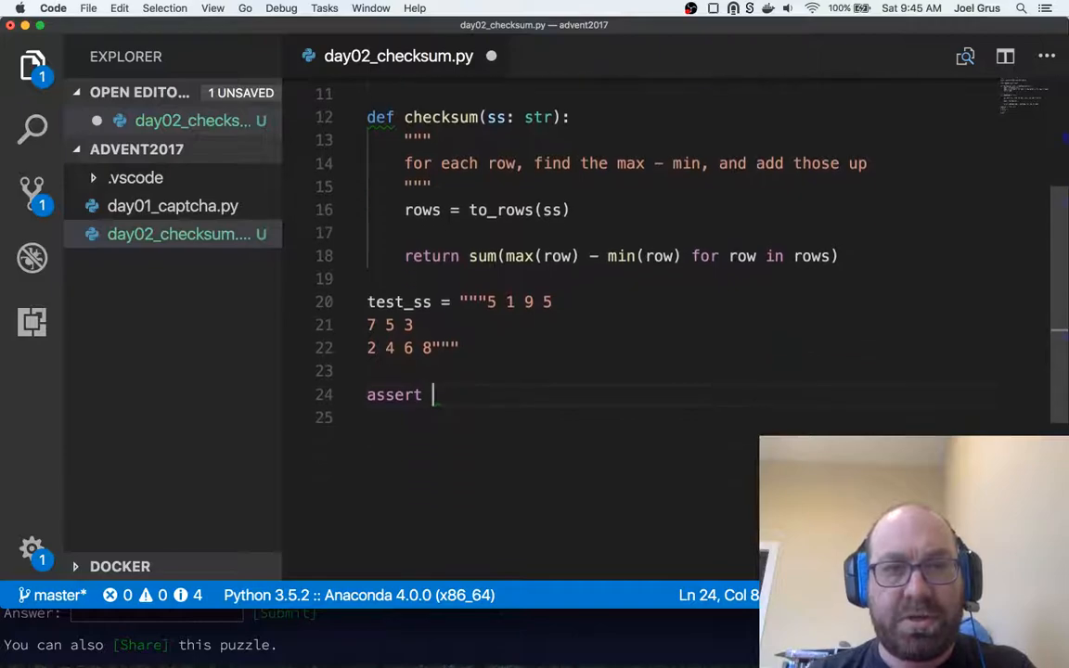
text(checksum(test_ss) ==)
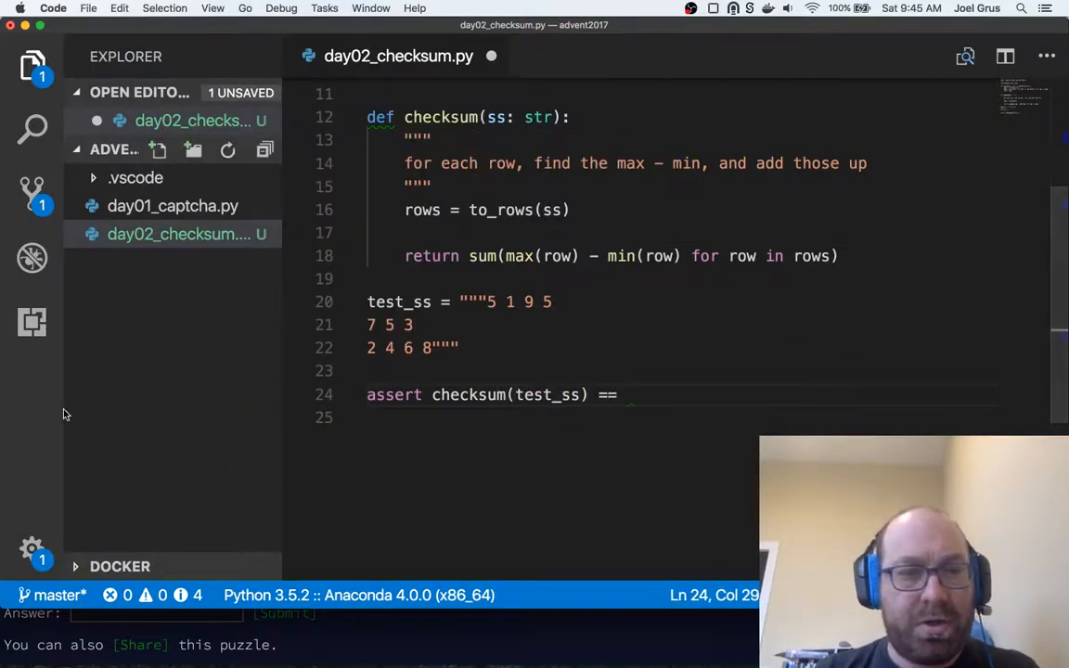
click(59, 8)
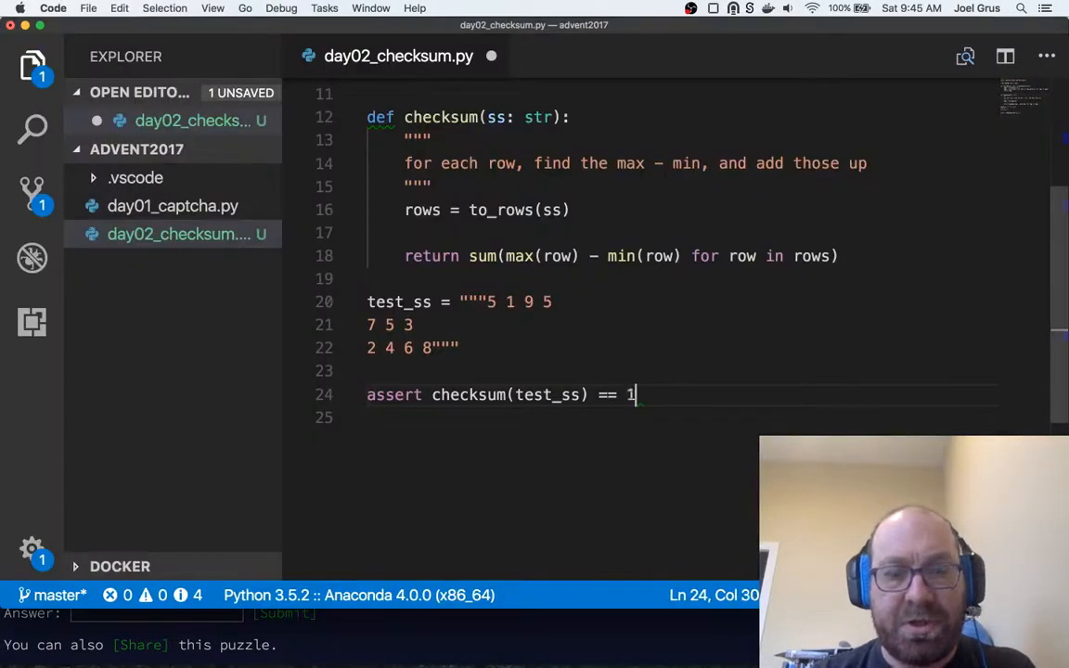
text(8)
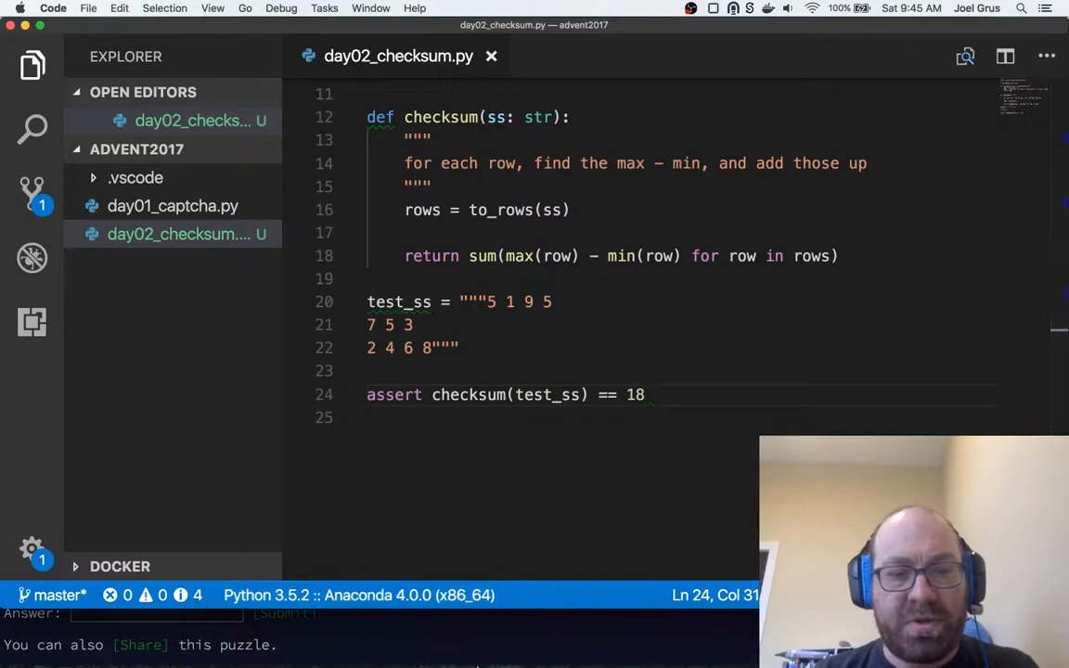
mouse_move(522, 636)
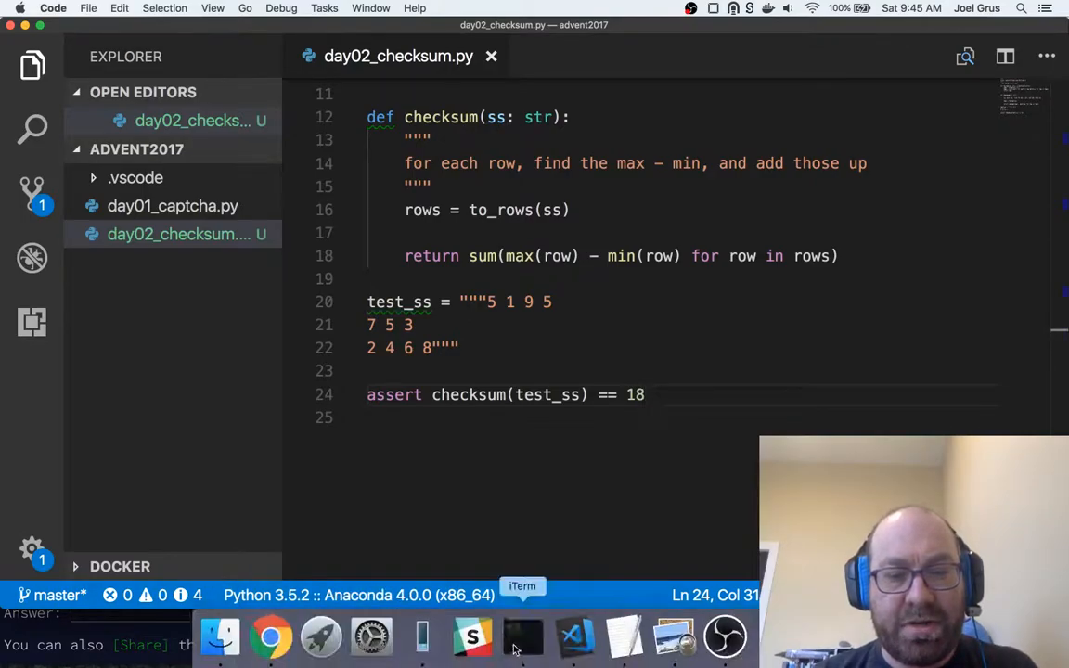
- Clear the earlier git output from the iTerm2 terminal
click(521, 637)
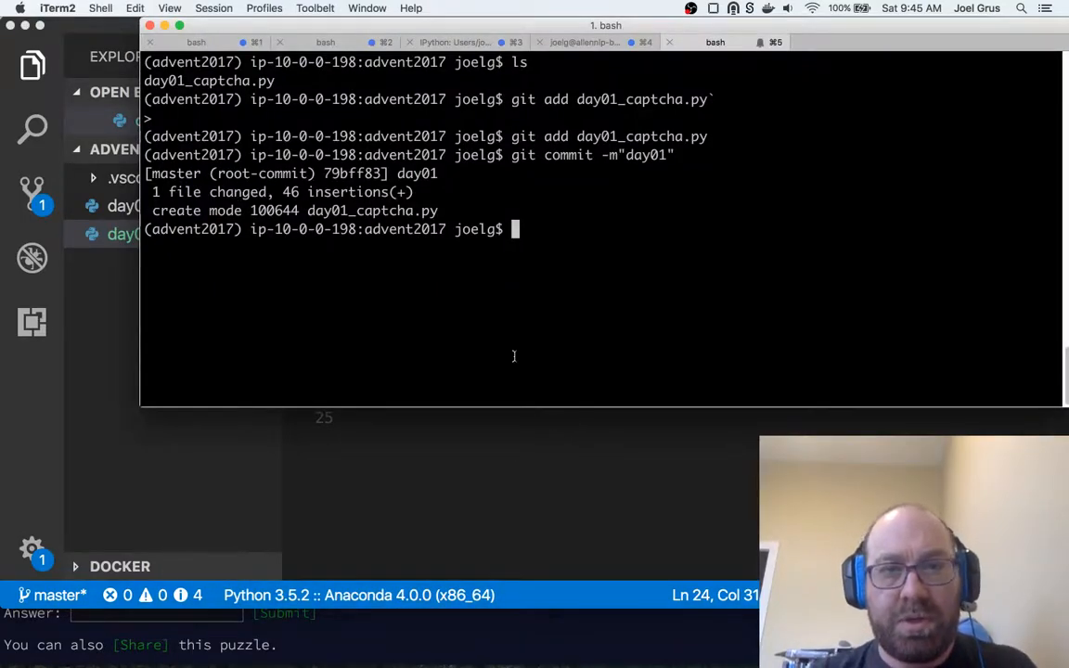
text(clear)
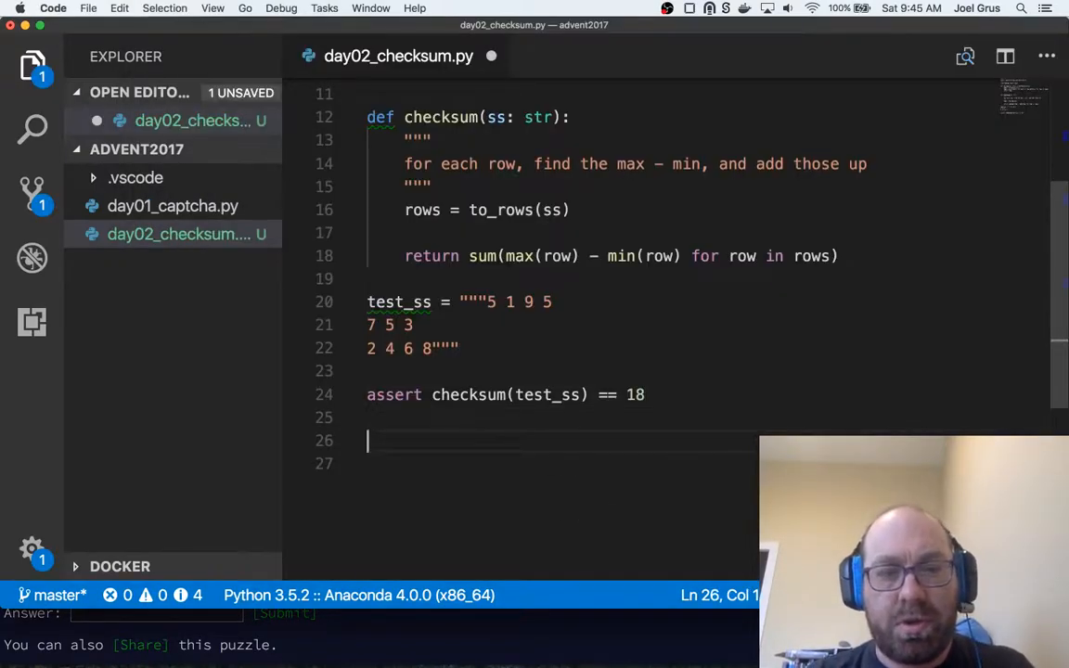
- Paste the puzzle grid as FIRST_INPUT and add a __main__ block printing checksum(FIRST_INPUT)
text(FIRST_INPUT = """1640   590 93  958 73  1263    1405    1363    737)
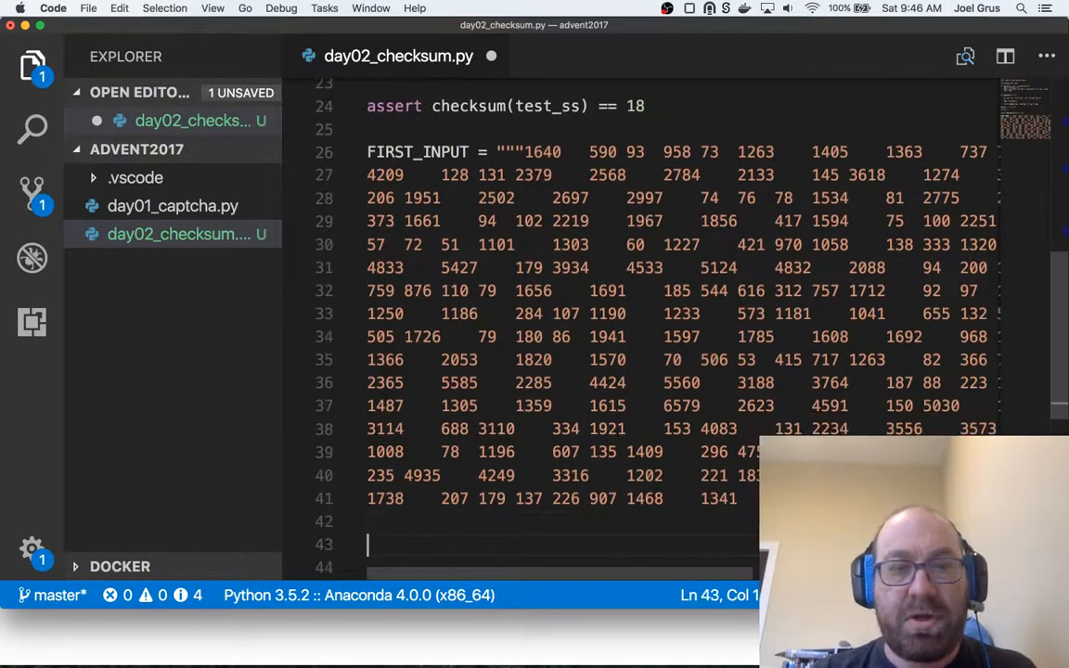
text(if __name__)
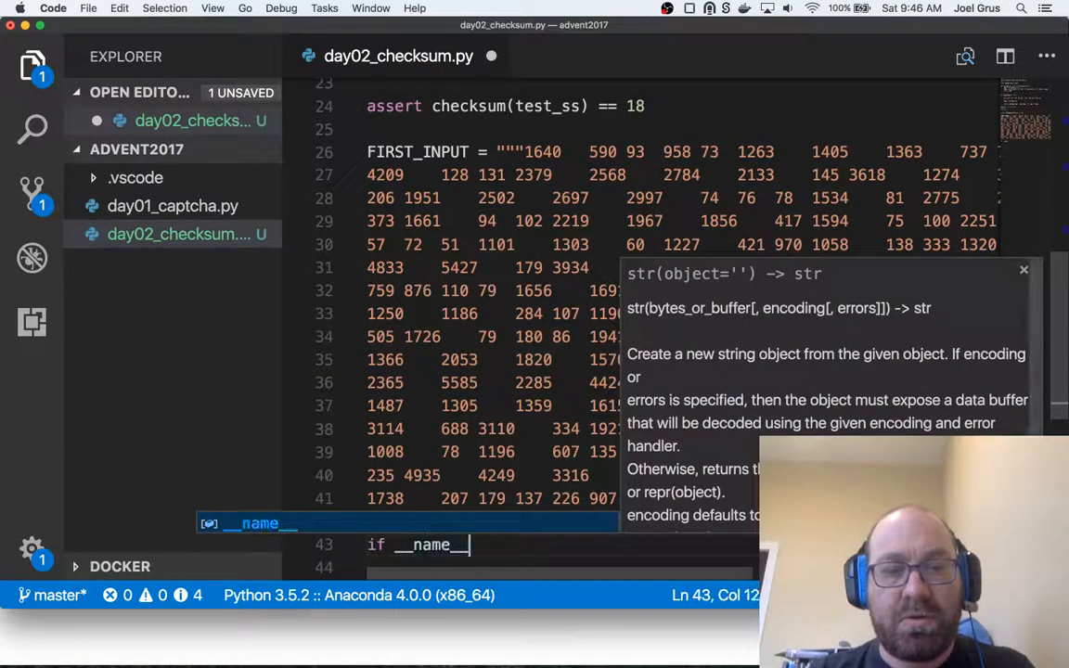
text(== "__main")
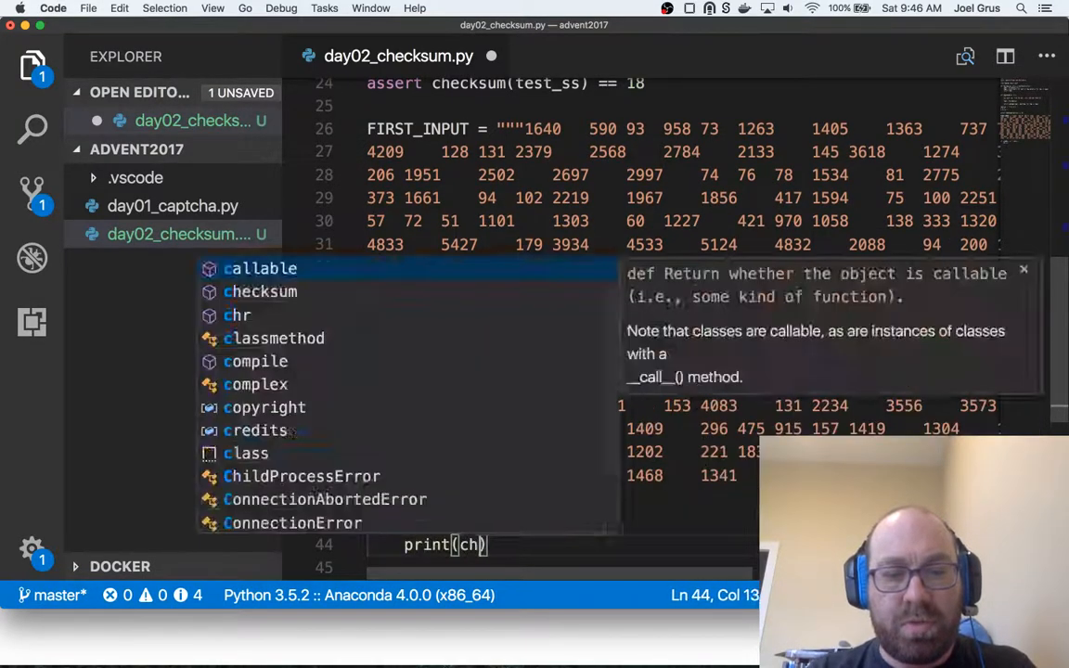
text(checksum(FIRST_INPUT)
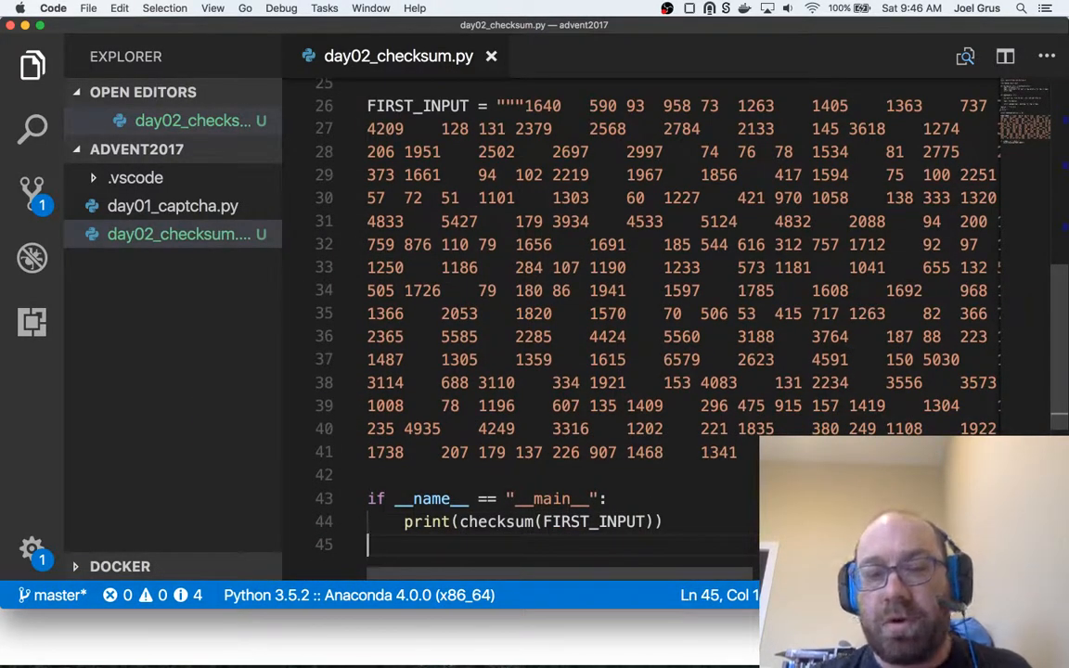
scroll(up, 3)
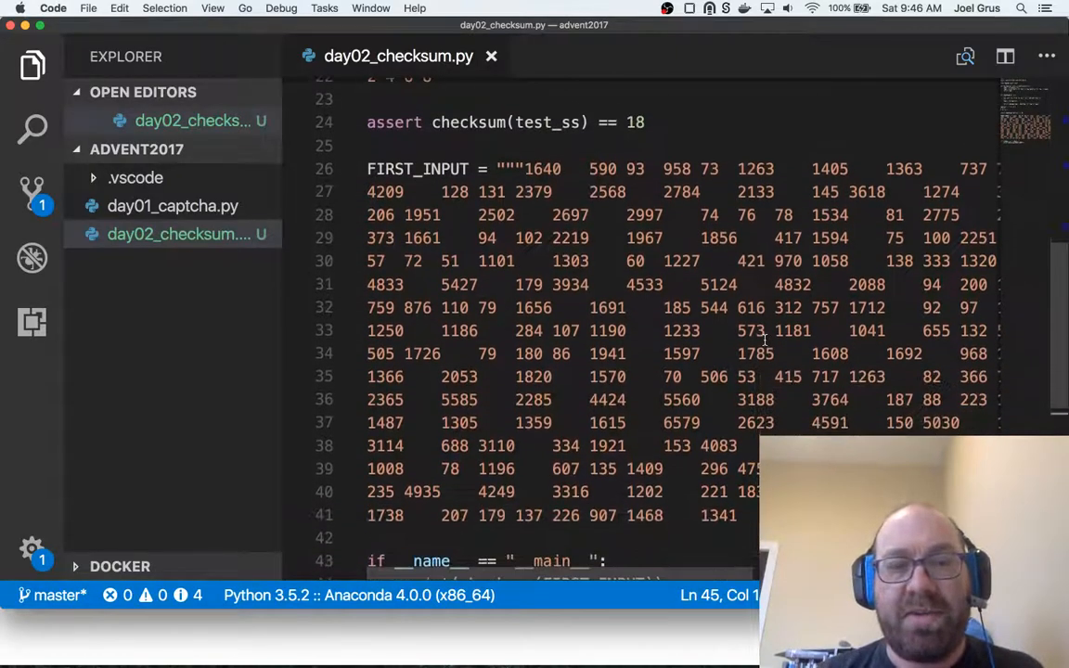
scroll(up, 3)
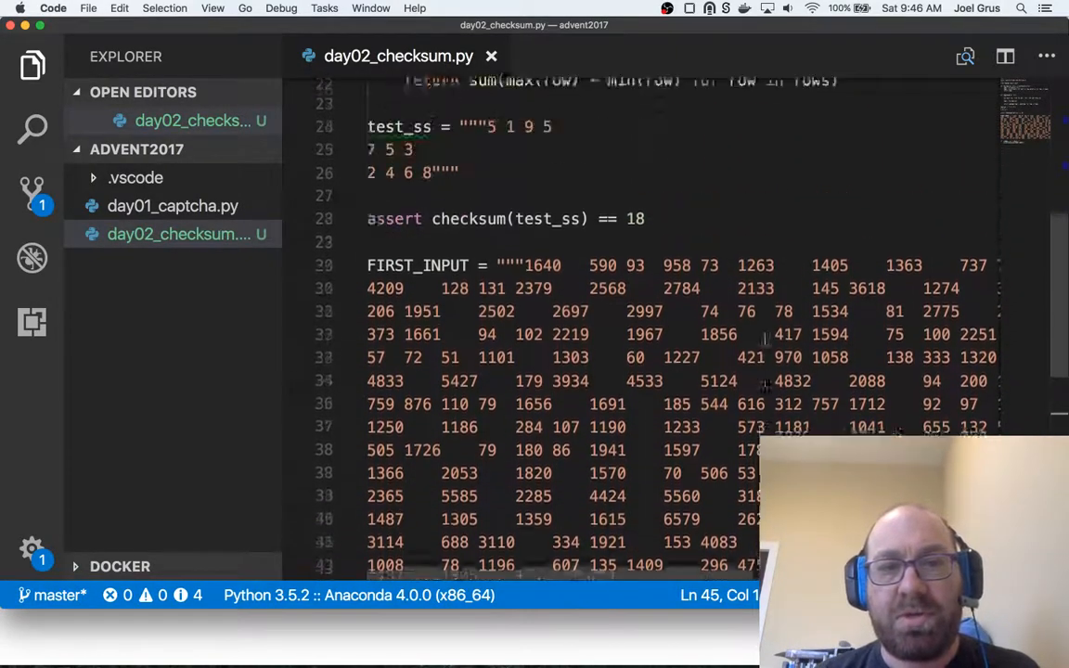
scroll(down, 3)
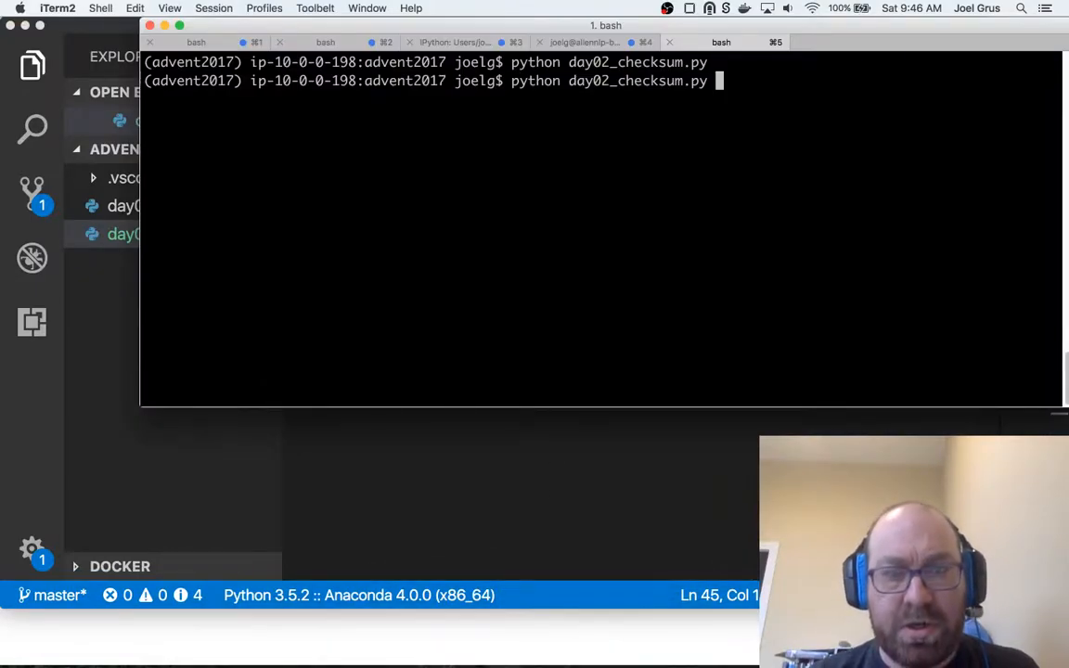
- Run python day02_checksum.py on the puzzle input
key(Return)
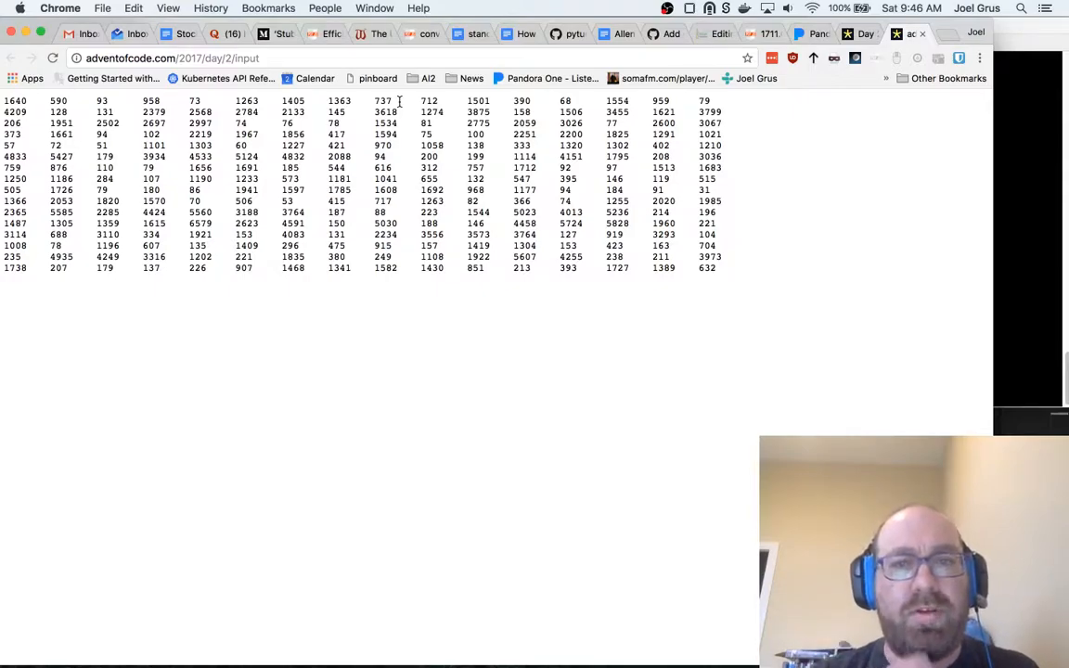
mouse_move(413, 207)
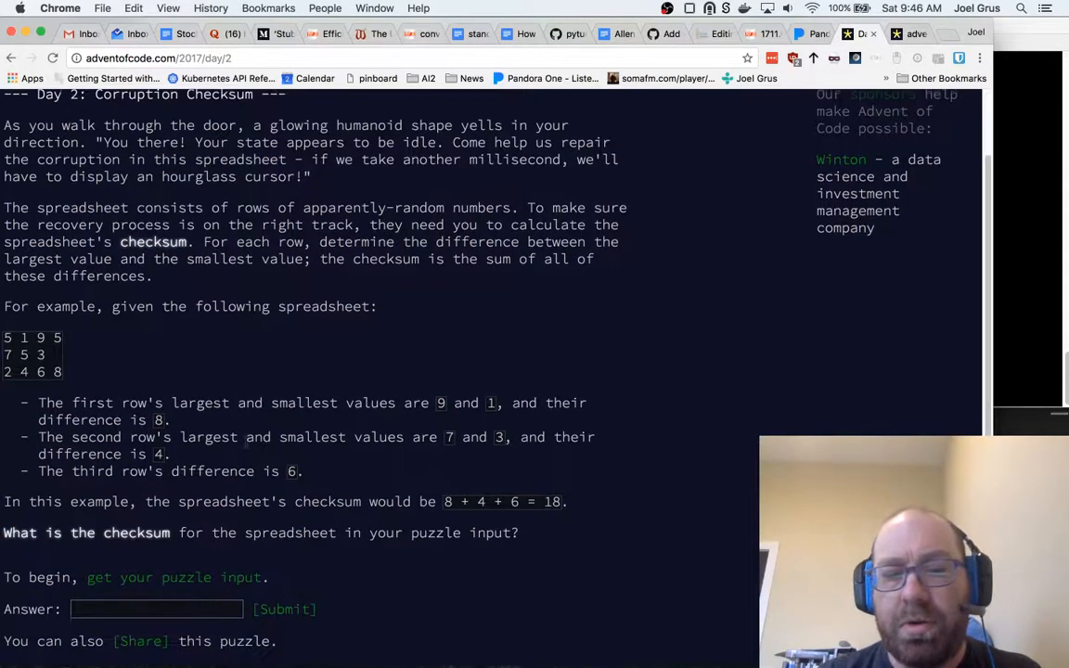
- Submit 48357 as the Day 2 part one answer
text(48357)
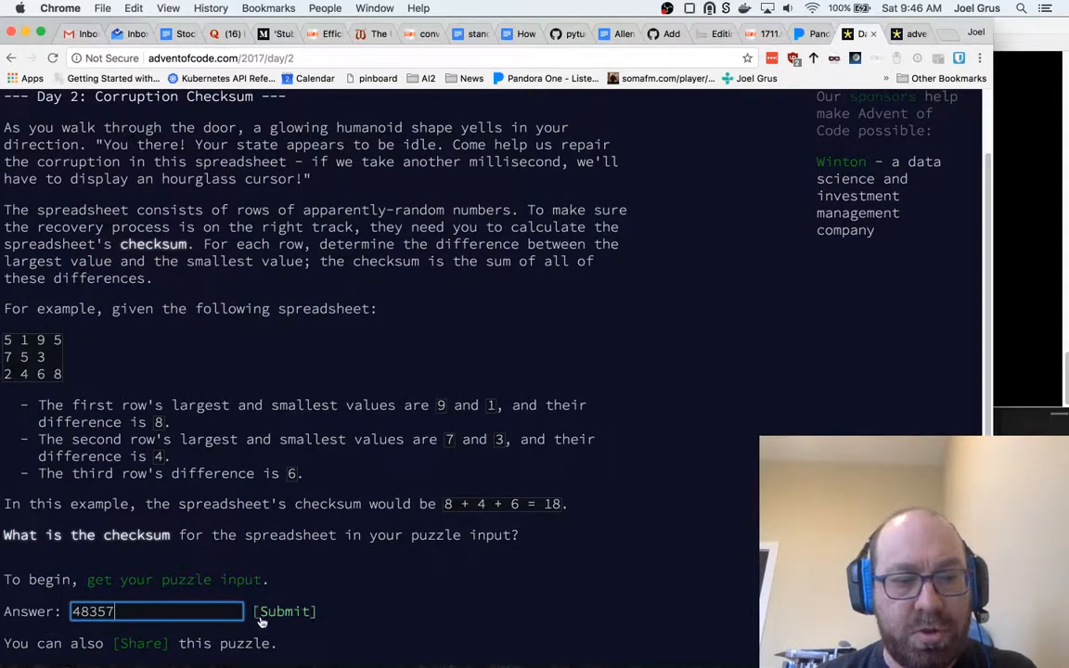
click(284, 611)
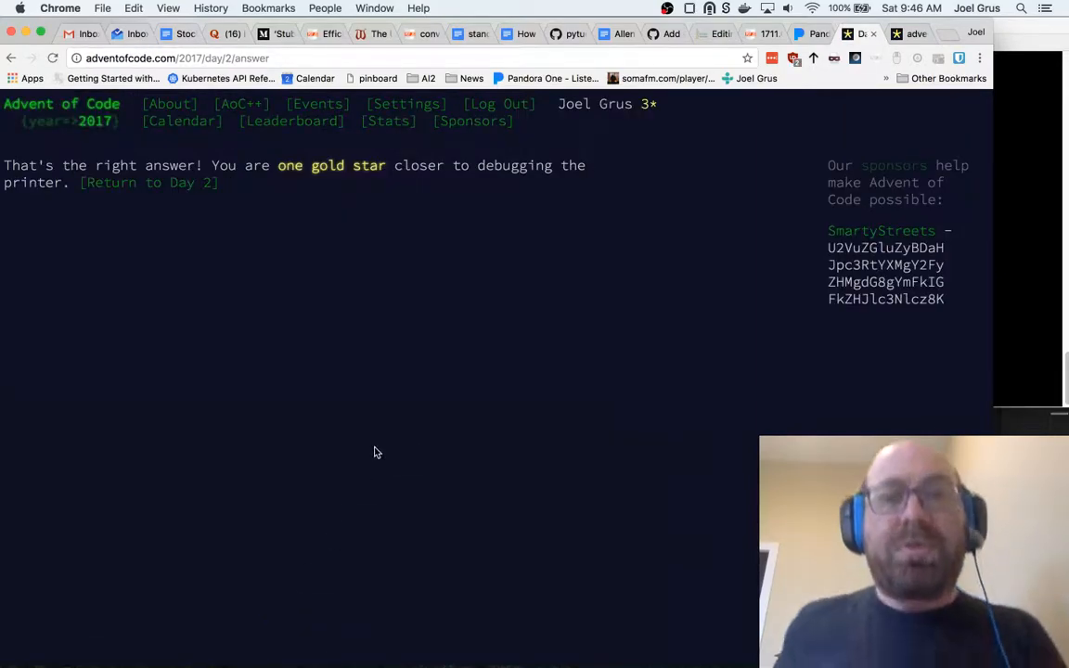
mouse_move(182, 182)
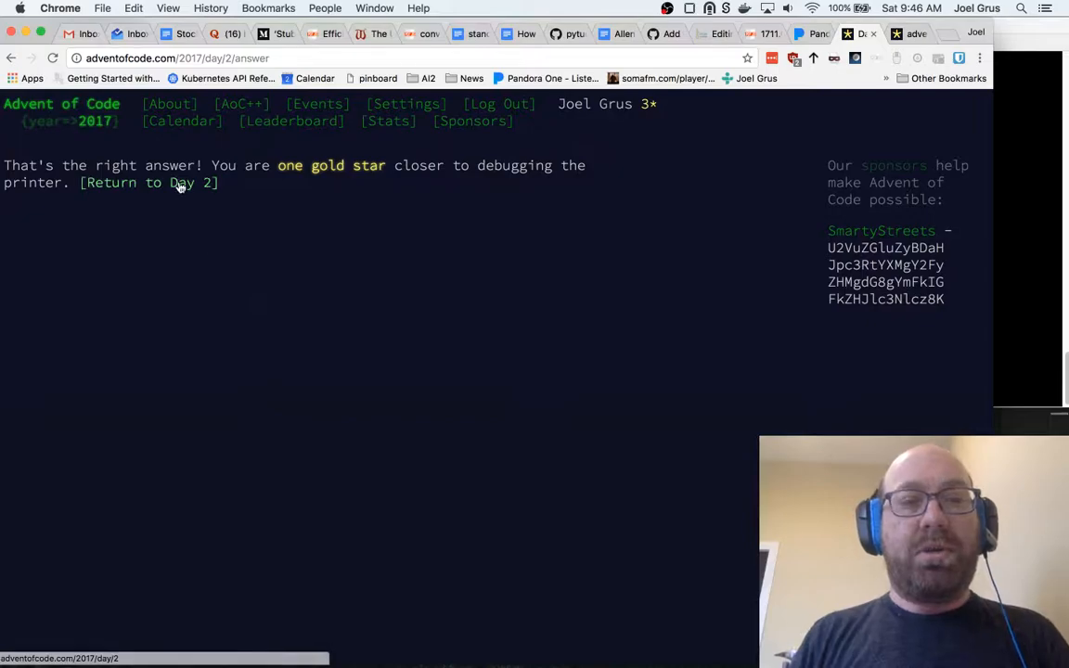
- Scroll the Day 2 page past part one to read Part Two's evenly divisible quotient rule and example
click(180, 182)
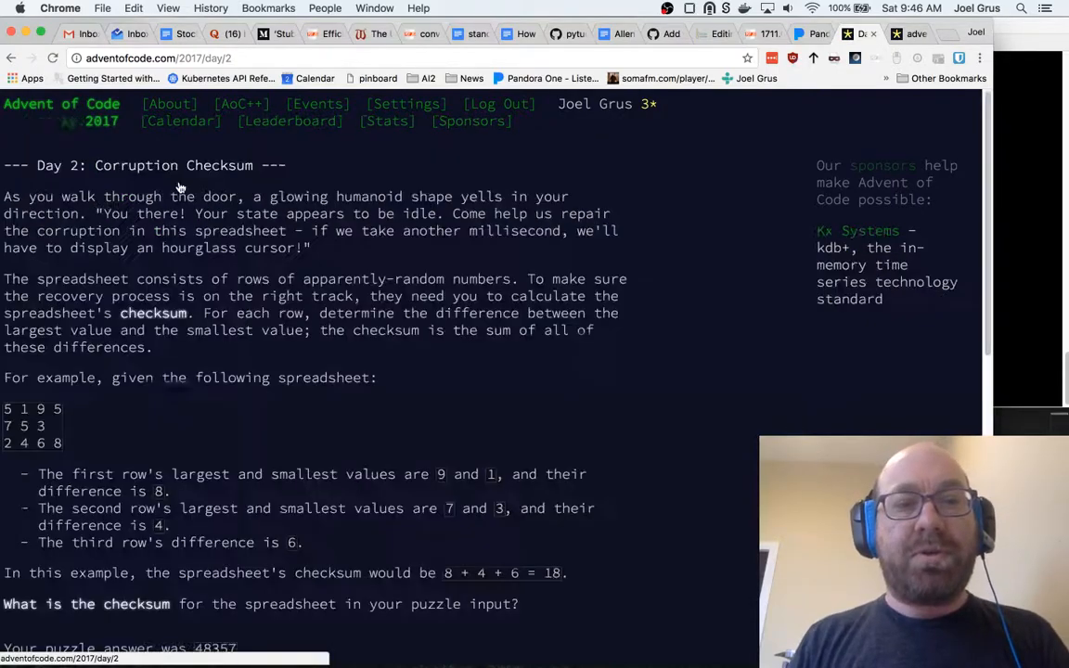
scroll(down, 3)
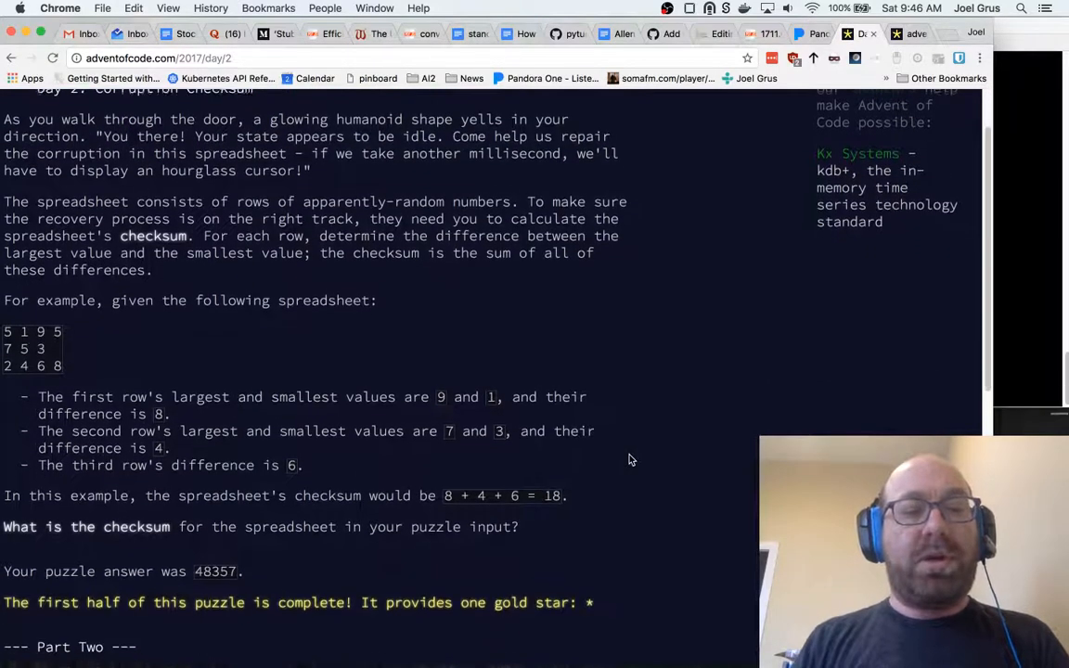
scroll(up, 3)
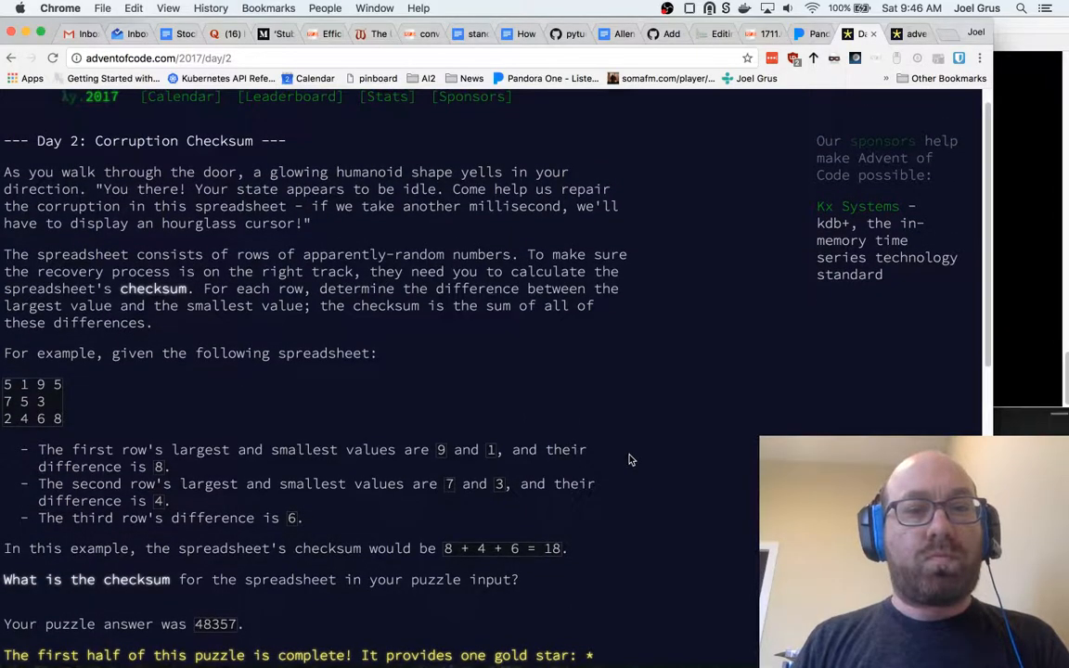
scroll(down, 3)
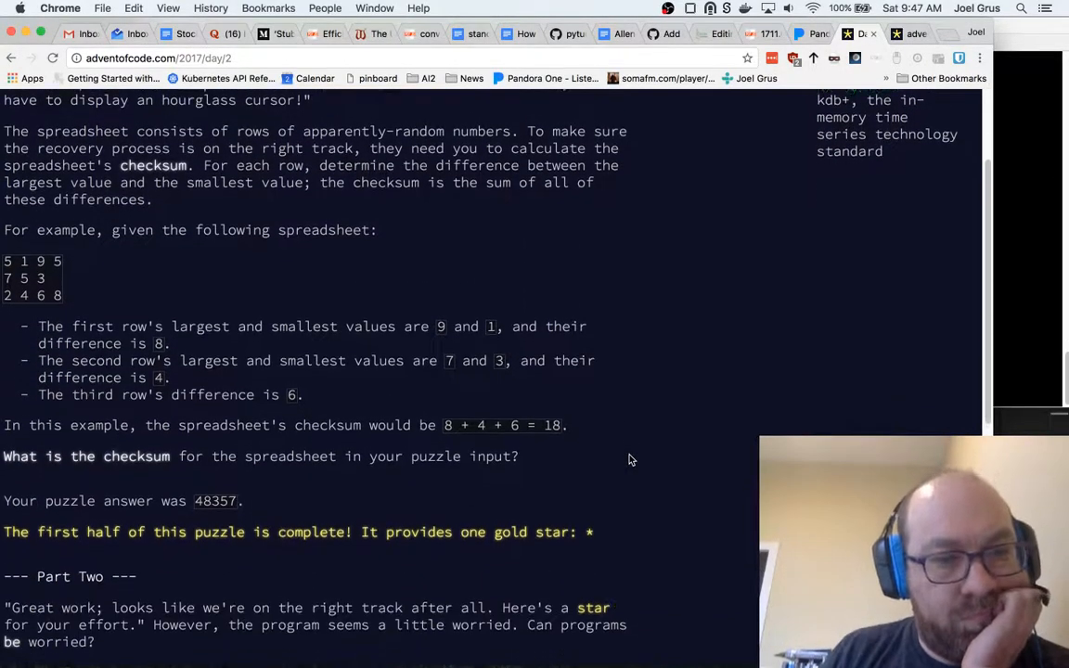
scroll(down, 3)
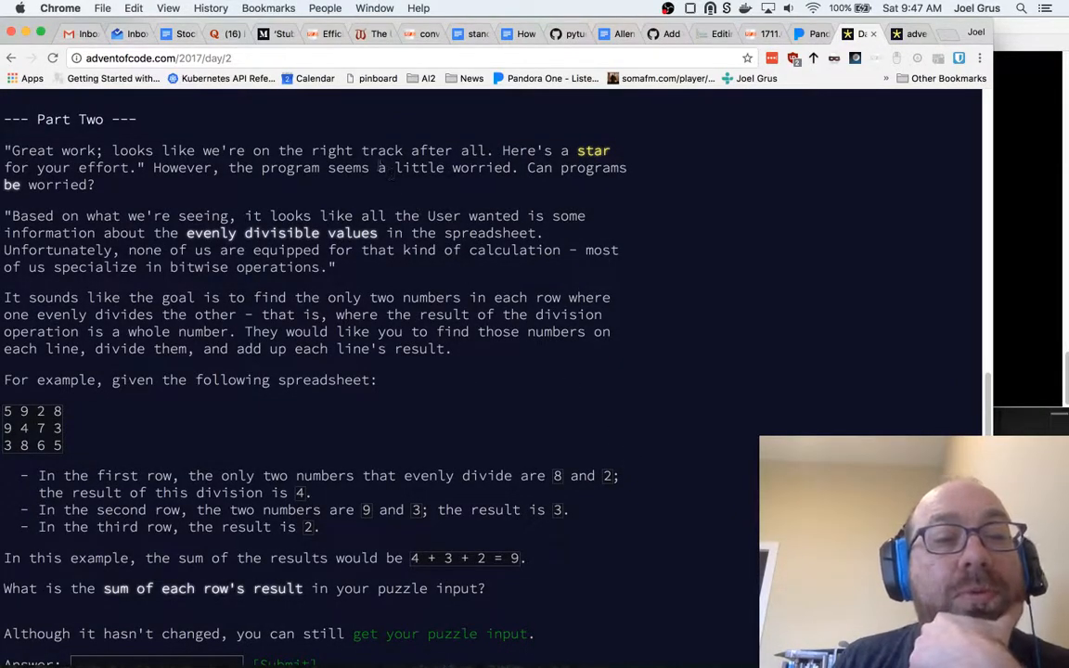
mouse_move(343, 273)
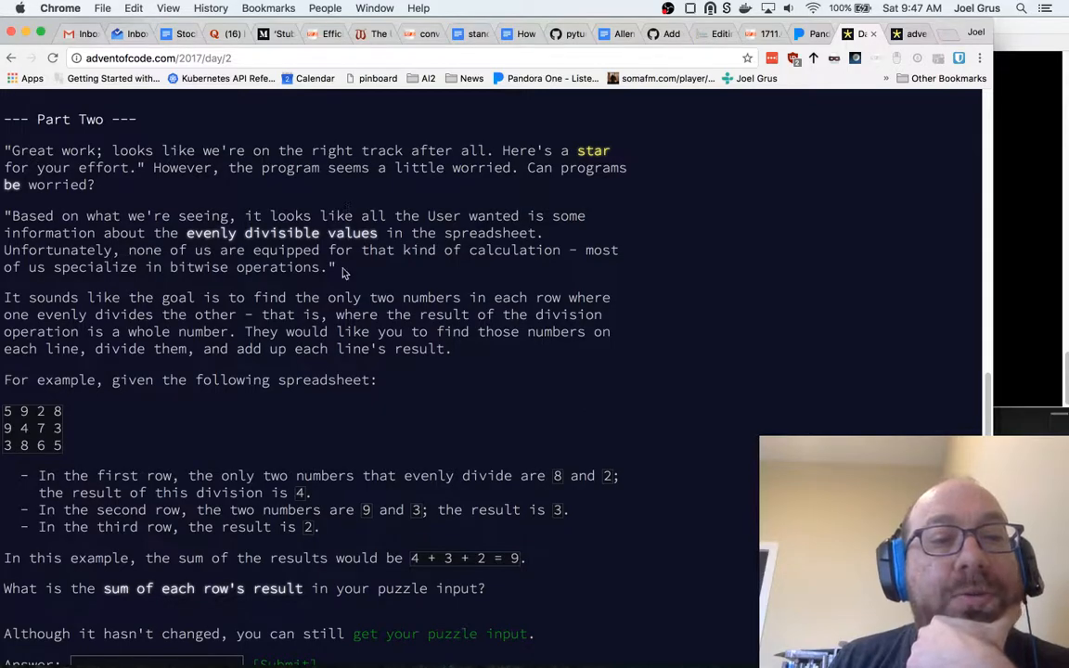
mouse_move(354, 275)
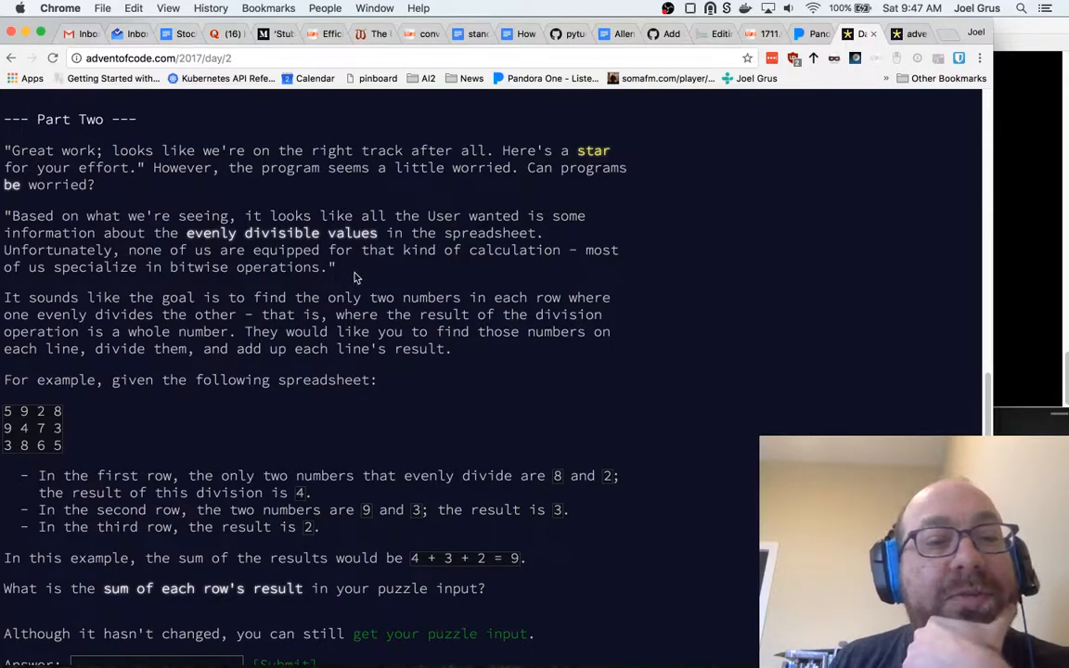
mouse_move(353, 198)
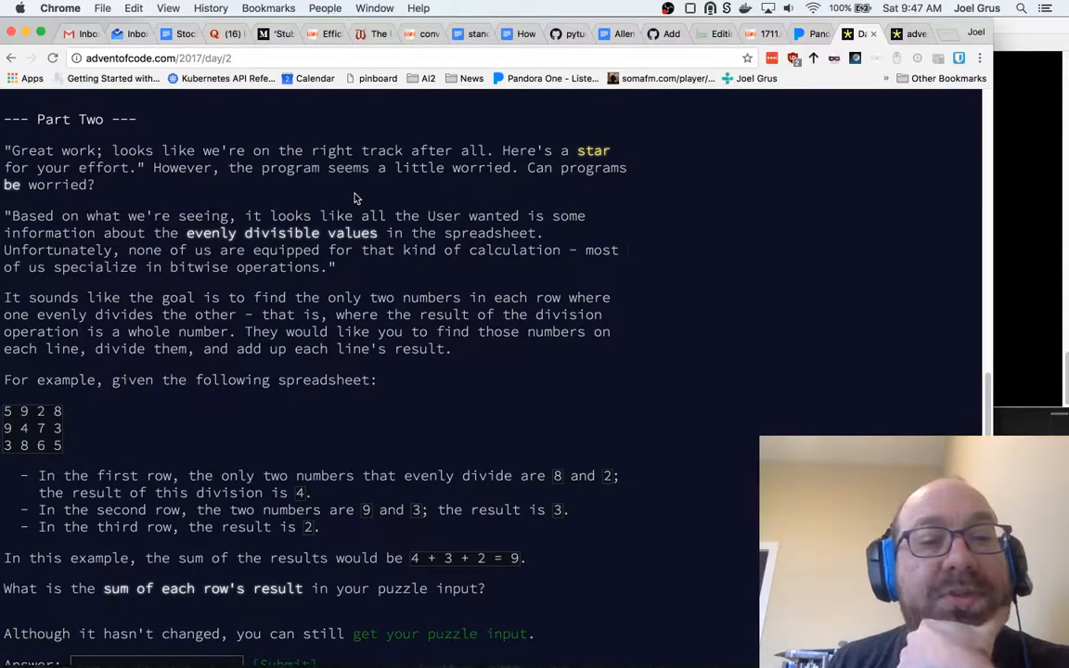
mouse_move(222, 294)
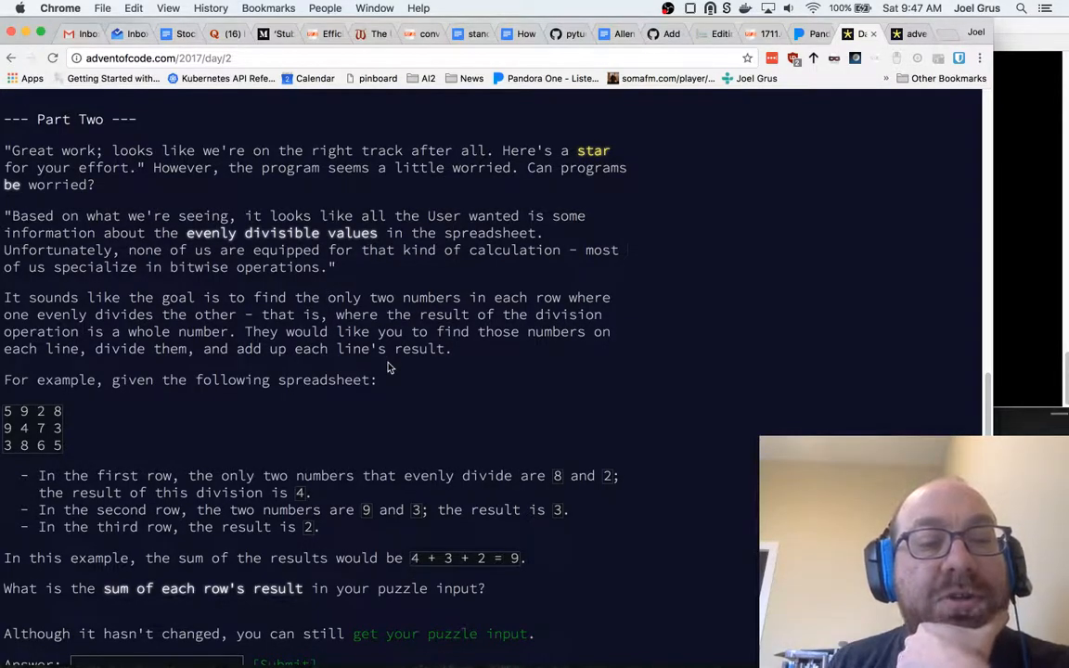
mouse_move(402, 396)
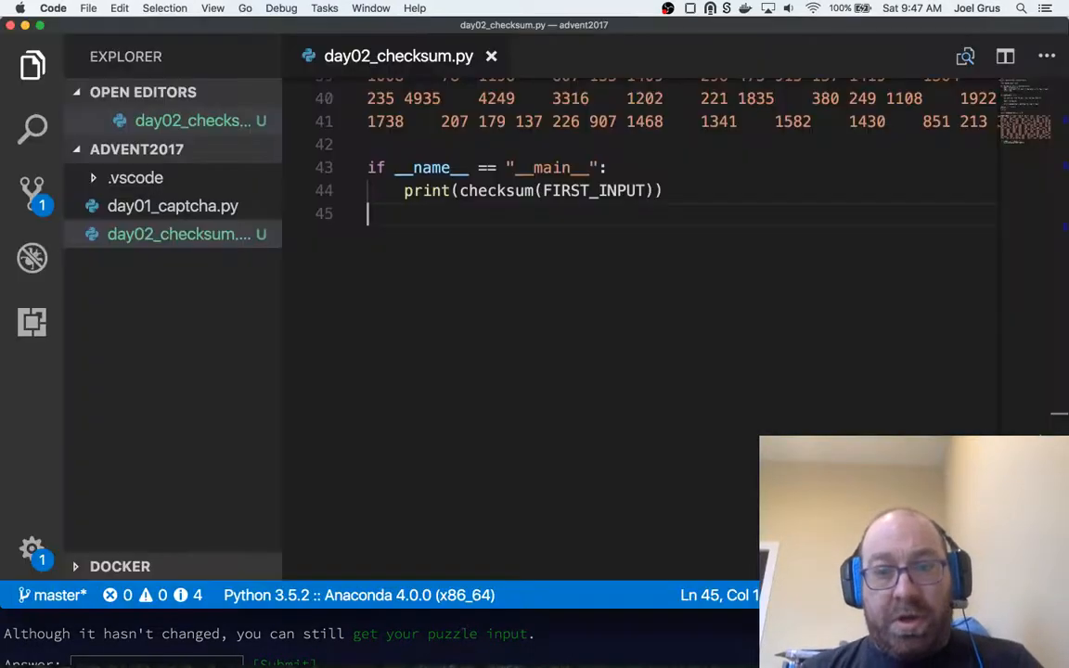
- Add a def checksum_divisible(ss: str) -> stub above the __main__ block and review checksum above
scroll(up, 3)
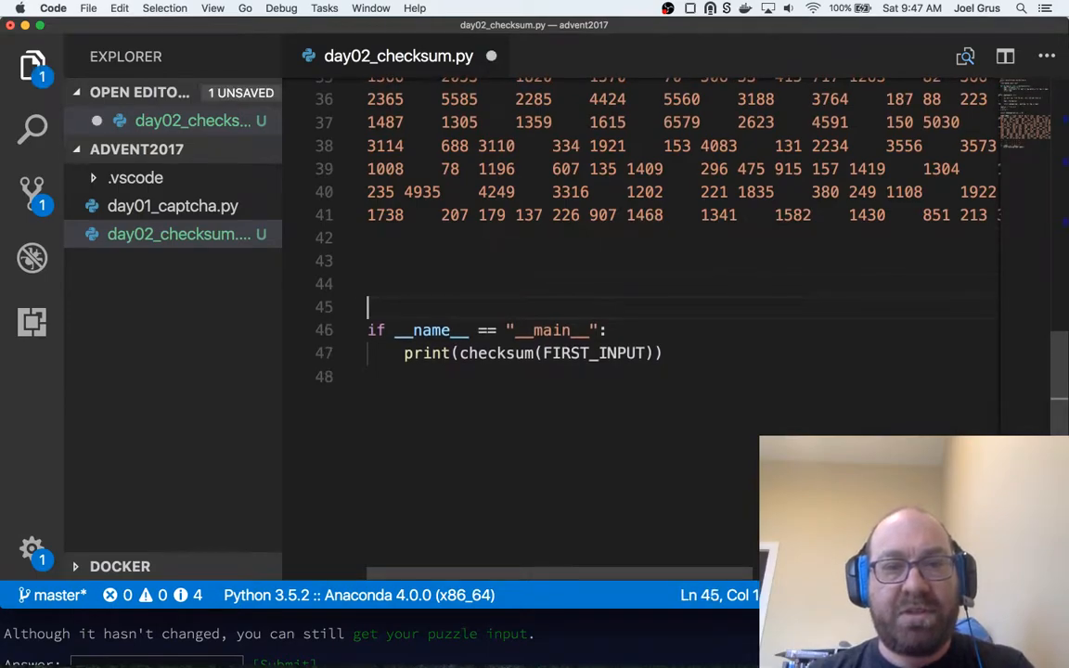
text(def chec)
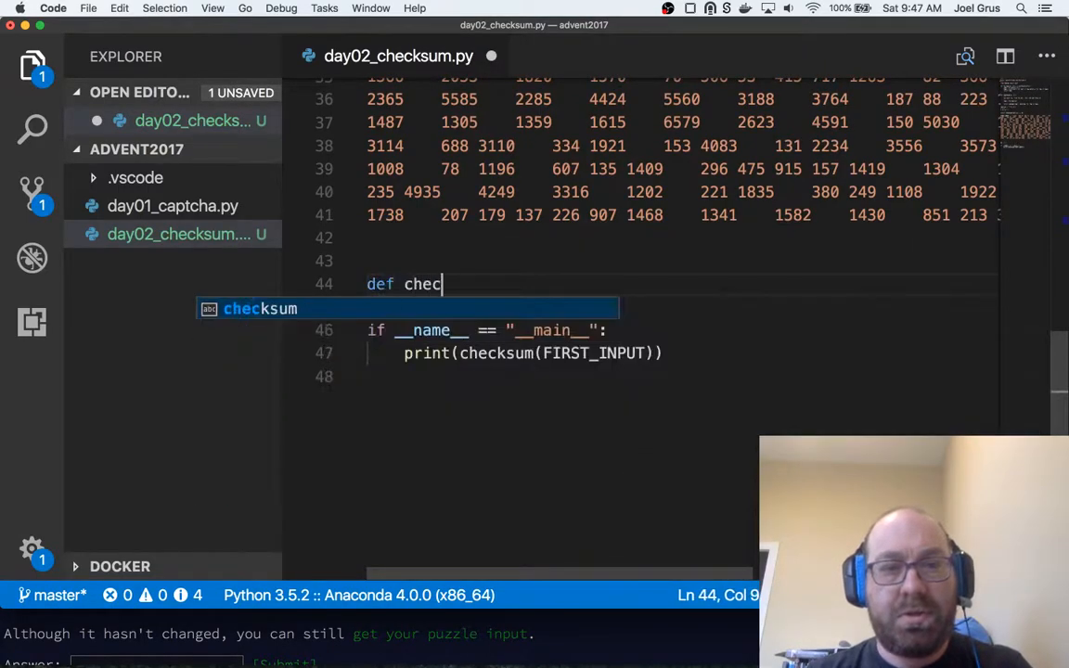
text(ksum)
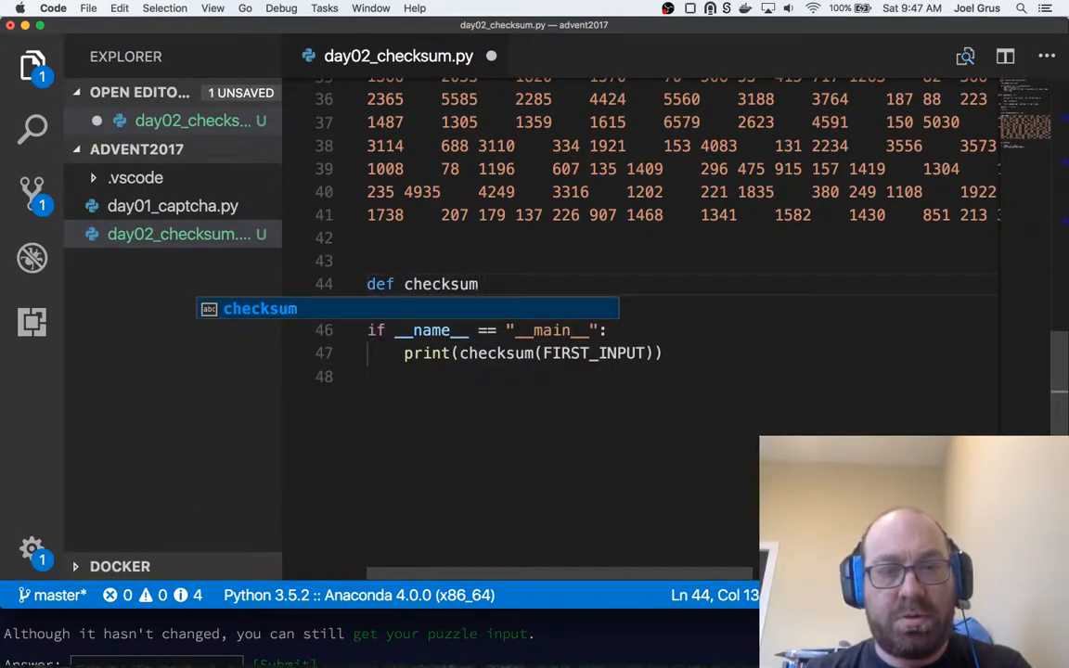
text(_di)
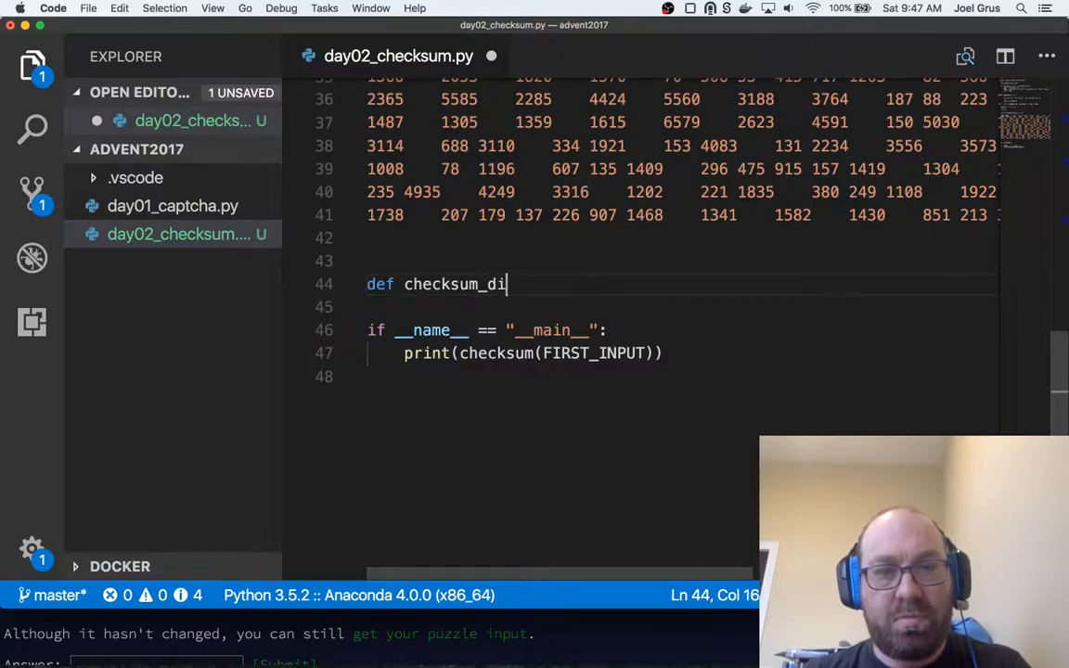
text(visible())
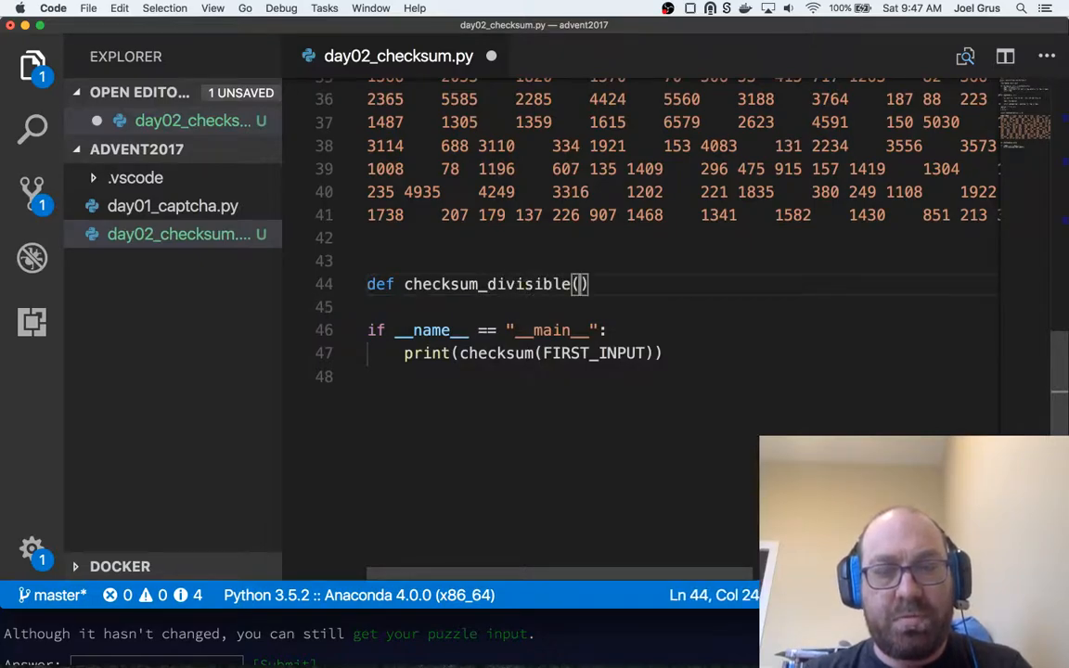
text(ss: str) ->)
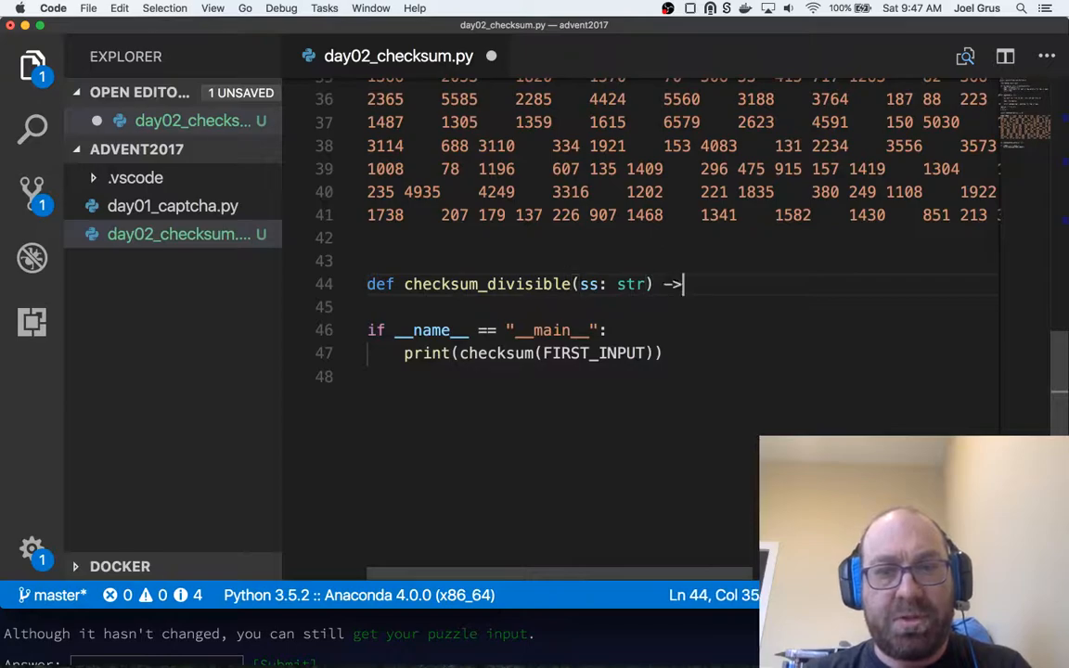
scroll(up, 3)
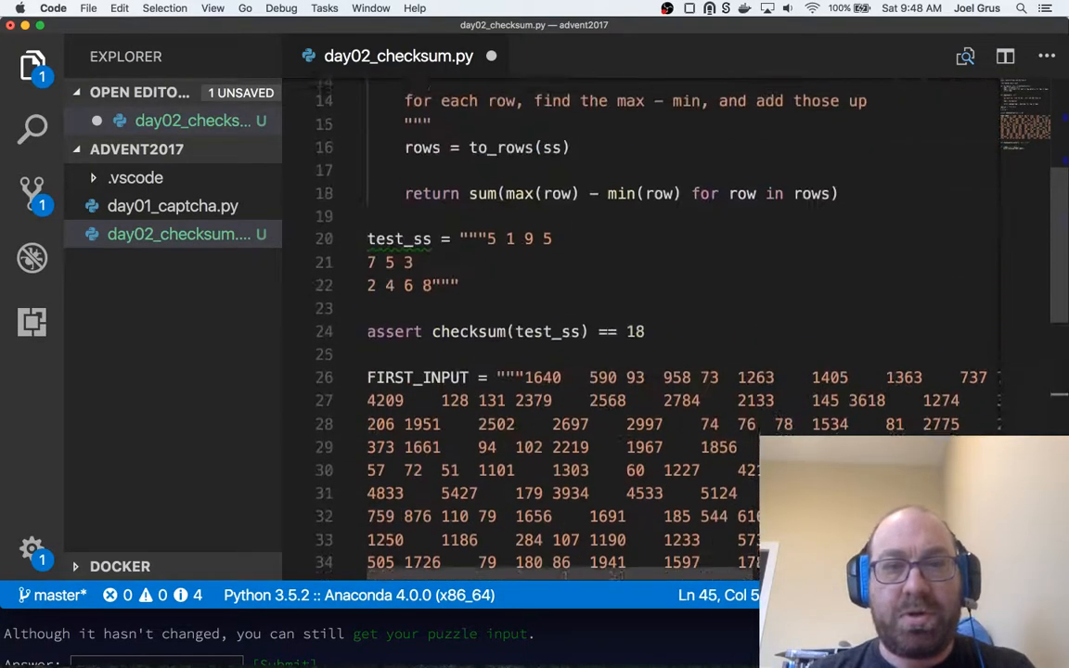
scroll(up, 3)
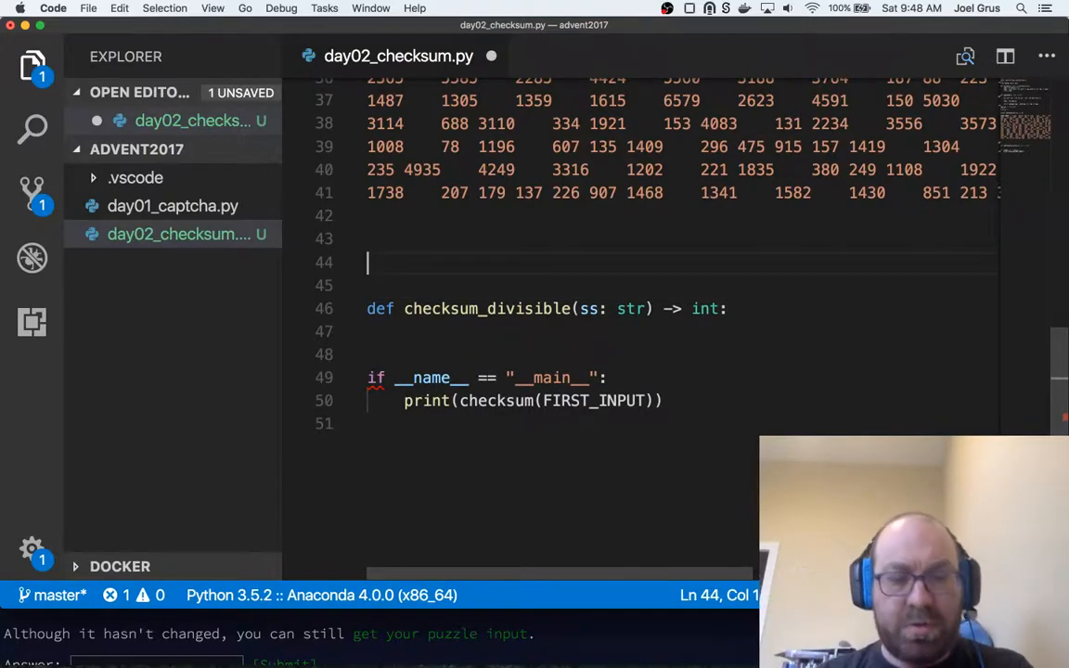
- Write def row_dividend(row) -> int: with a docstring: exactly two values divide evenly, return the quotient
text(def r)
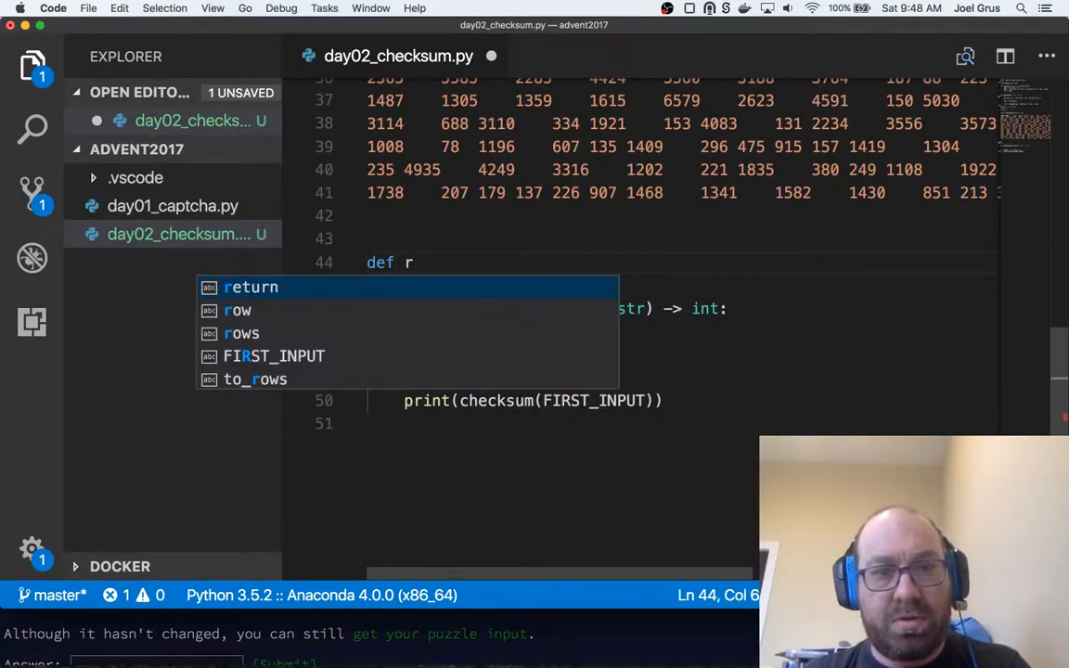
text(ow_divid)
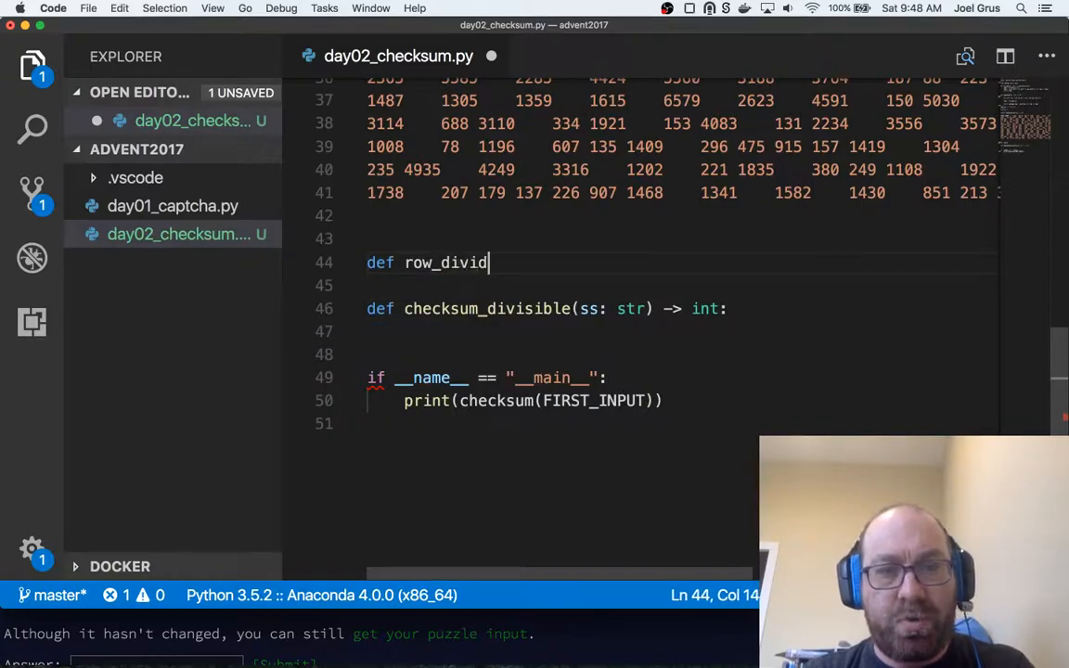
text(end(row: List[int)
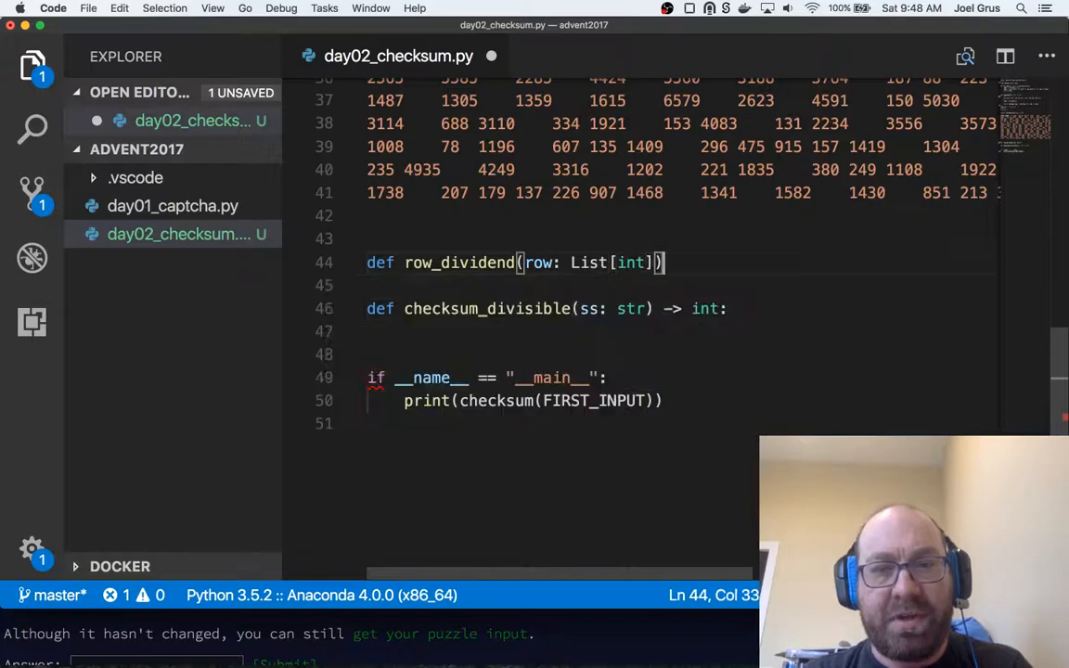
text(-> int:)
text(There)
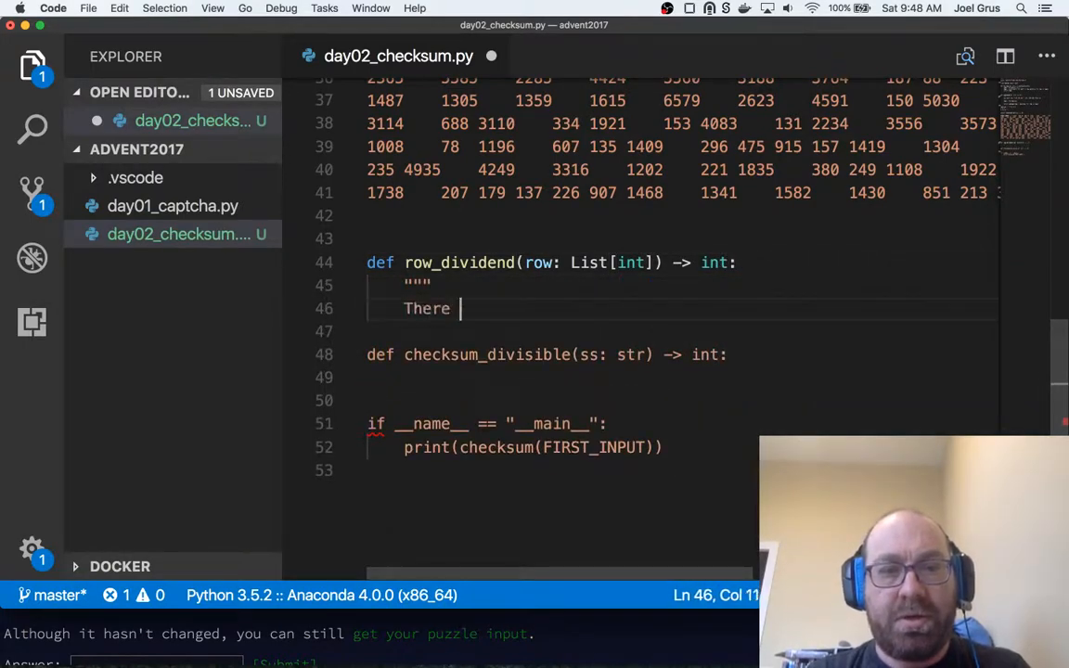
text(are exactly two)
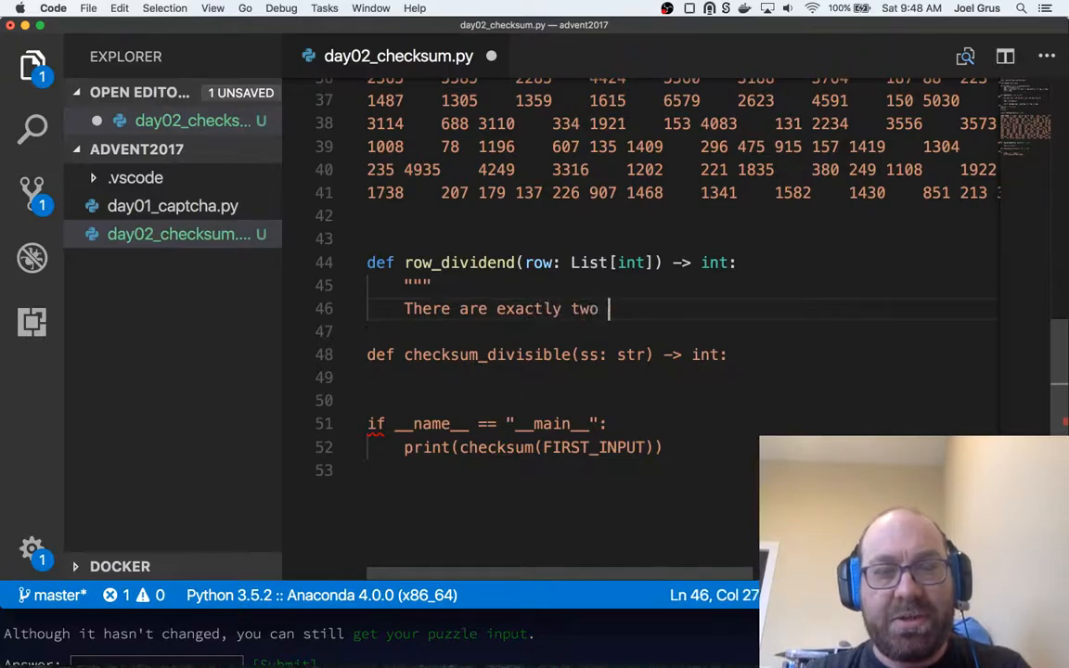
text(values in the row for which one)
text(evenly divides the other. Re)
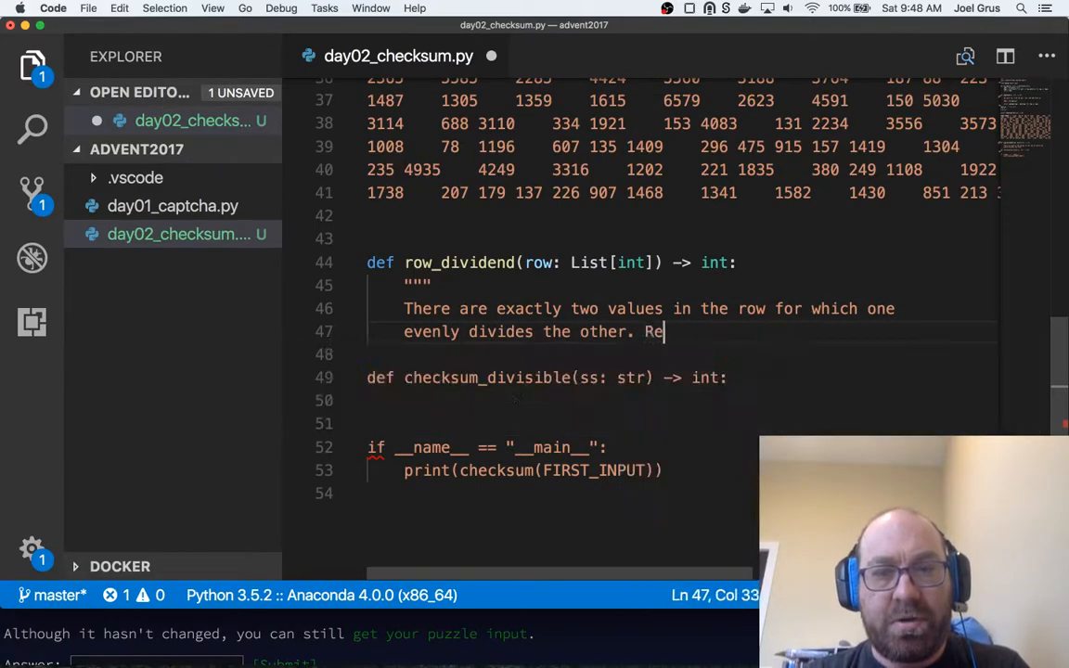
text(turn the quotient)
click(682, 354)
text(")
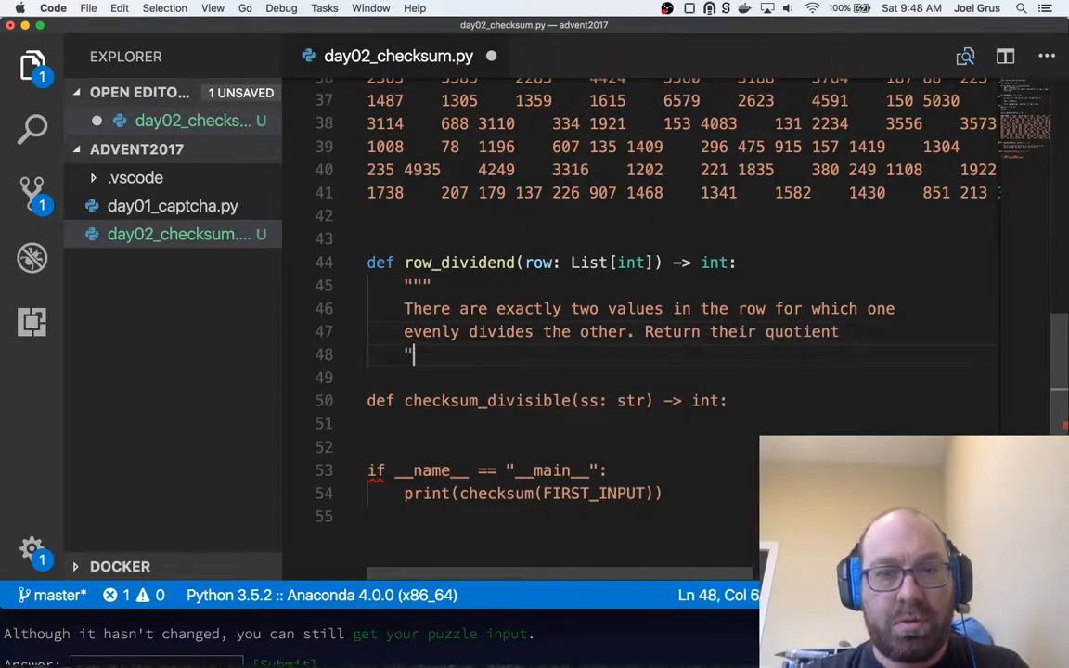
key(enter)
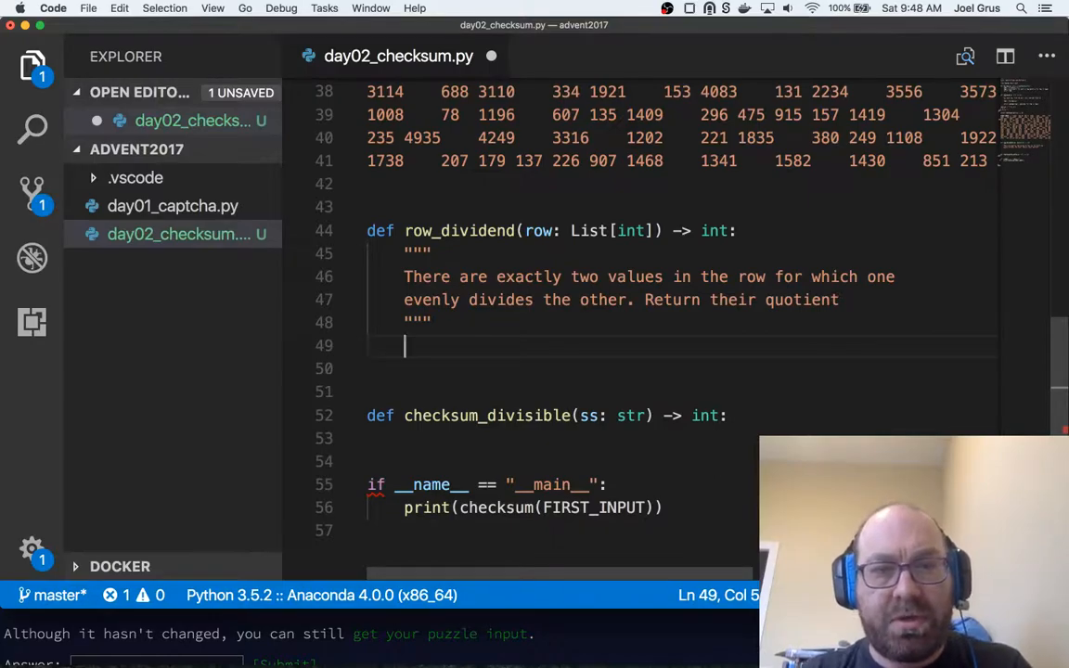
- Loop 'for i, value in row:' with an inner 'for other_value in row[(i+1):]:' inside row_dividend
text(for,)
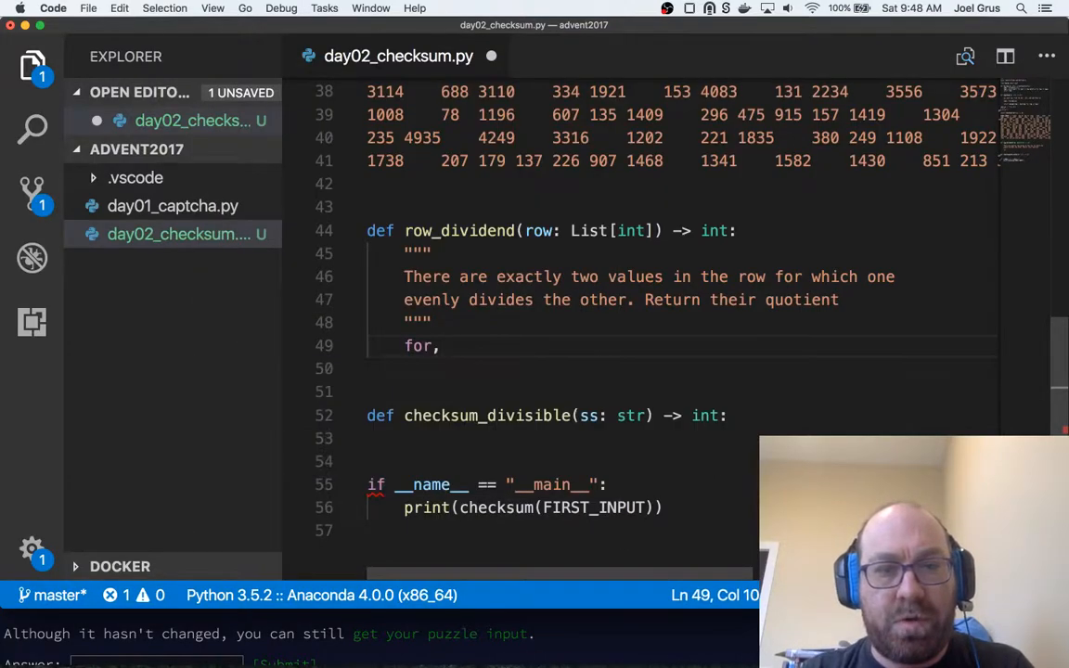
text(i)
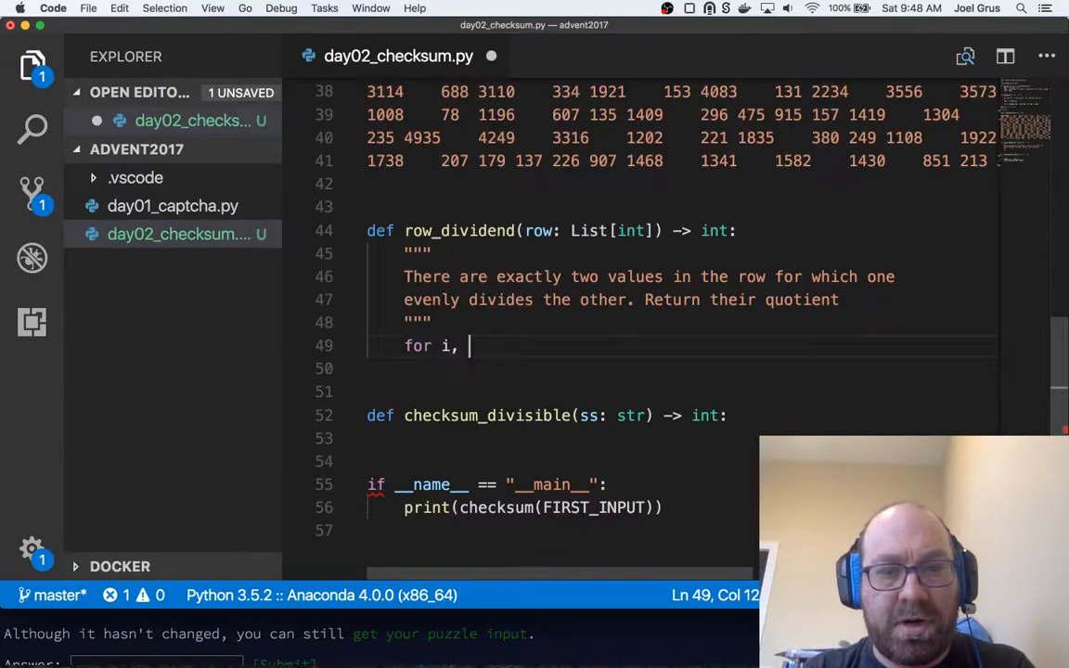
text(value in)
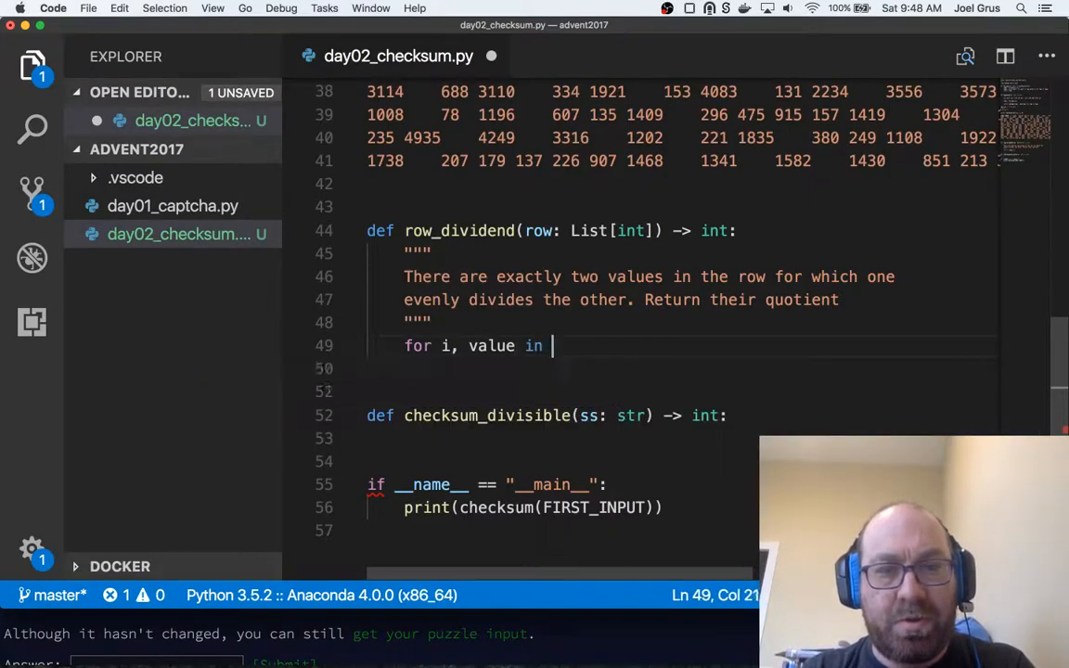
text(row:)
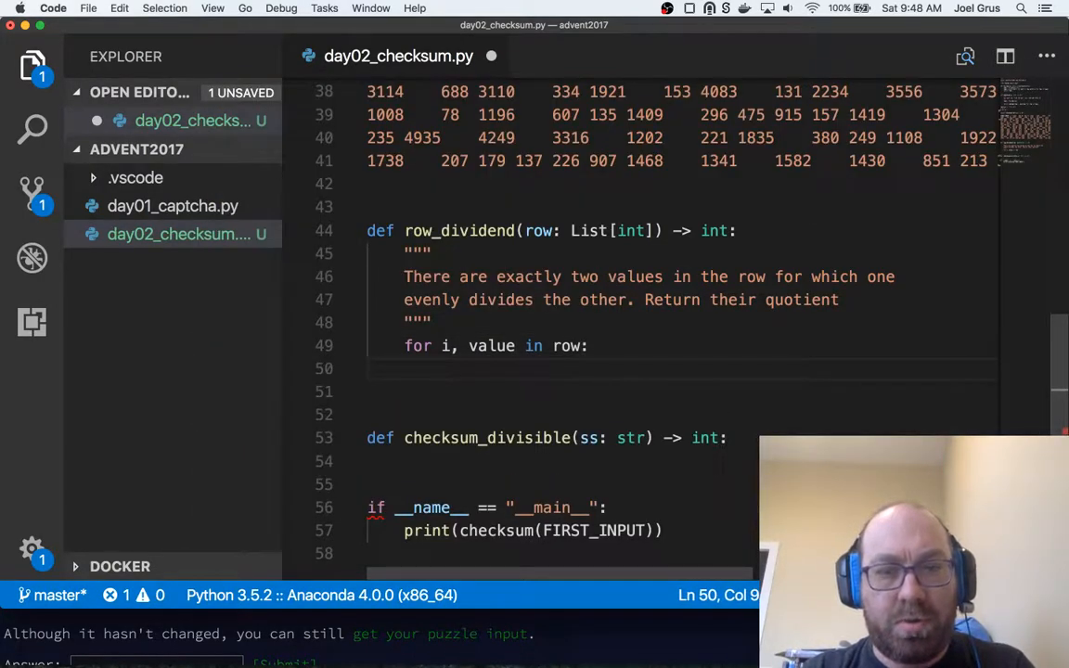
text(for)
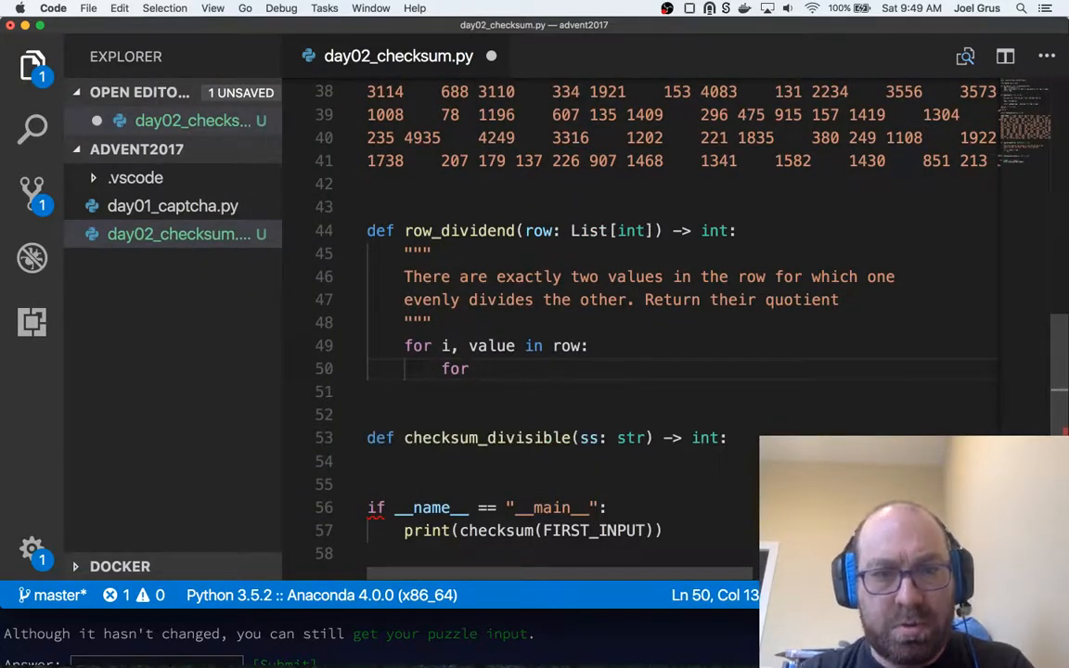
text(other_value)
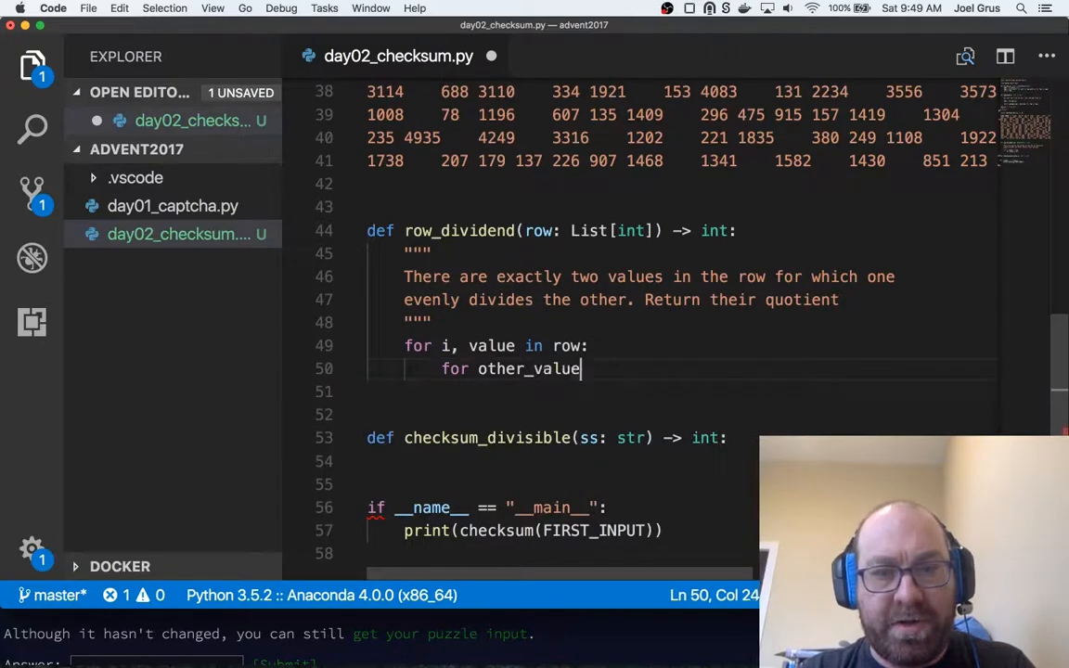
text(in)
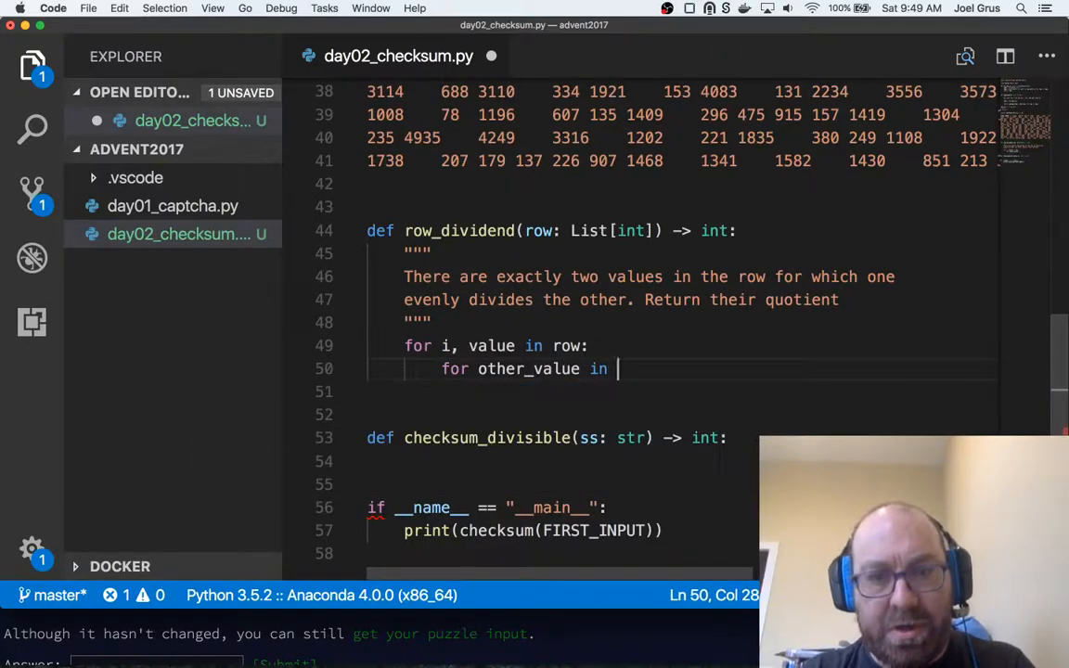
text(row[])
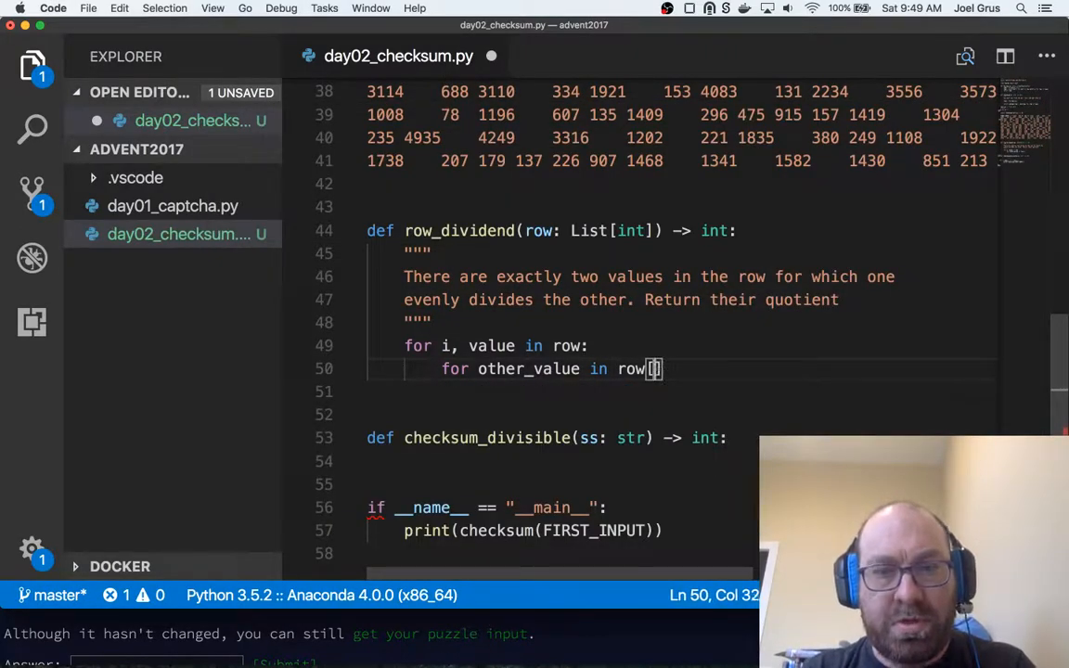
text(i))
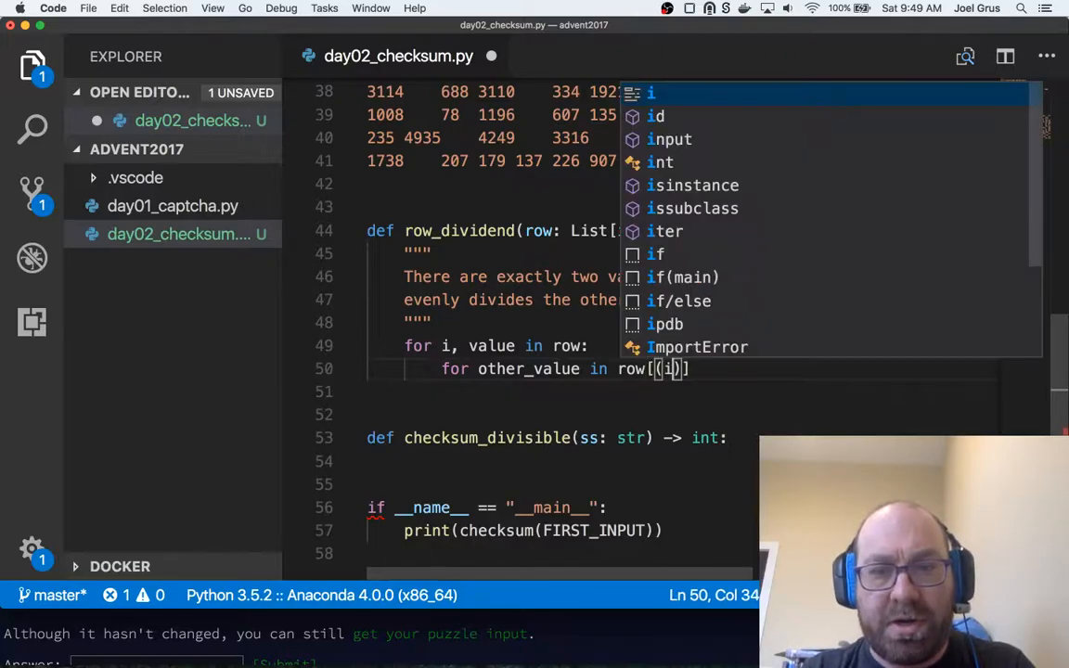
text(+1):)
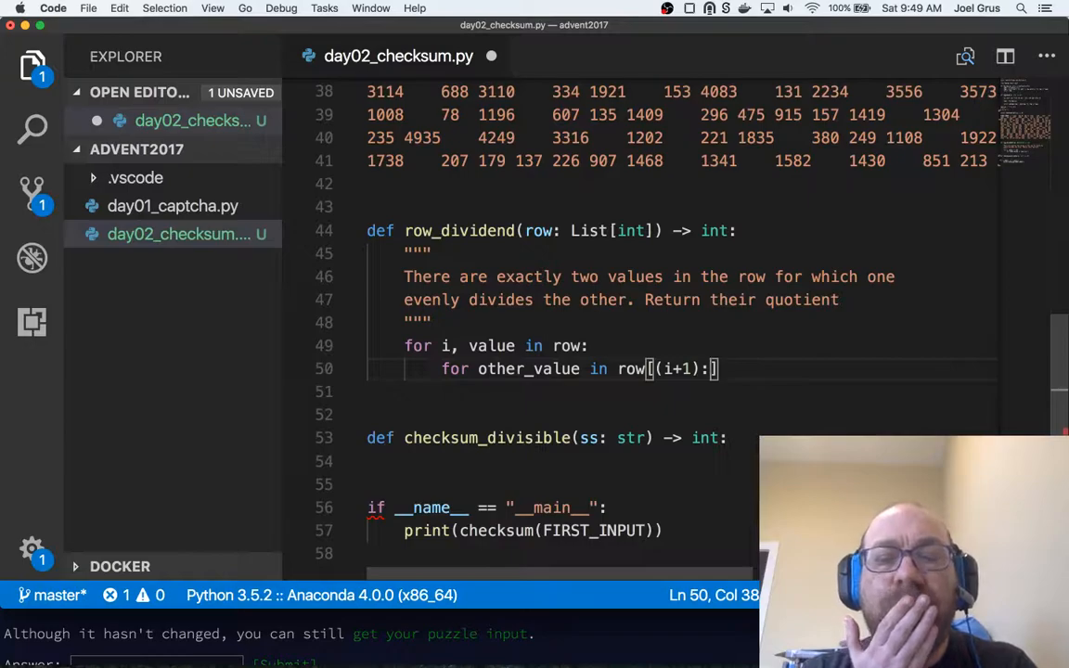
text(:)
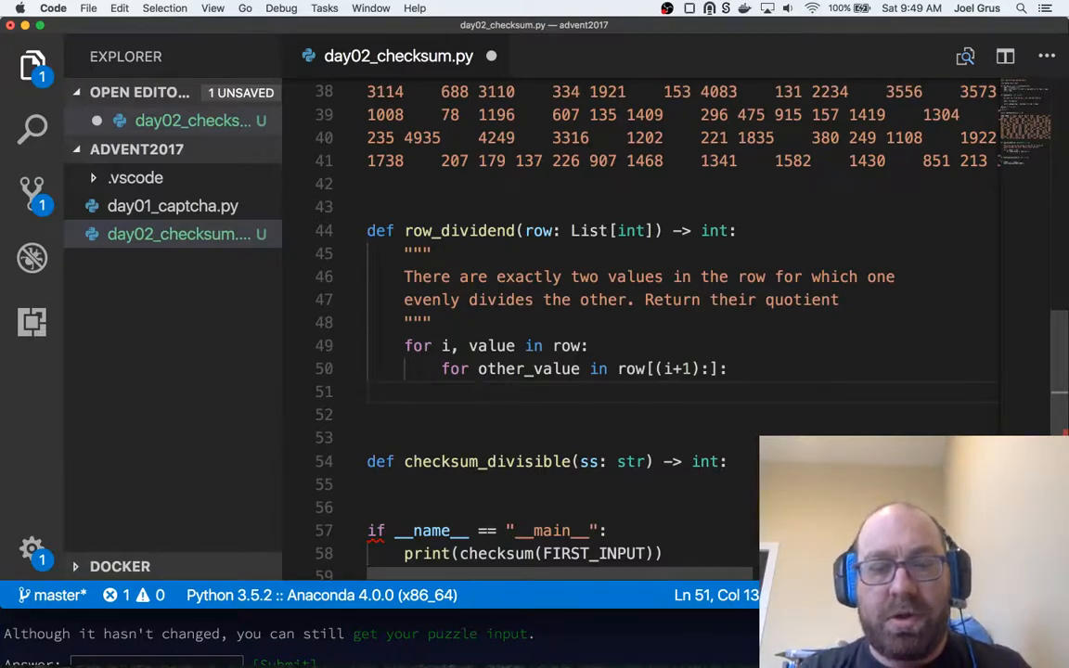
- Return value // other_value or other_value // value depending on which modulo check is zero
scroll(down, 3)
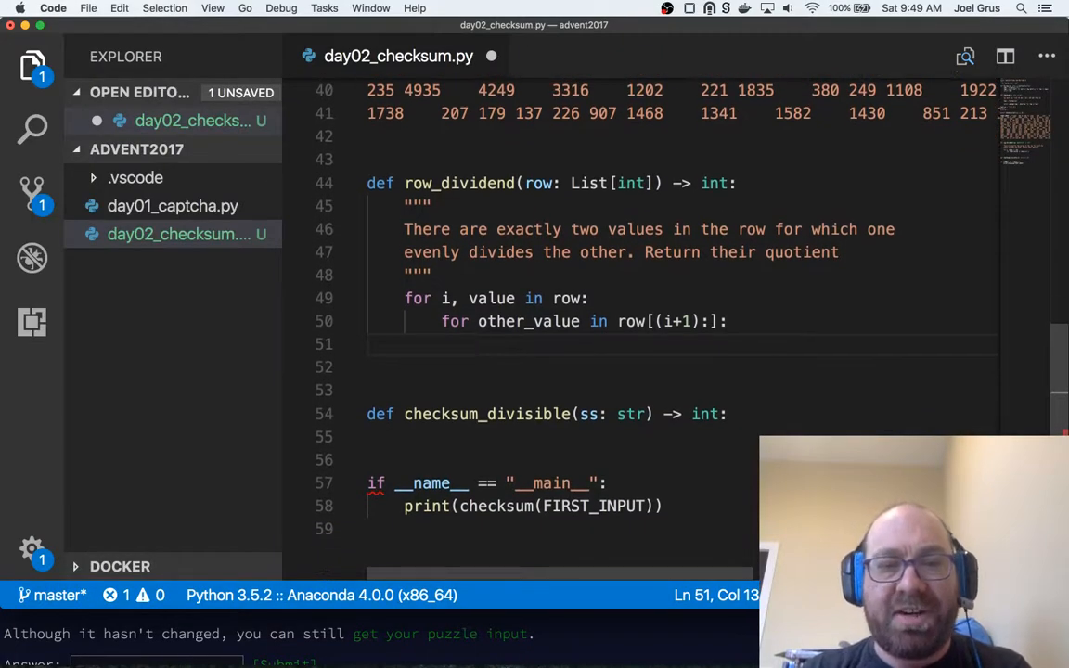
text(if v)
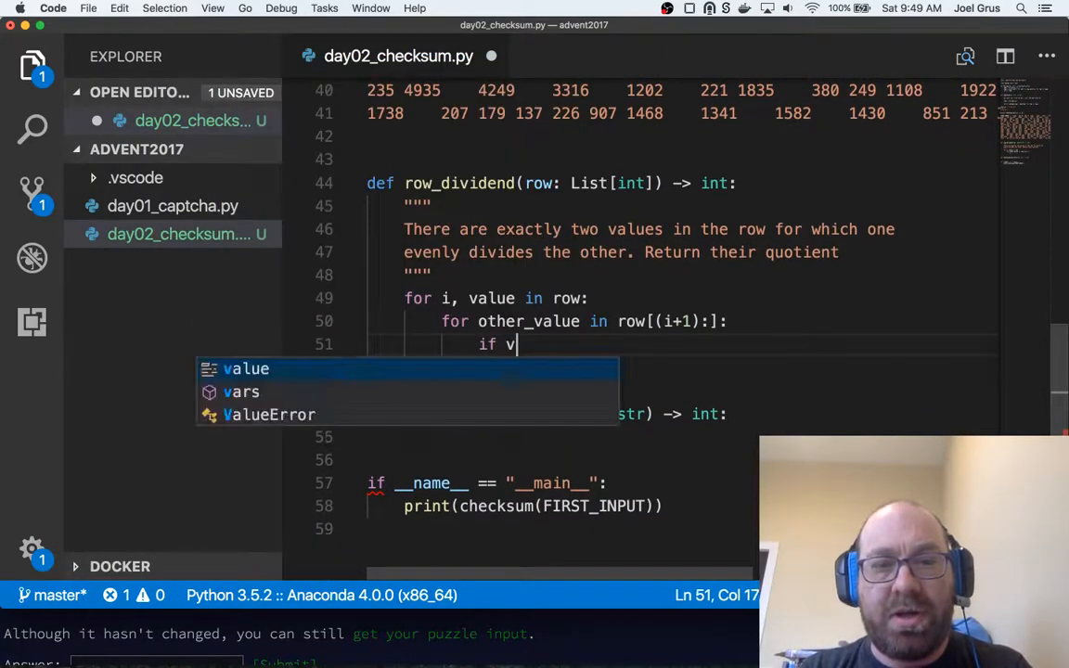
text(alue % other_value == 0)
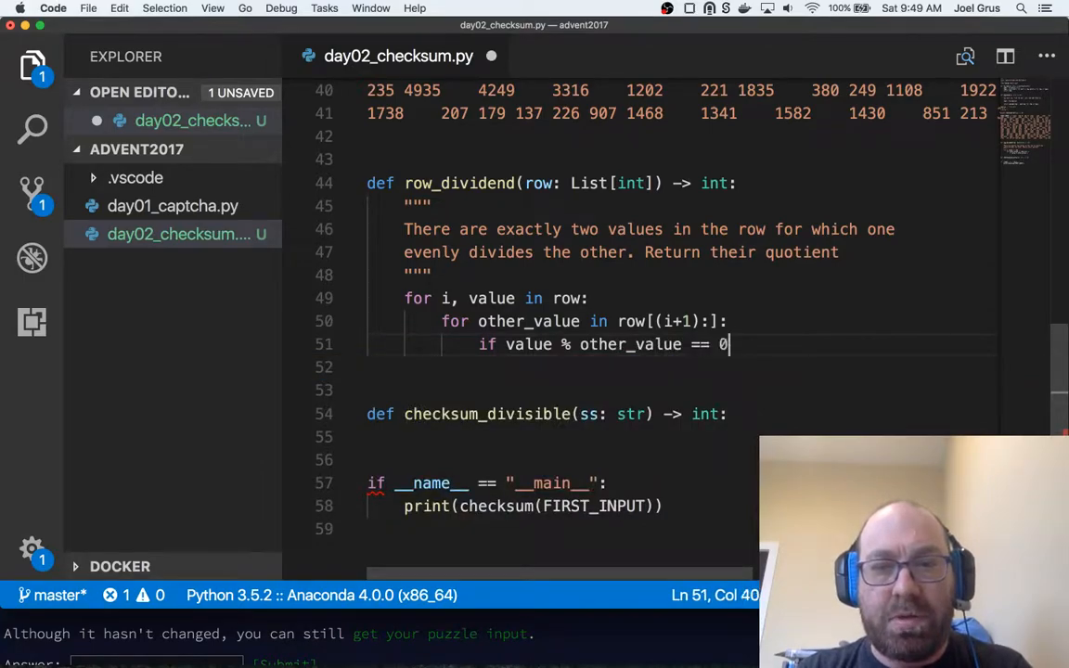
text(:)
text(return vall)
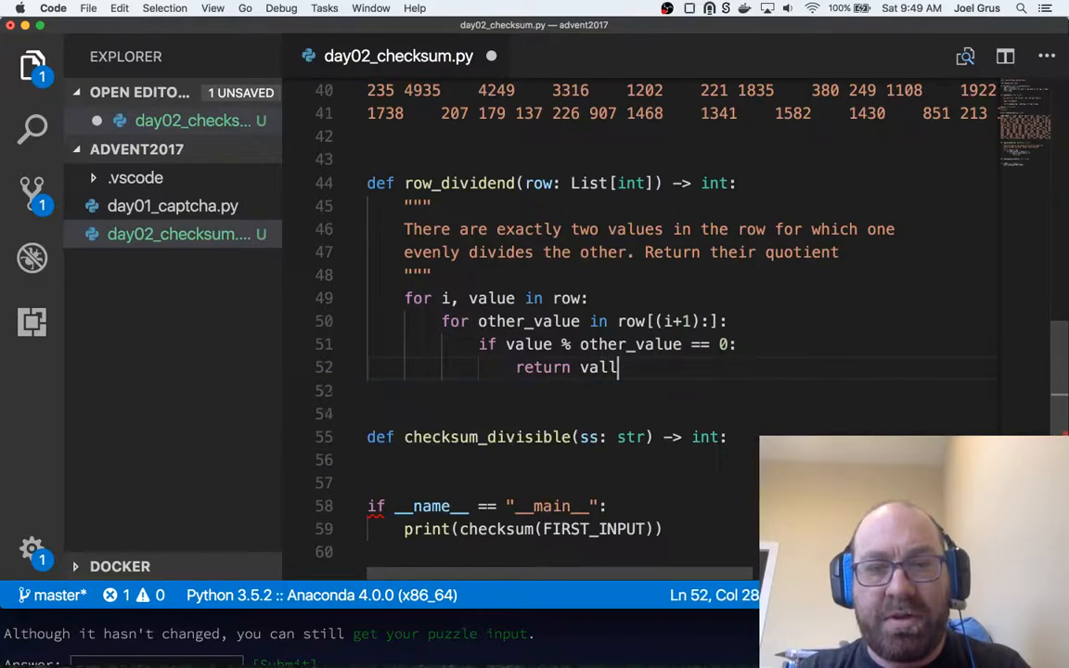
text(ue //)
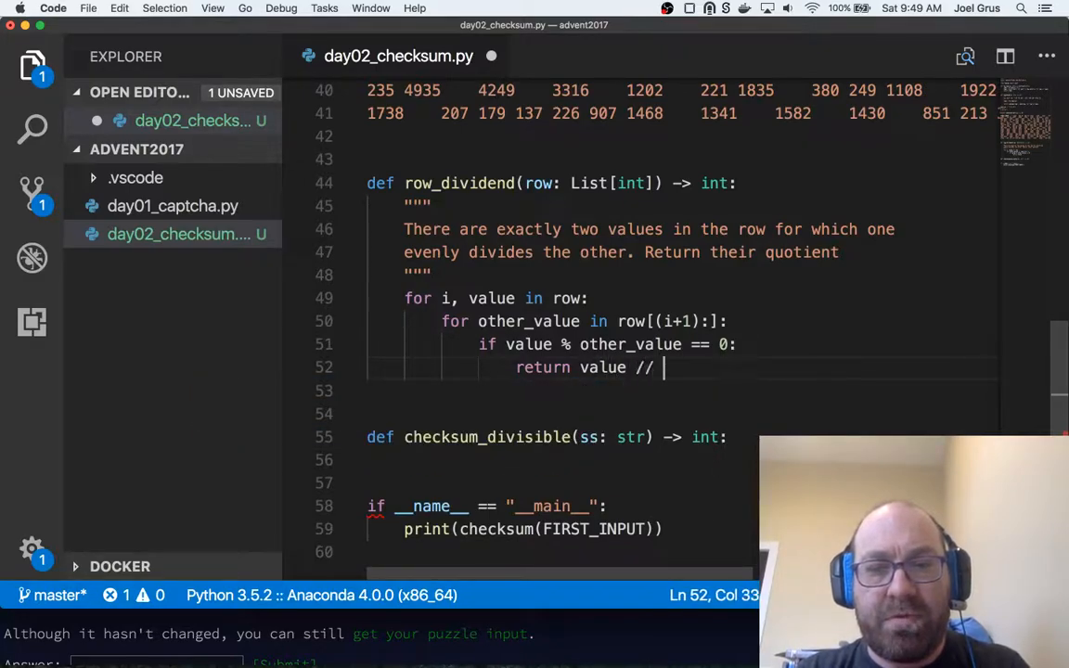
text(other_value)
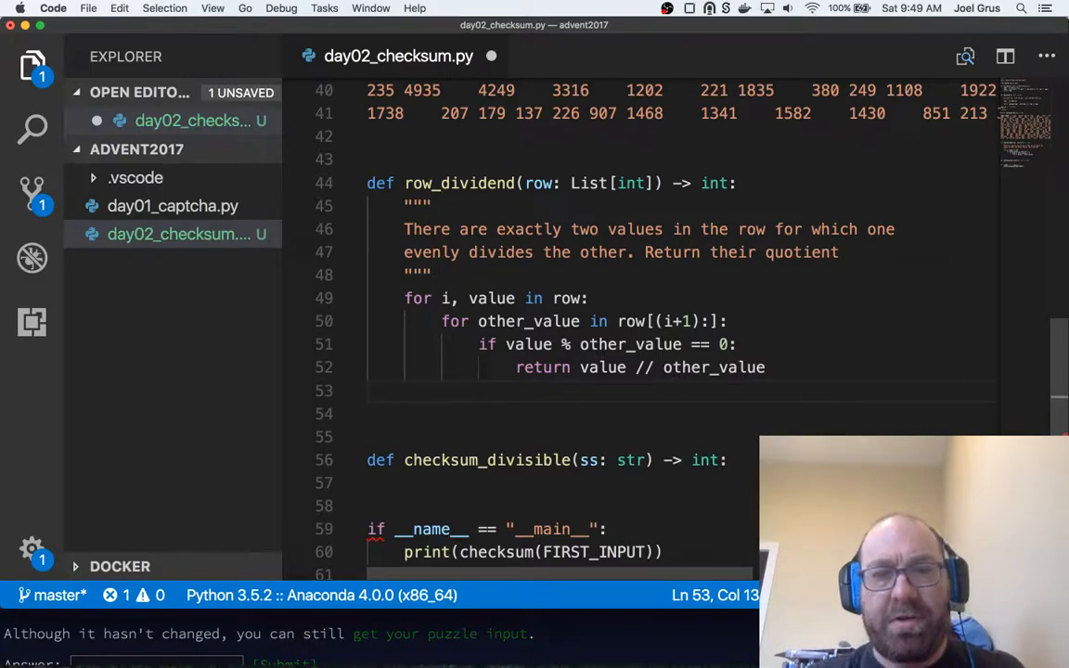
text(elif other_value % value == 0)
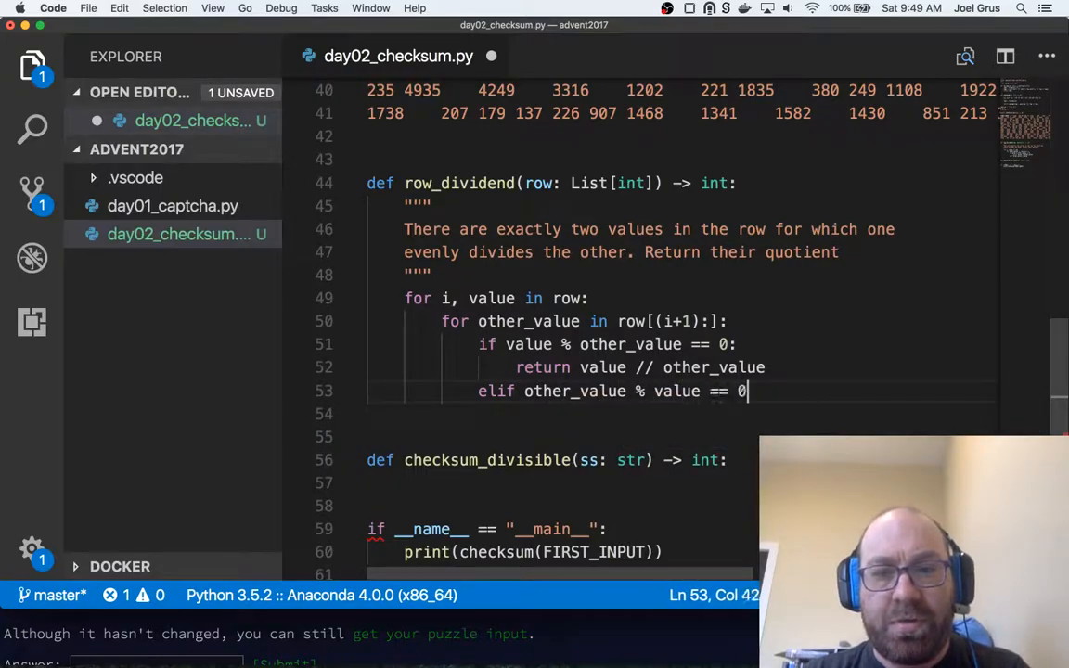
text(return other_value // value)
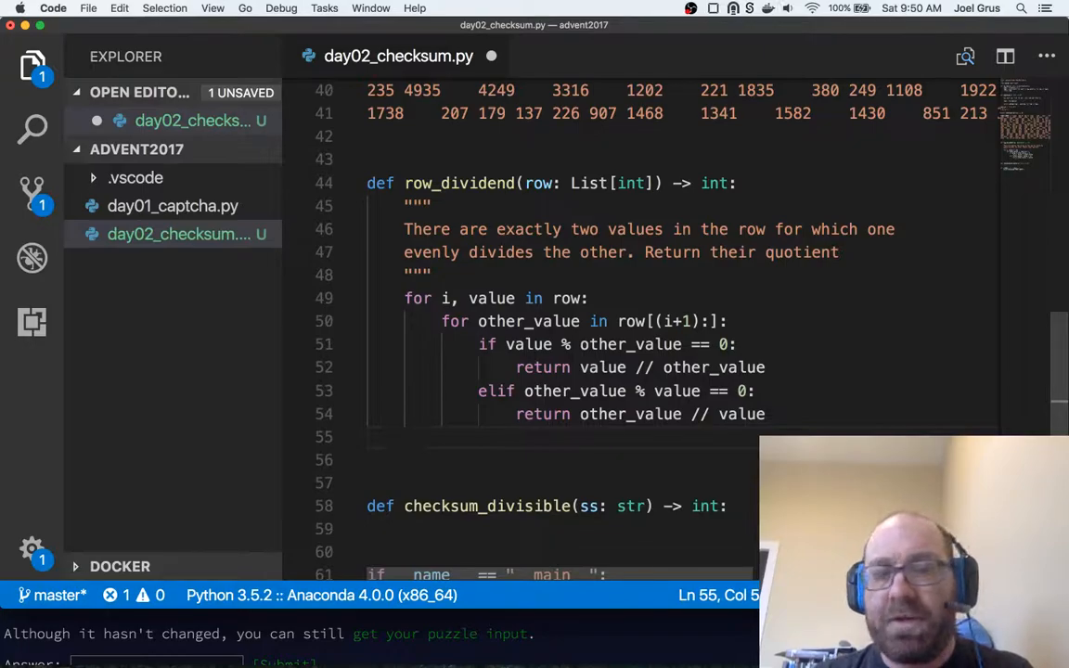
- Raise ValueError("no pair found") after the loops when no pair divides evenly
text(raise Value)
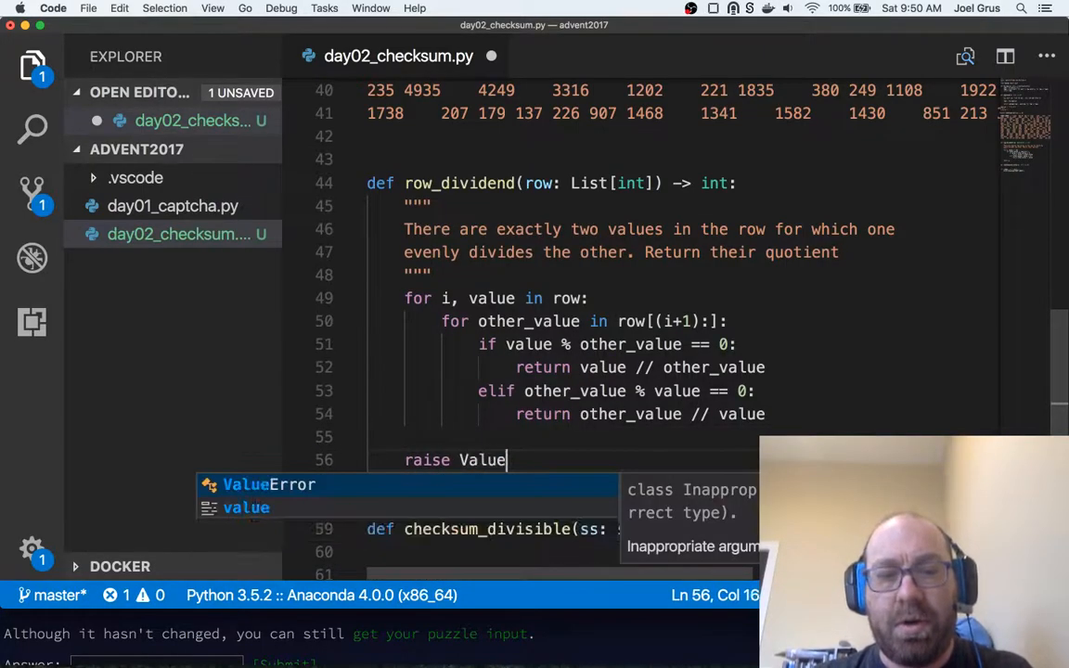
text(Error(no pair found")
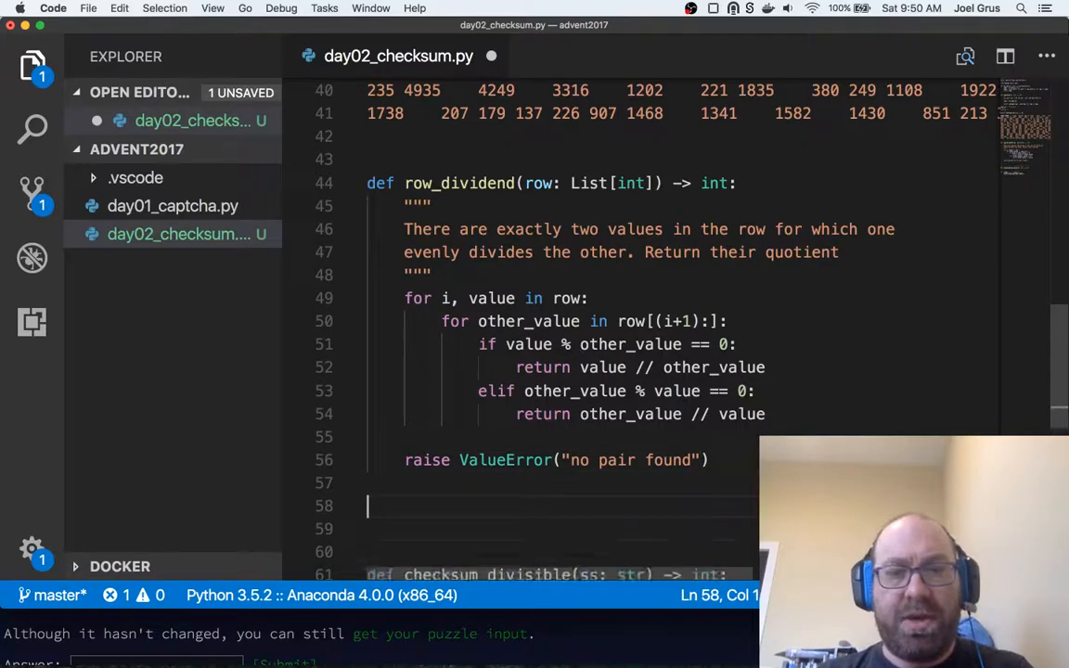
- Assert row_dividend([5, 9, 2, 8]) == 4 and start the next assert for the example rows
text(assert)
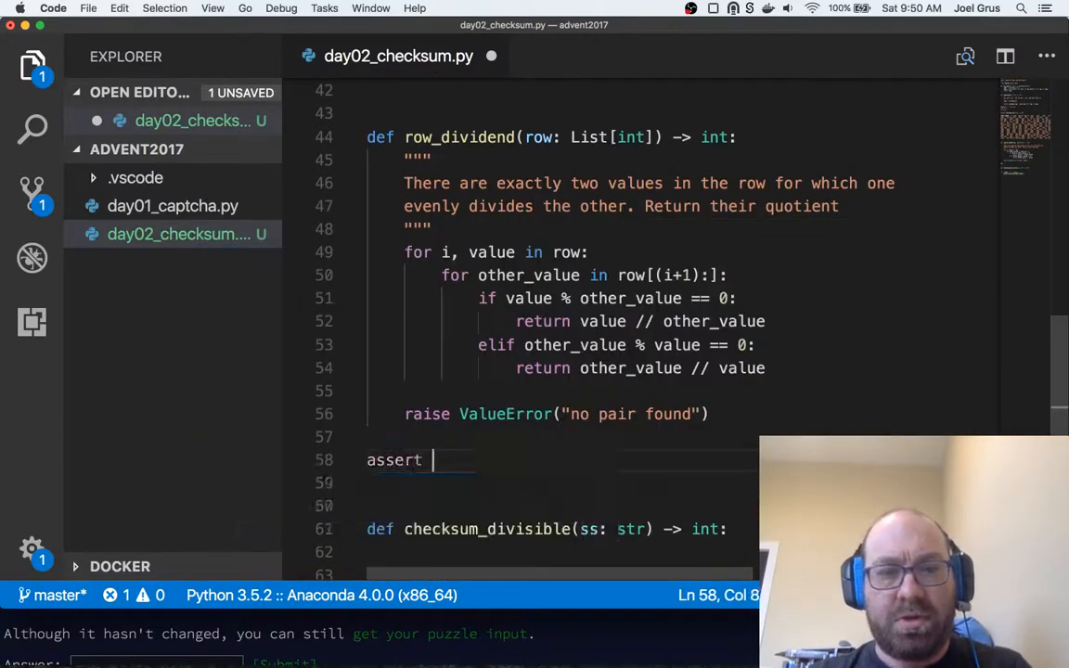
text(row_dividend)
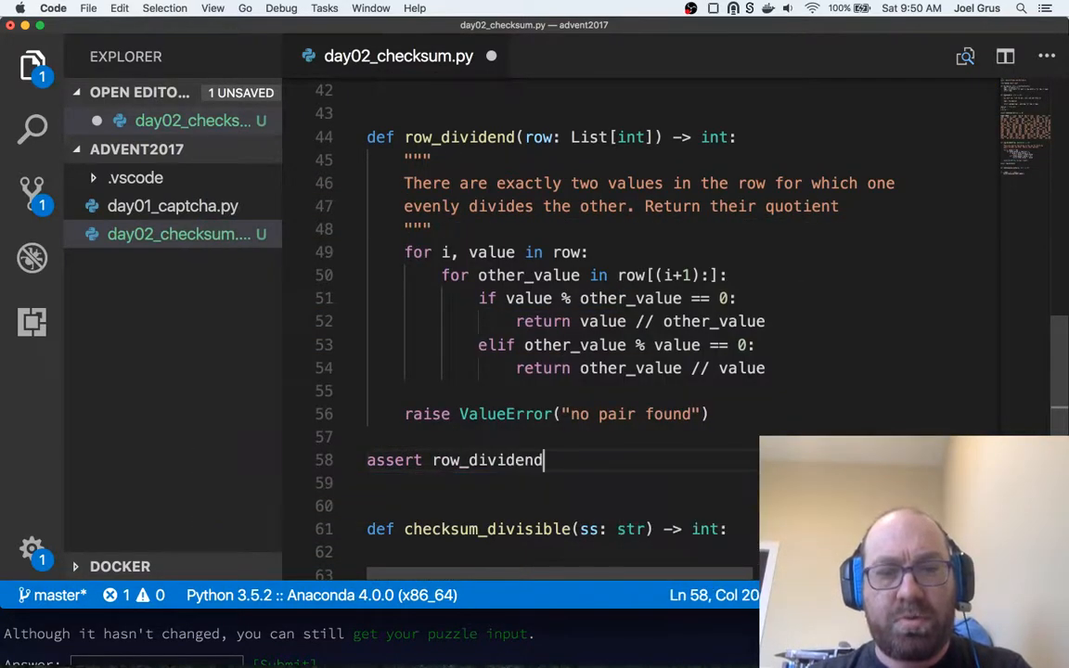
text(()
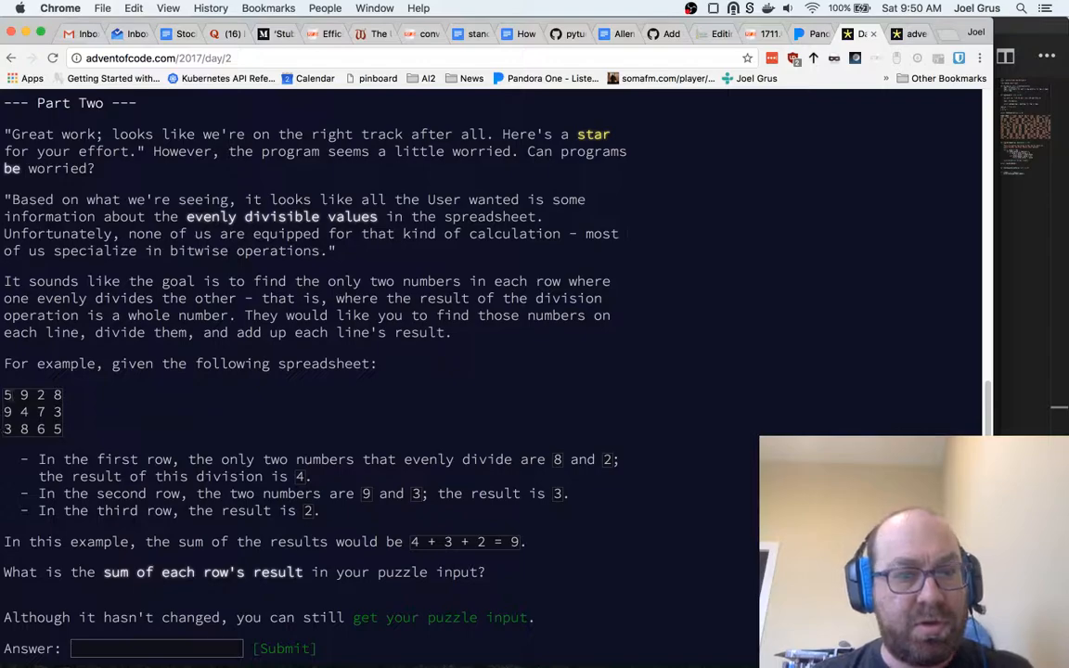
drag(5, 395, 65, 429)
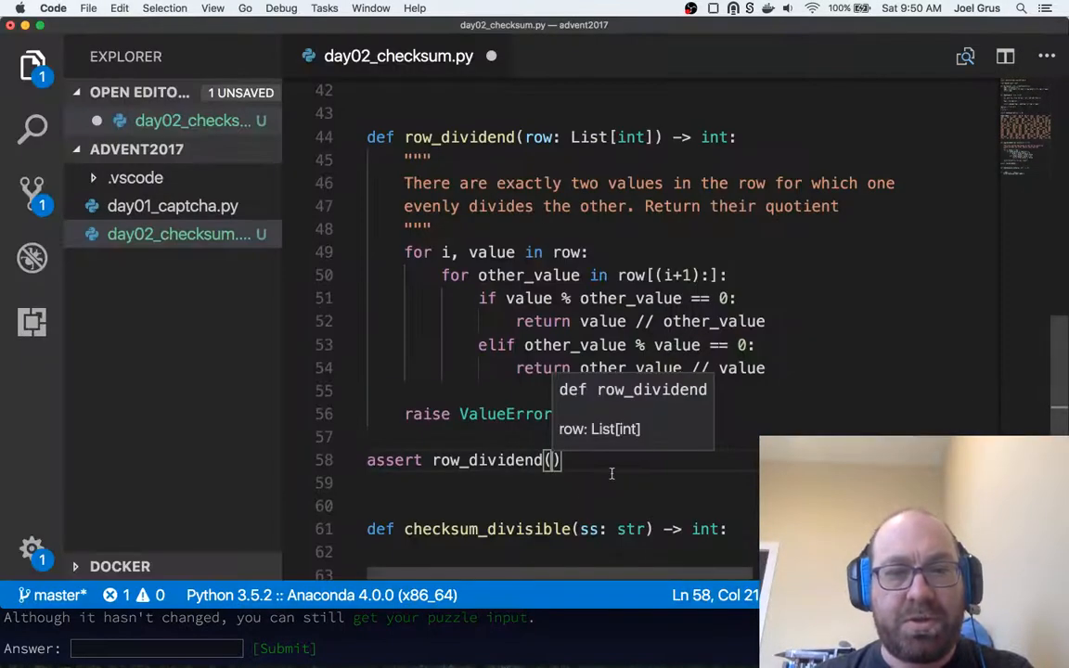
text([)
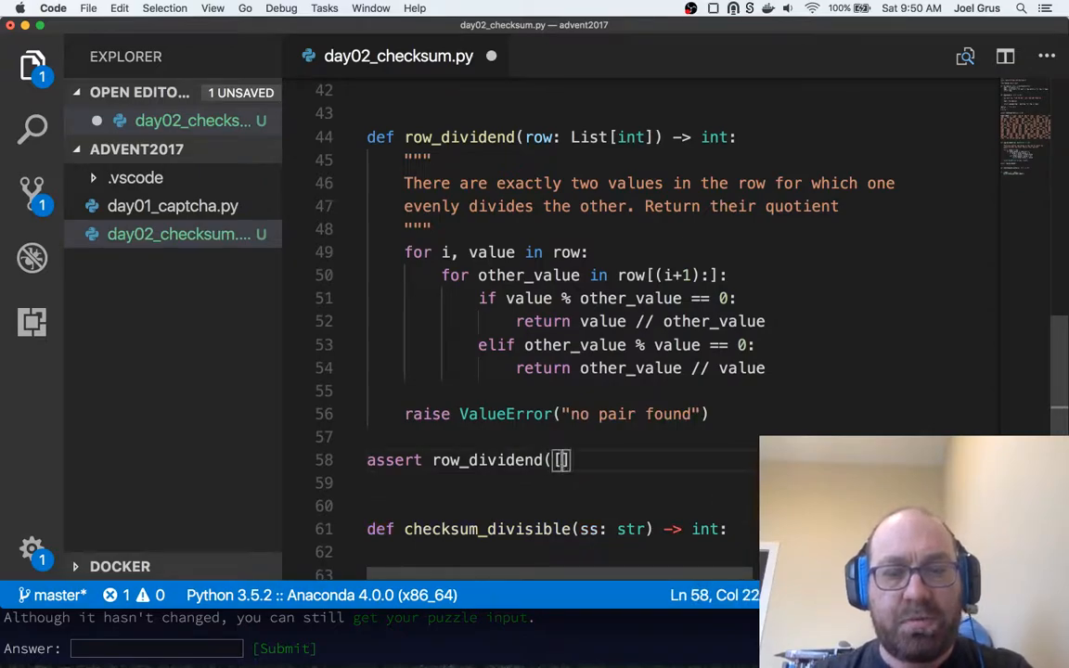
text(5, 9, 2, 8)
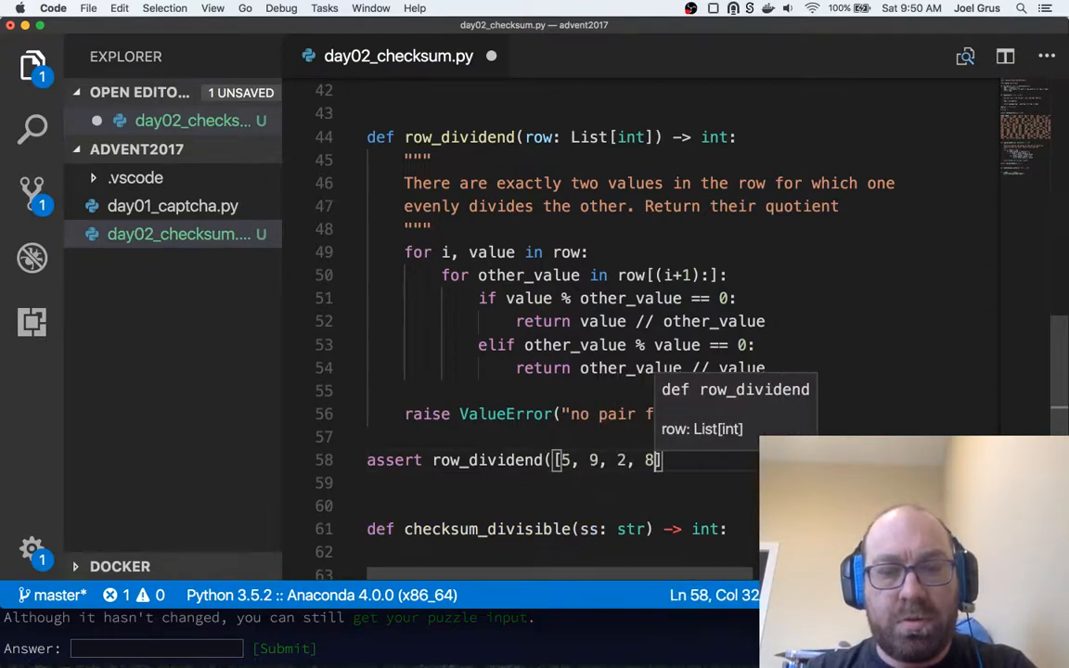
text() == 4)
click(562, 483)
text(assert)
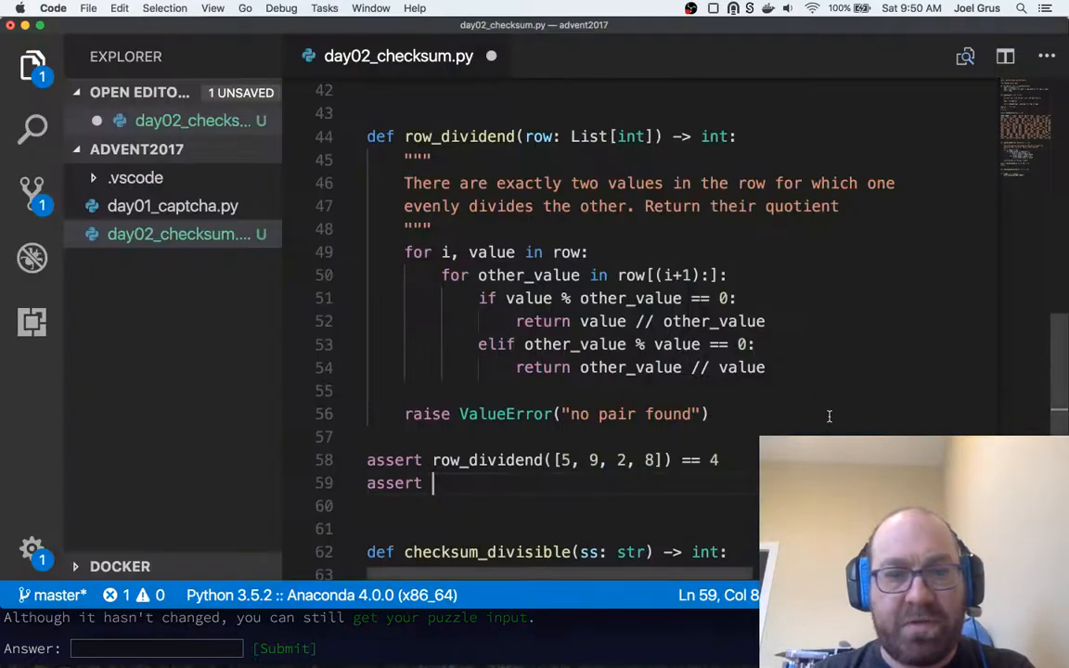
text(row_divident)
click(568, 506)
text(assert row_dividend([3, 8, 6, 5]) == 2)
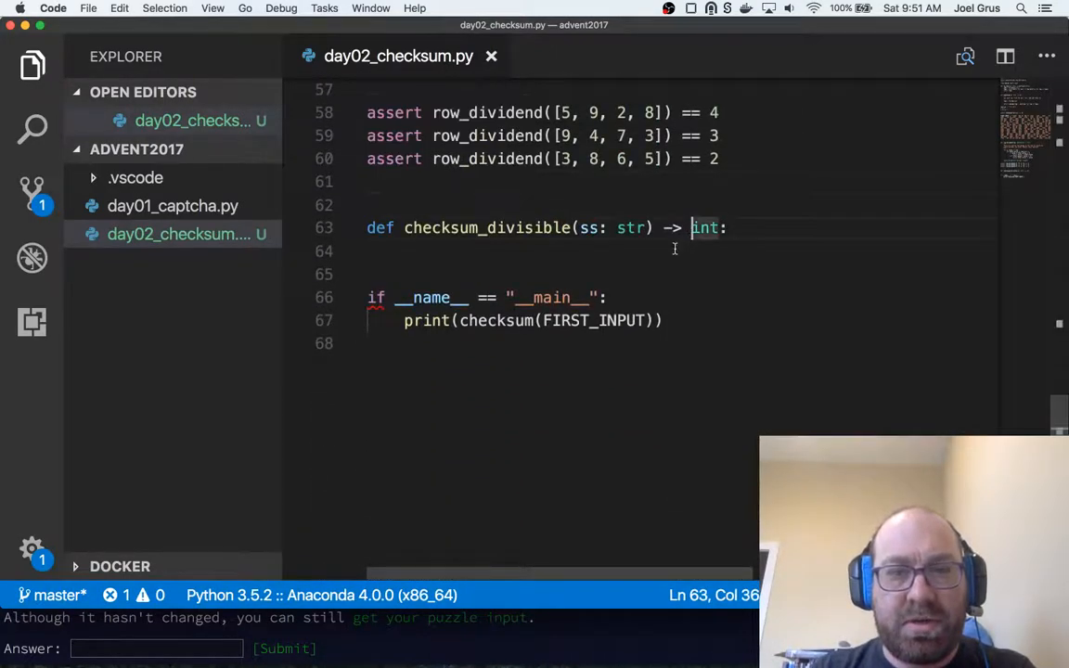
- Put a placeholder pass in checksum_divisible and rerun the script in iTerm2, still printing 48357
text(poas)
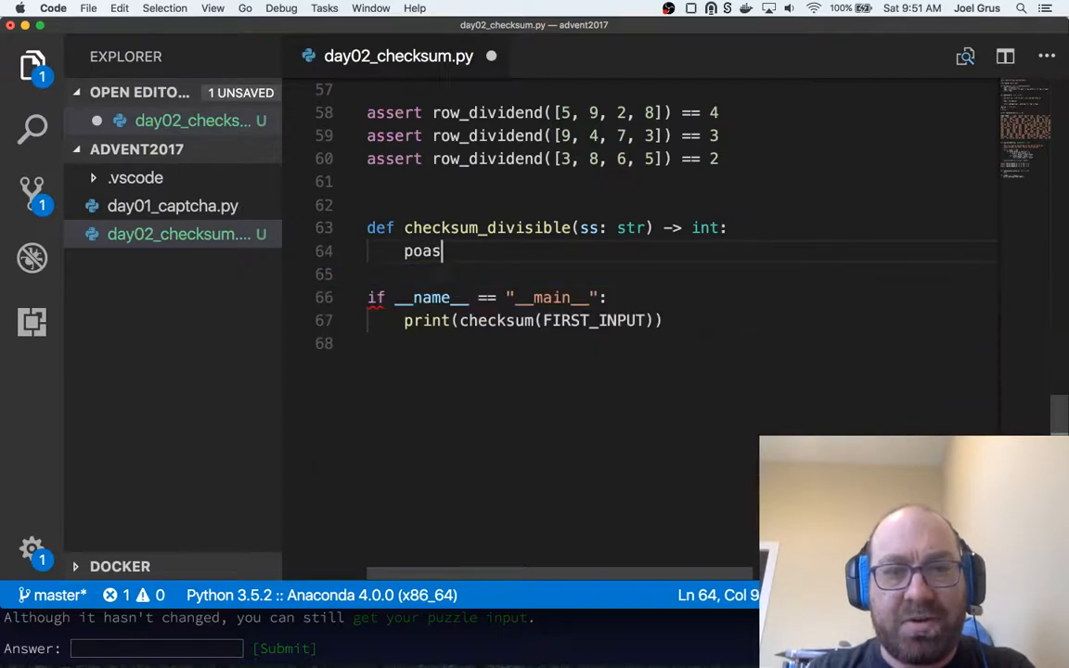
text(pass)
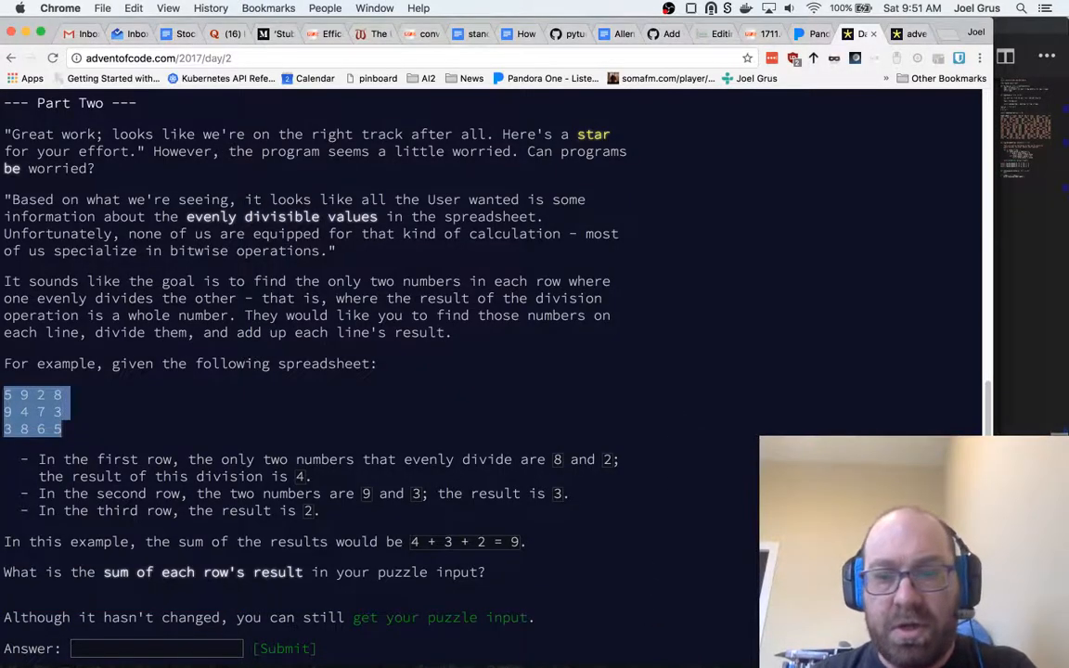
mouse_move(523, 636)
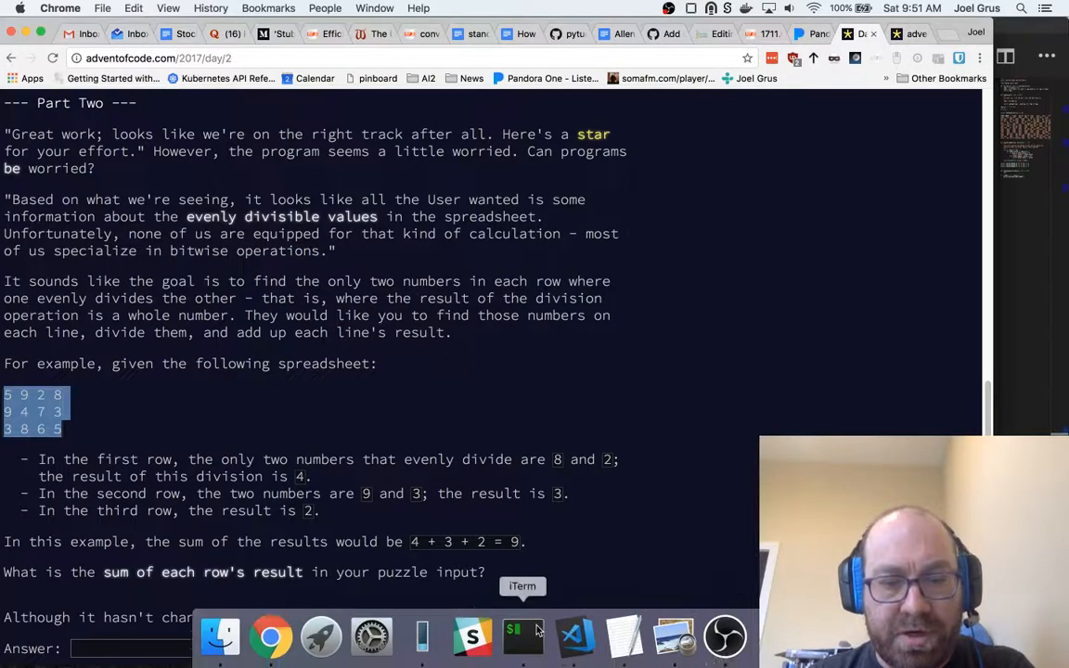
click(522, 637)
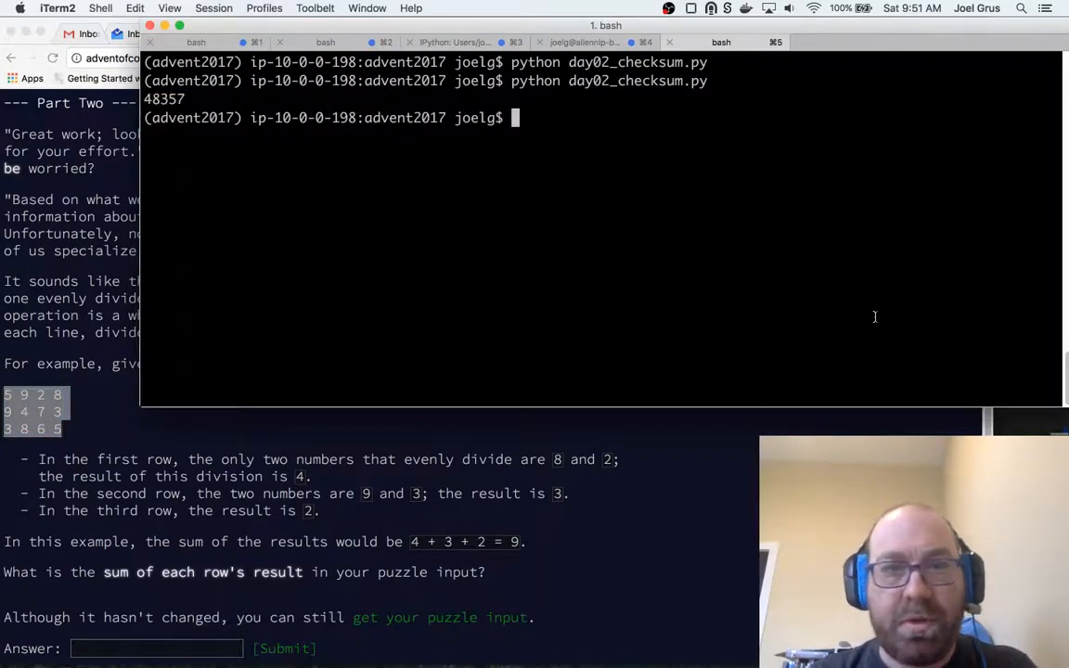
key(Return)
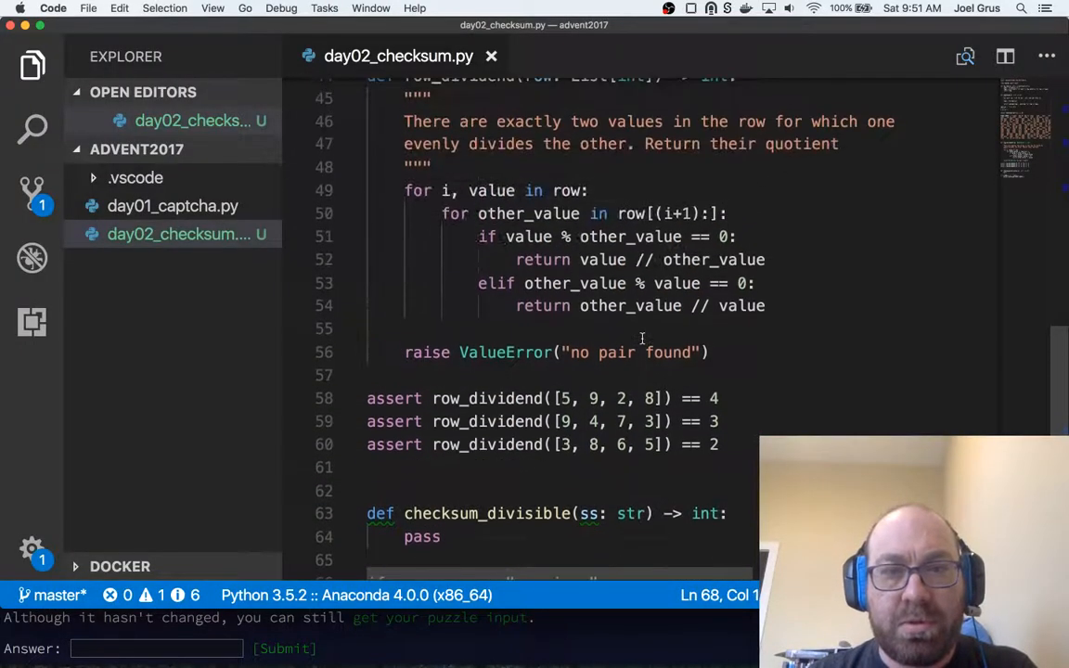
- Wrap row on line 49 in enumerate( and scroll down to clear checksum_divisible's pass
click(557, 191)
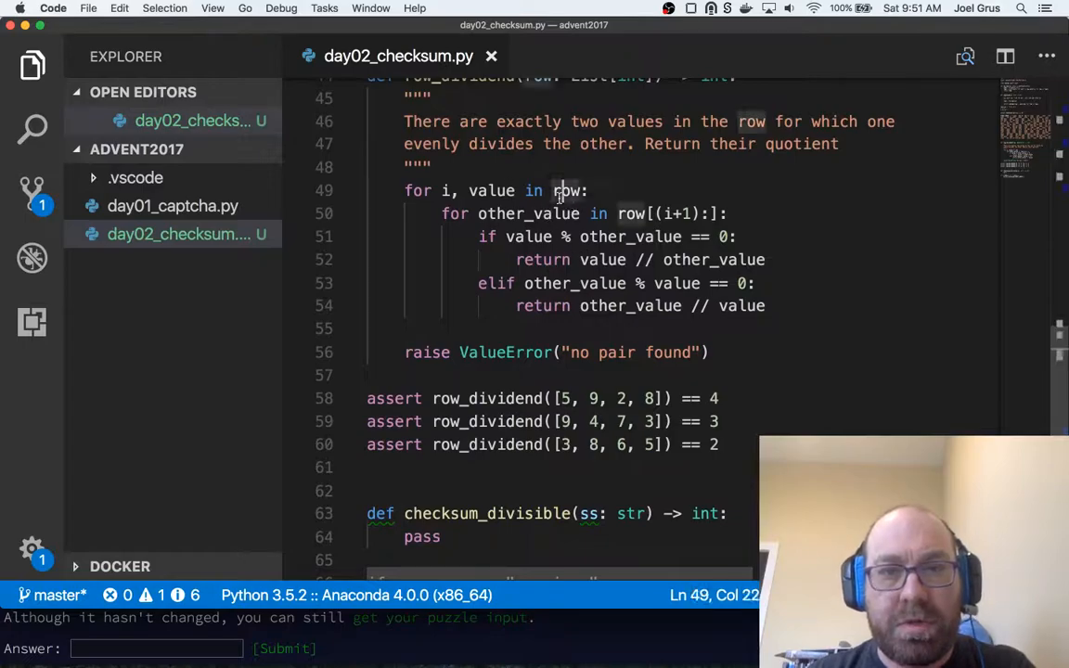
text(enumerate()
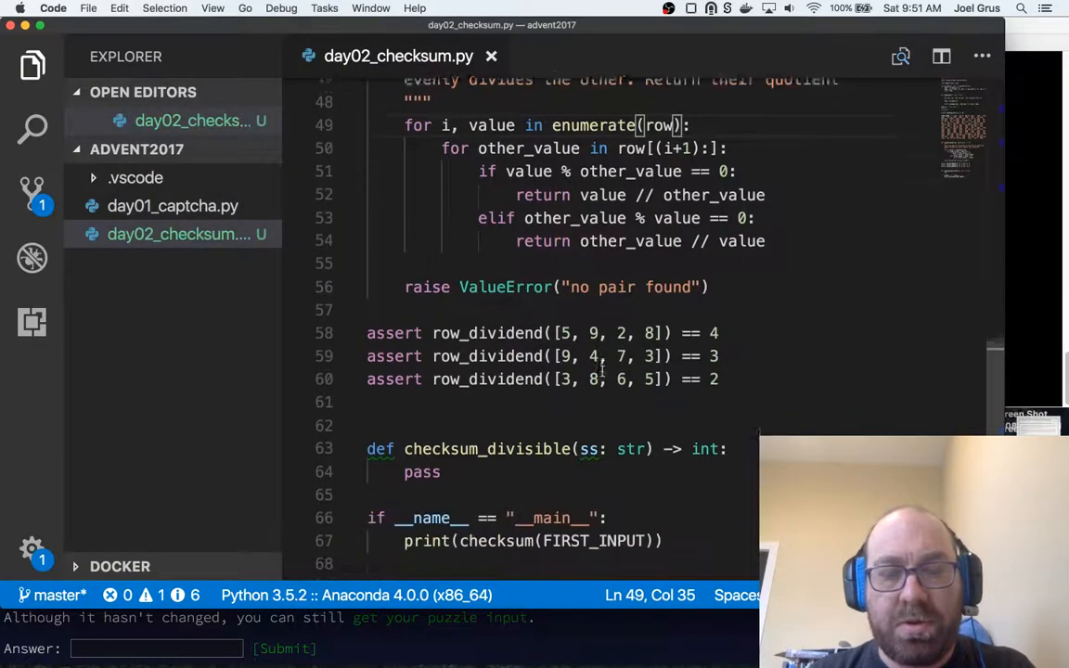
scroll(down, 3)
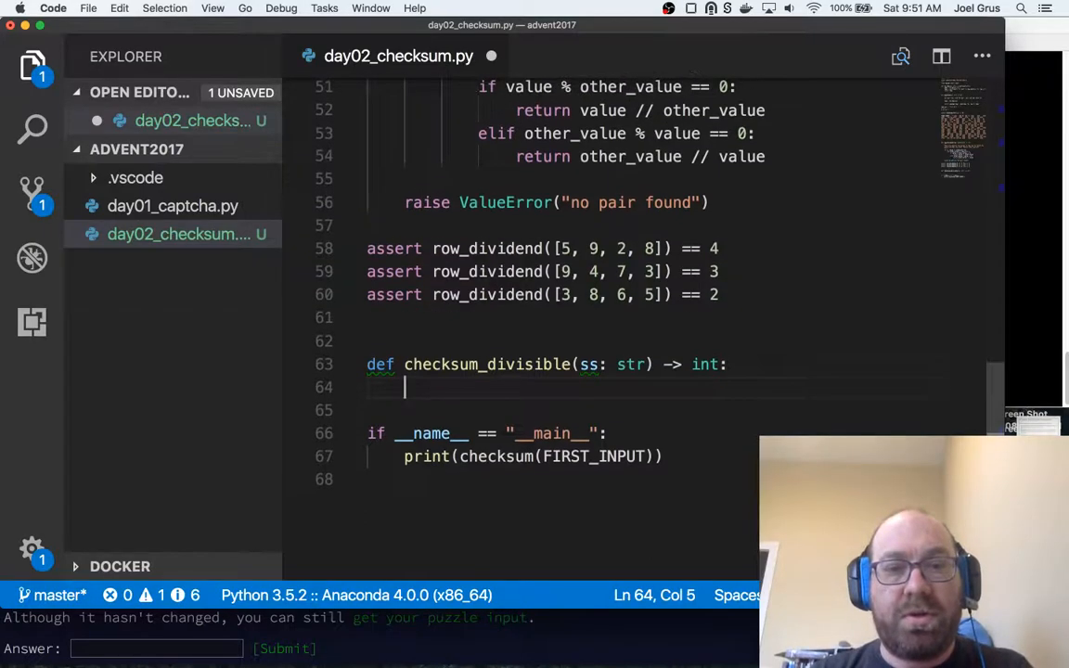
- Make checksum_divisible compute rows = to_rows and return sum(row_dividend(row) for row in rows)
scroll(up, 3)
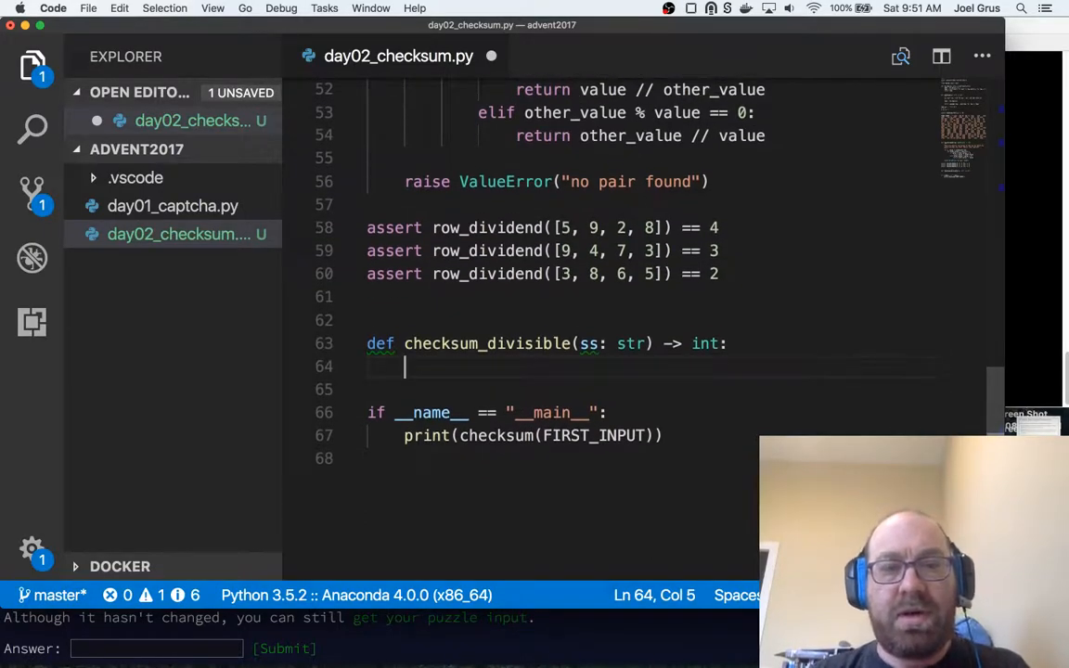
text(rows = to_rows(ss)
text(return)
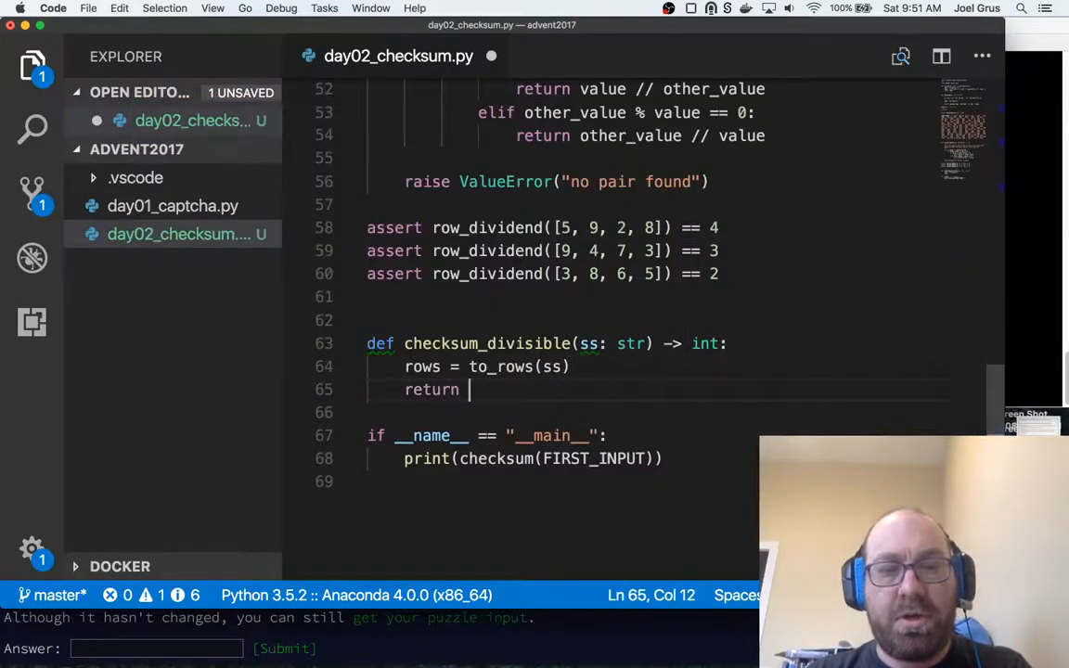
text(sum(r)
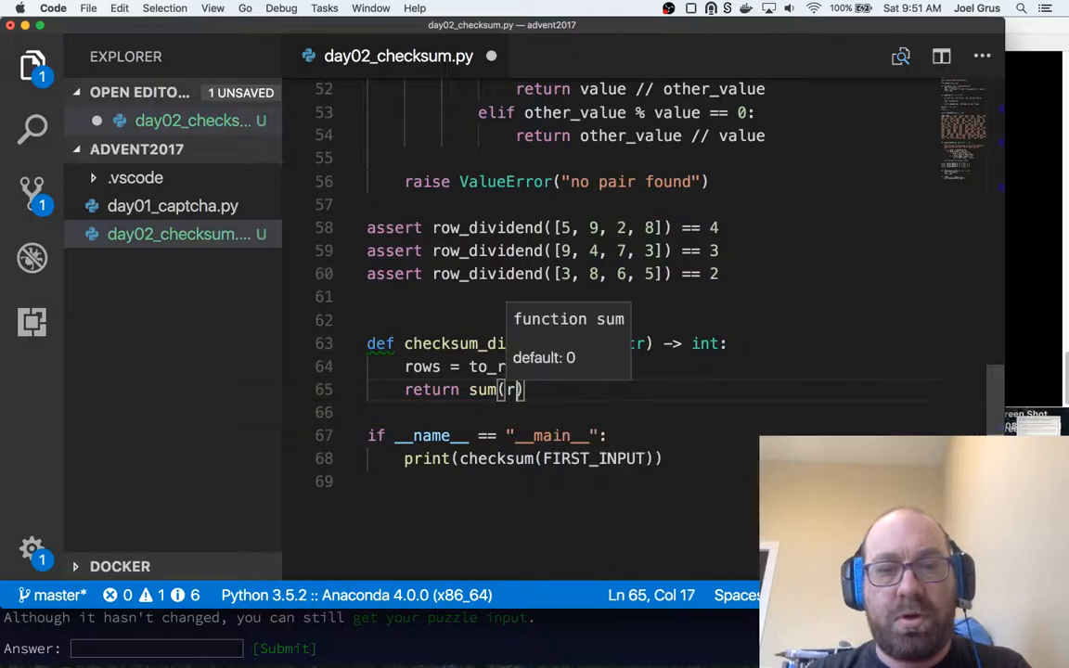
text(ow_dividend(row)
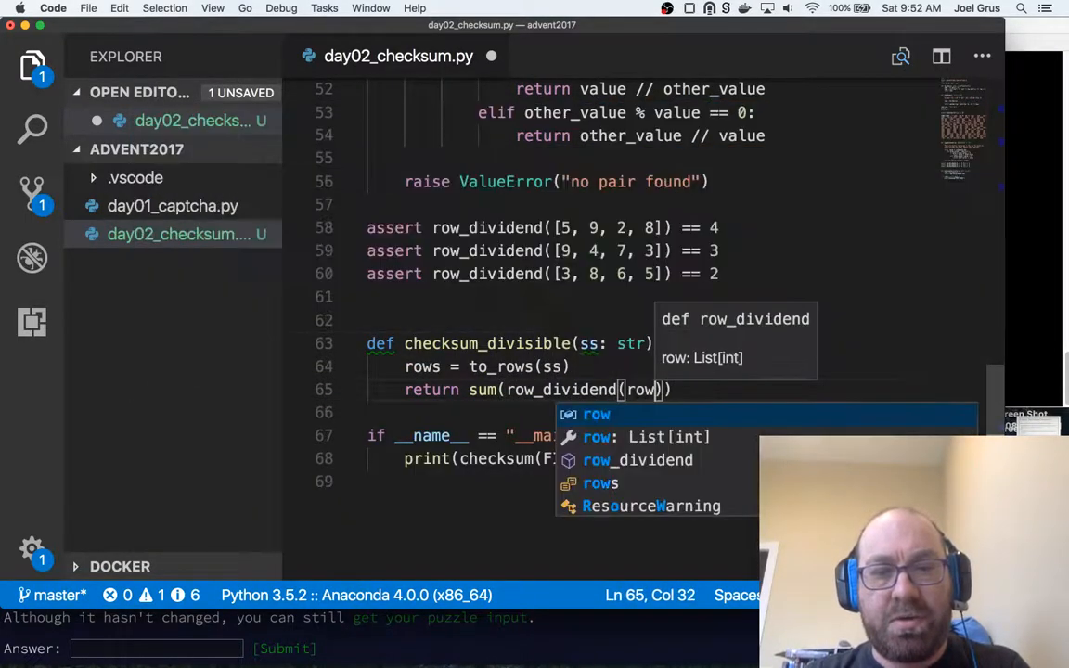
text(for row in rows)
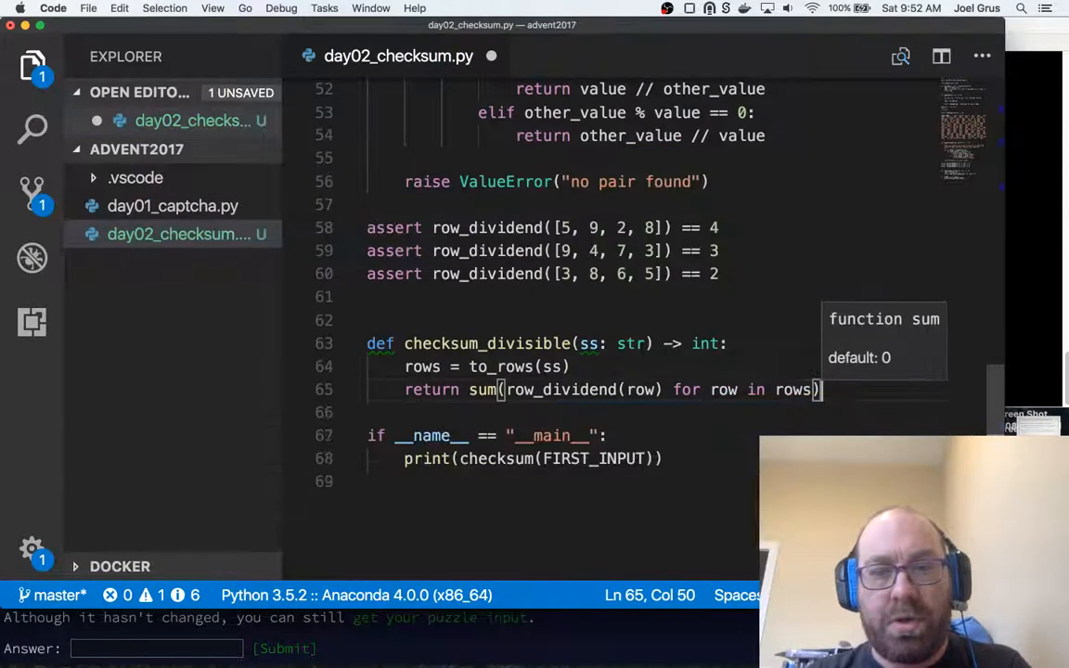
key(enter)
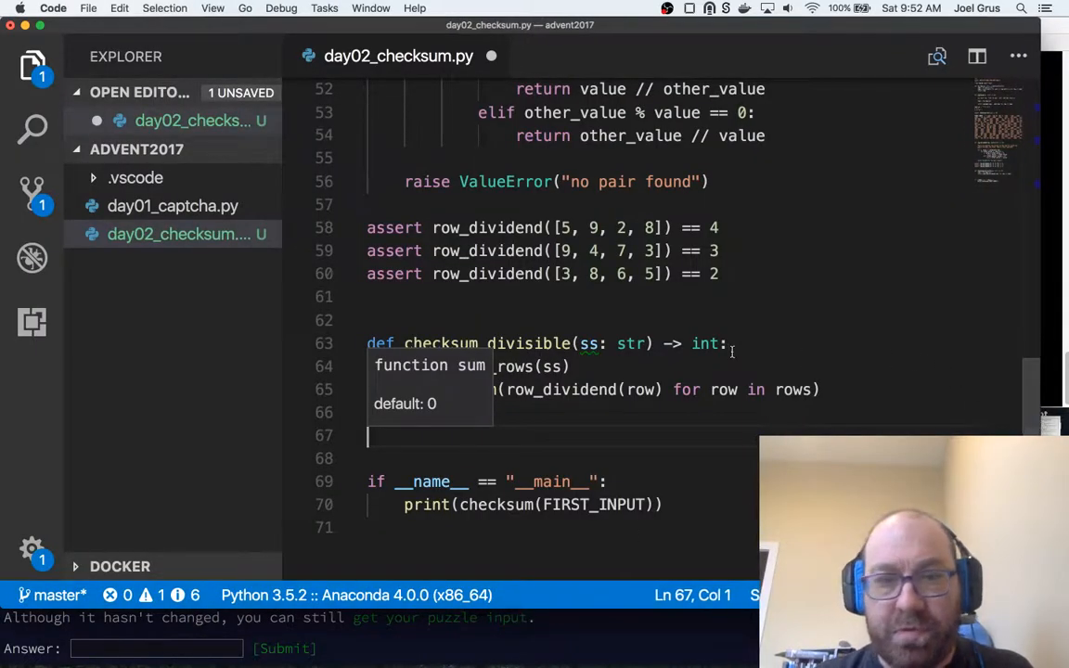
- Add test2 = with the copied example grid and begin an assert on checksum_divisible
scroll(up, 3)
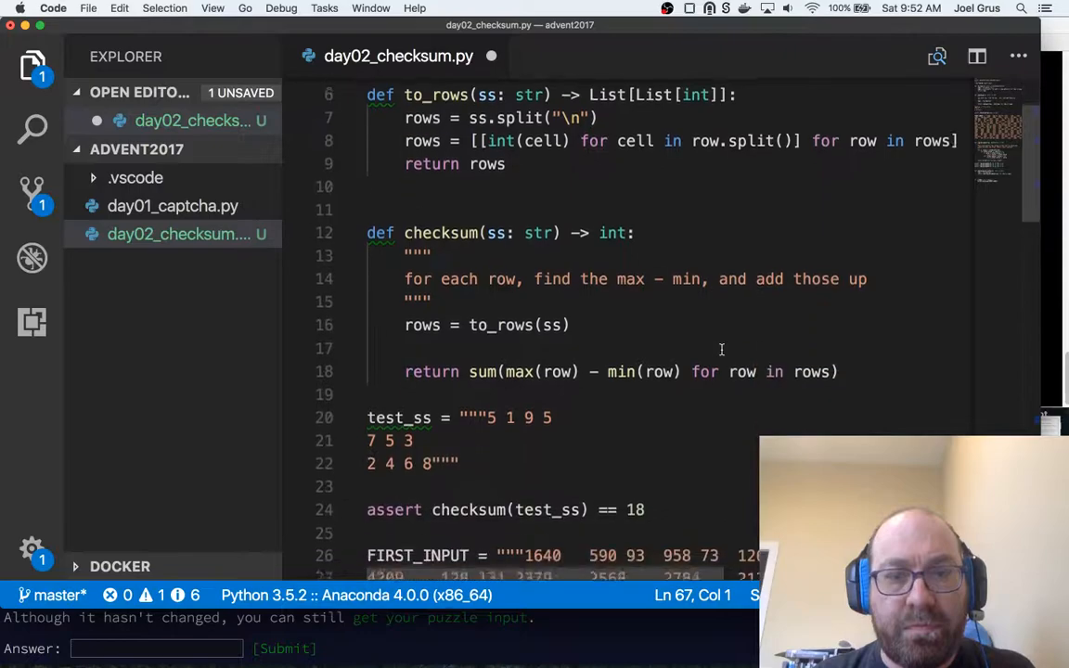
scroll(down, 3)
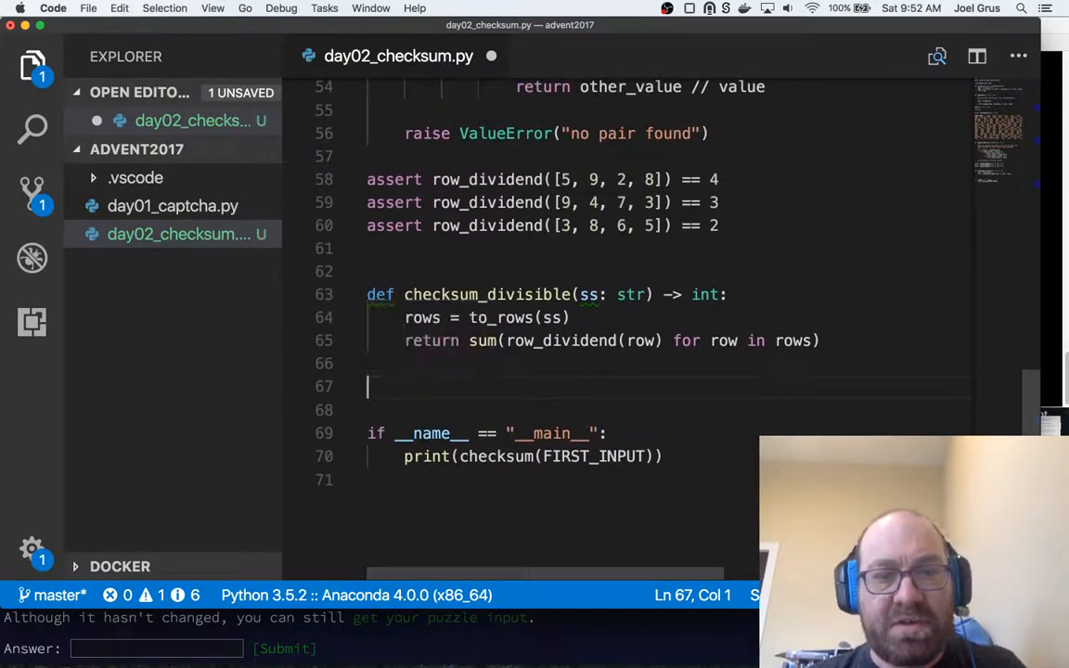
text(test2 =)
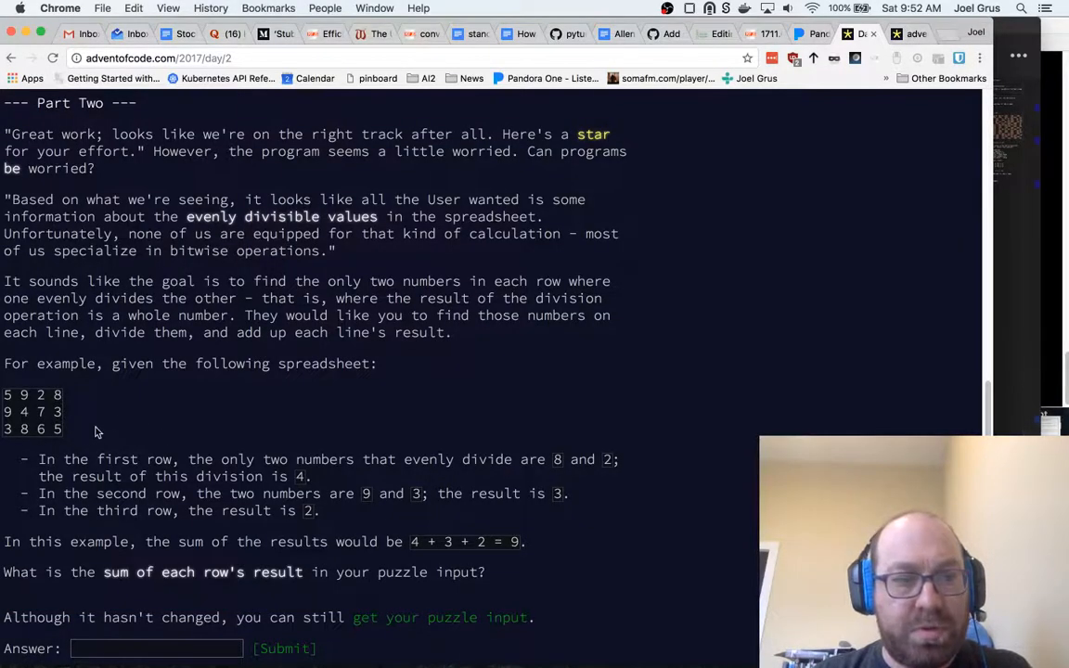
drag(5, 394, 62, 428)
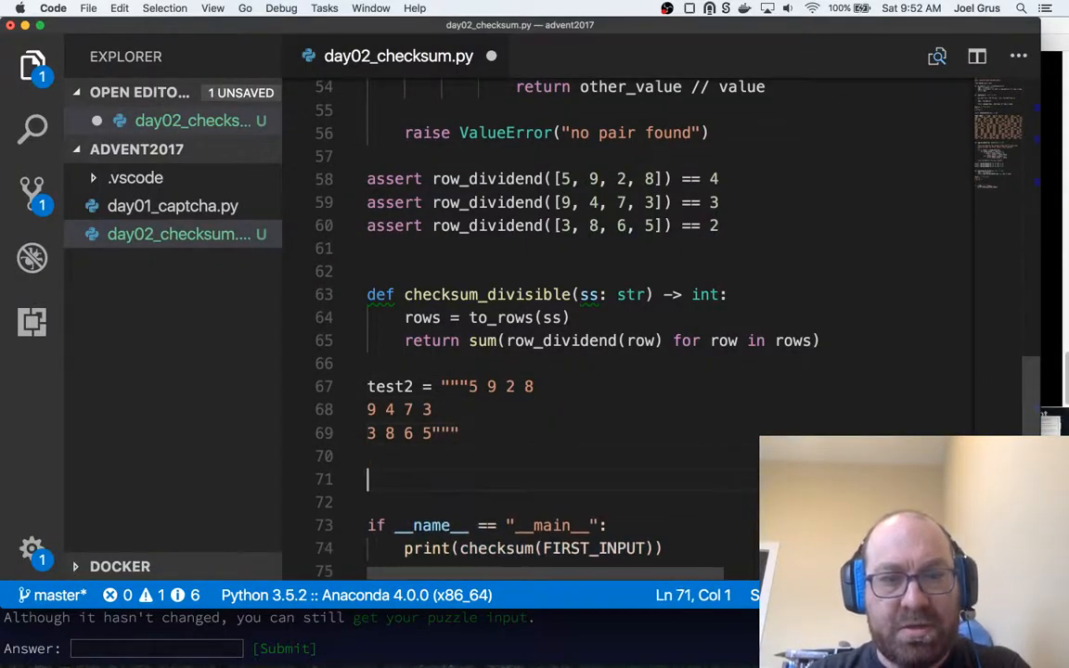
text(assert check)
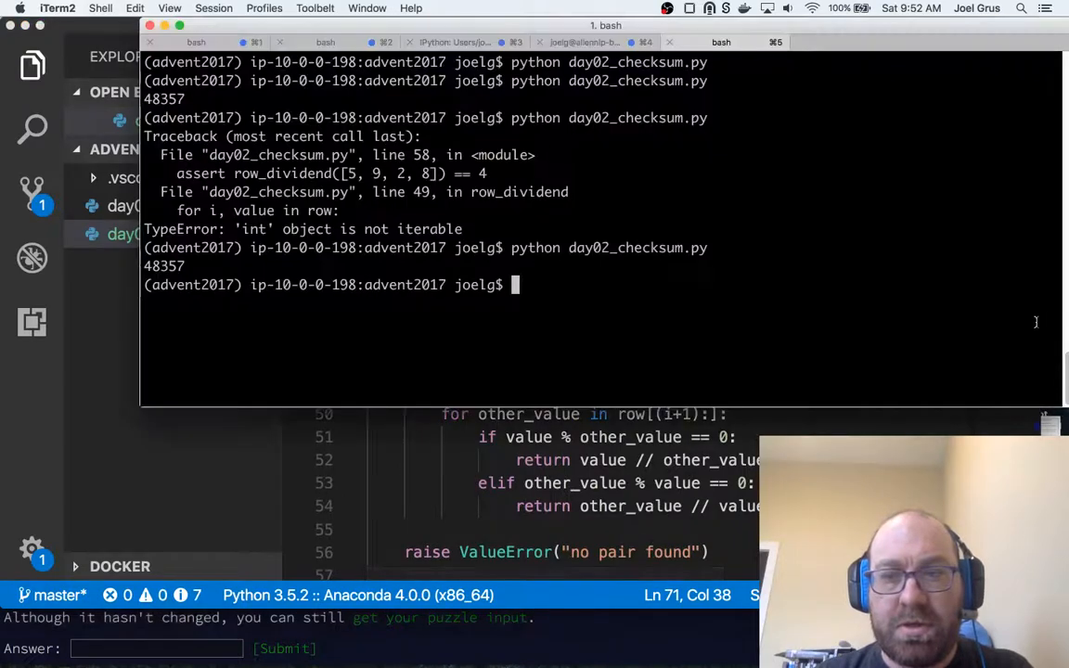
- Rerun python day02_checksum.py twice in iTerm2, printing 48357 again
key(Return)
text(python day02_checksum.py)
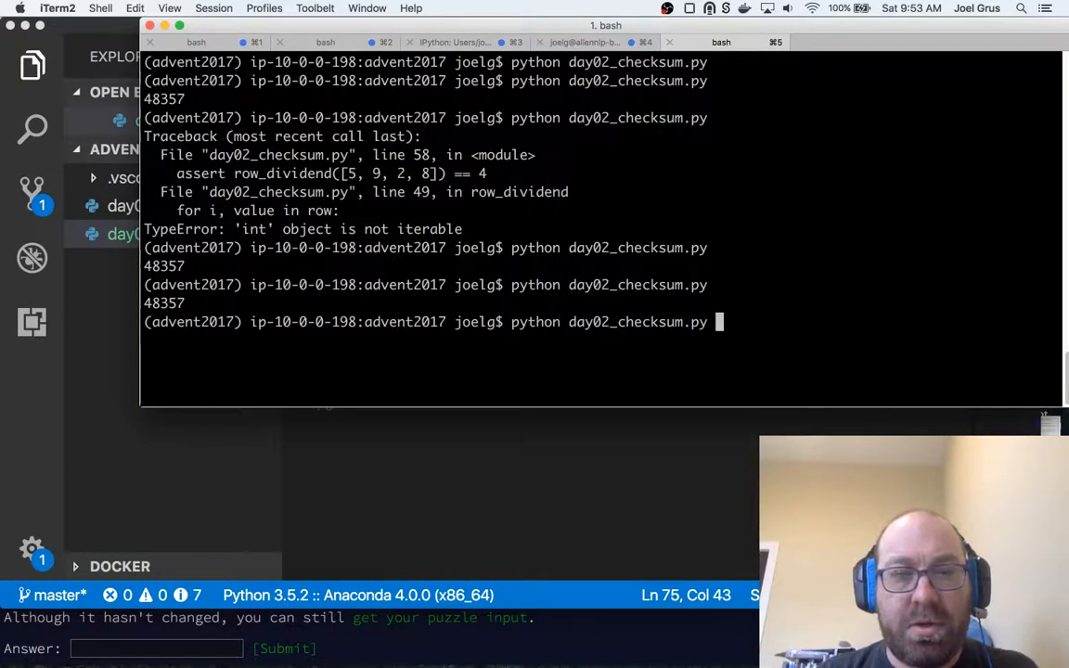
key(Return)
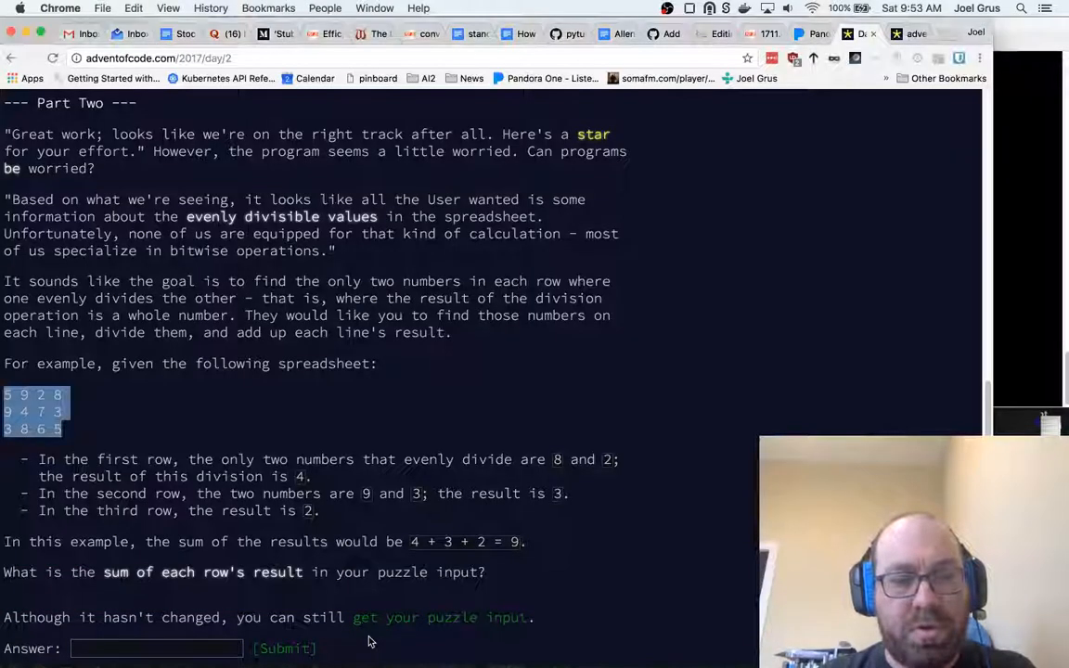
- Submit 351 as the Part Two answer on Advent of Code
text(351)
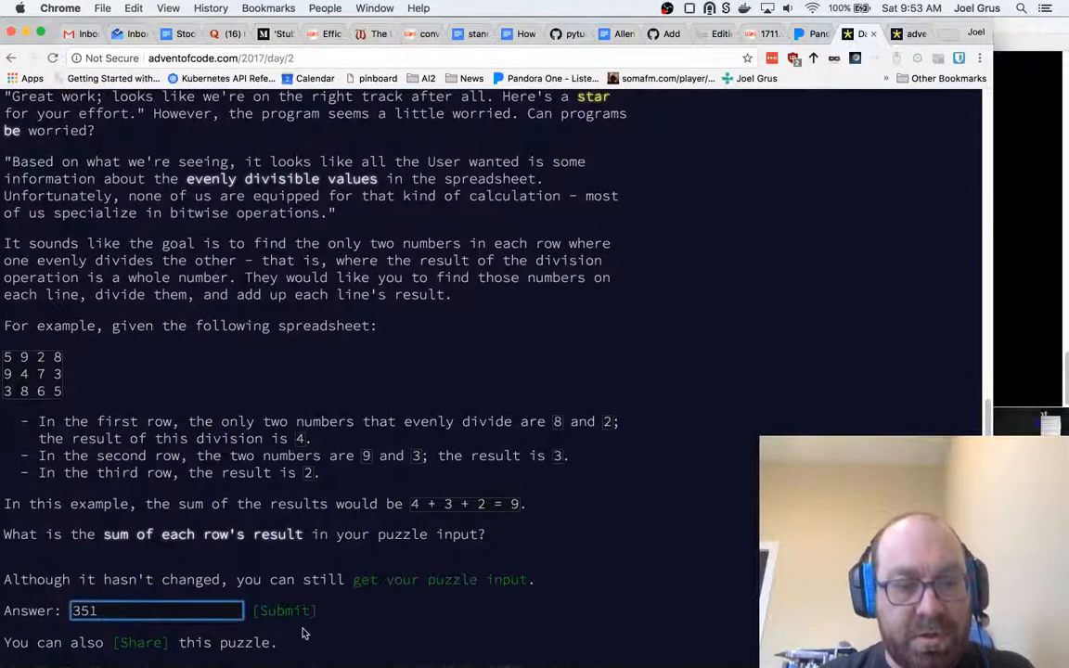
click(285, 610)
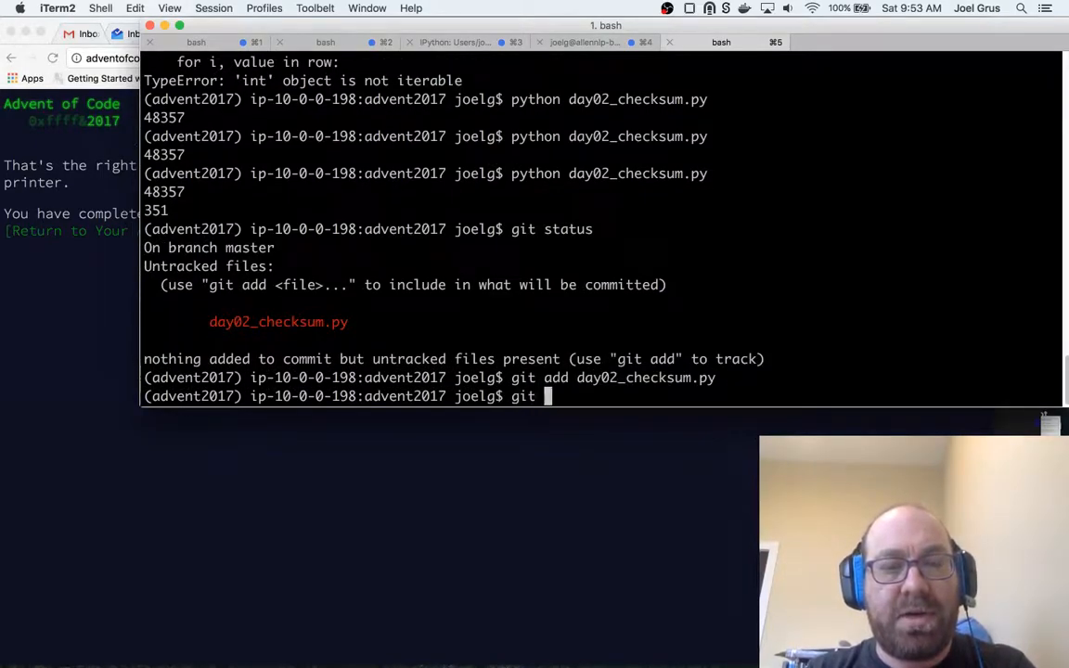
- Commit day02_checksum.py with the message "solve day 2"
text(commit -m"f)
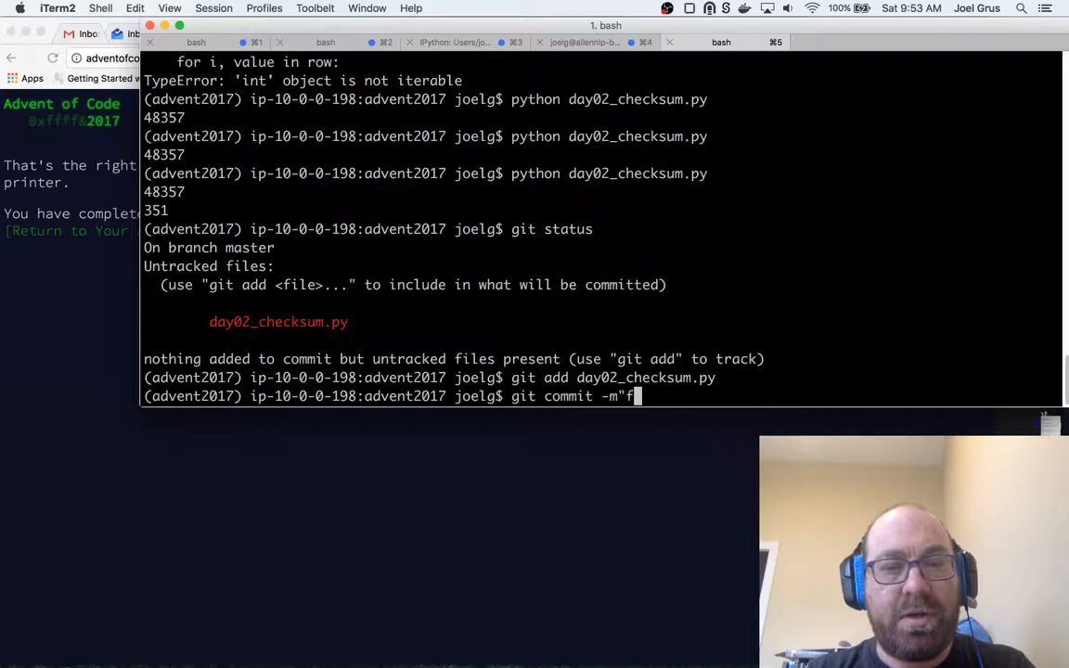
text(solve day 2)
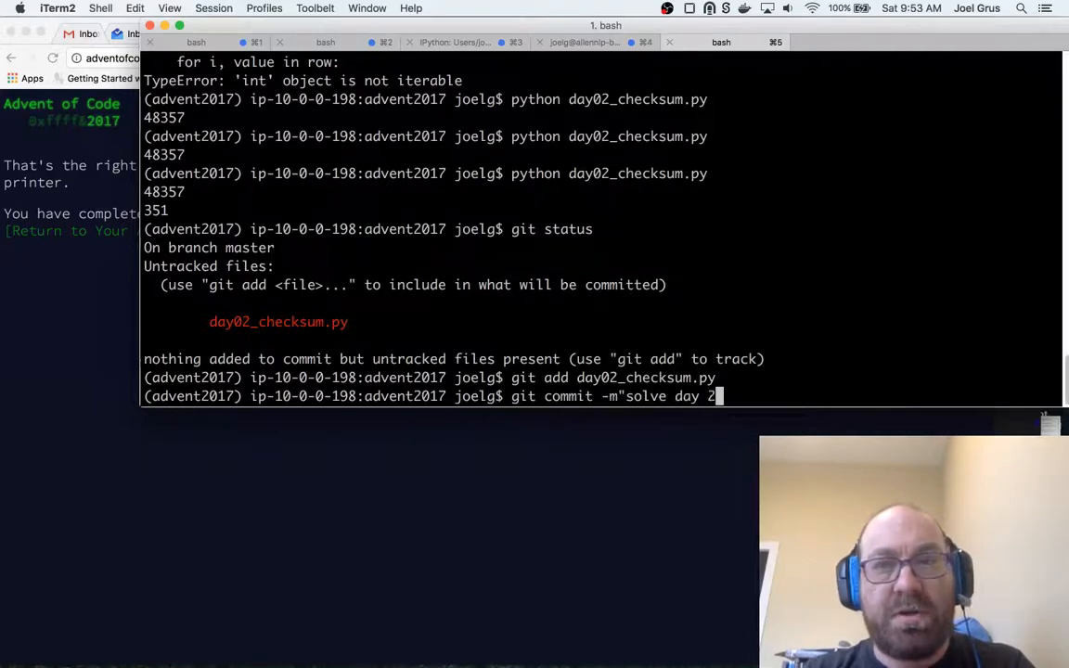
key(Return)
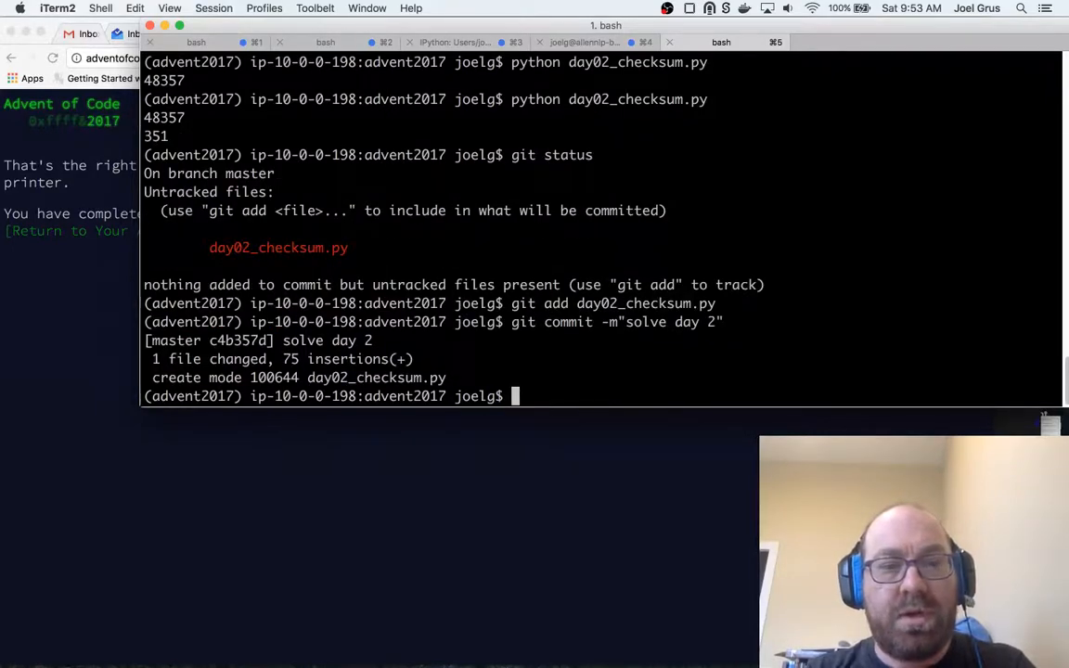
mouse_move(832, 390)
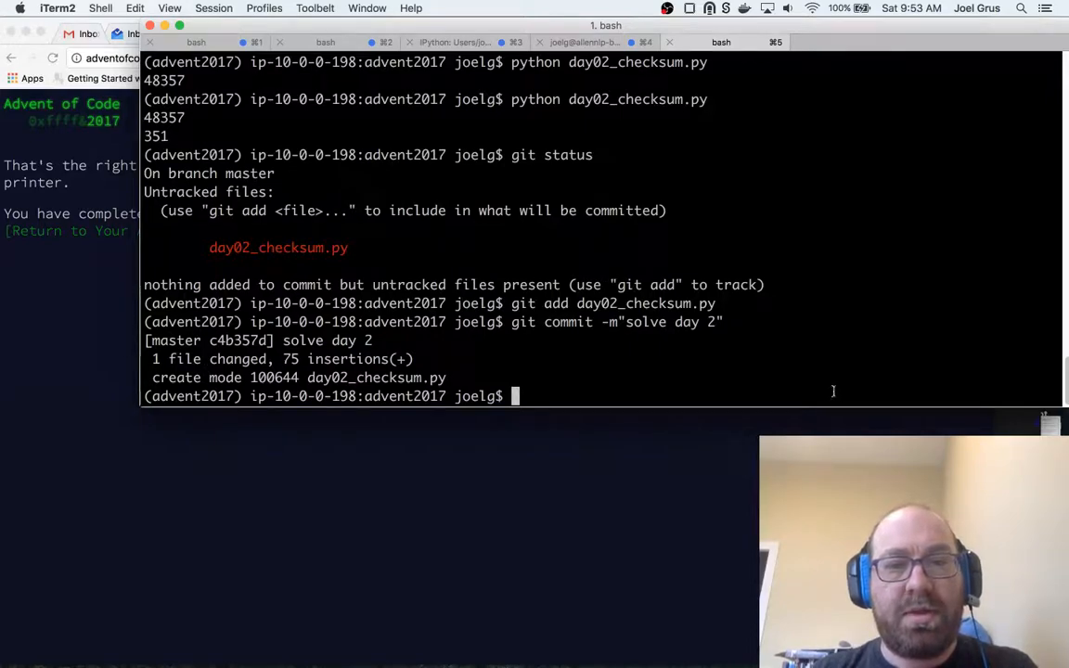
mouse_move(732, 477)
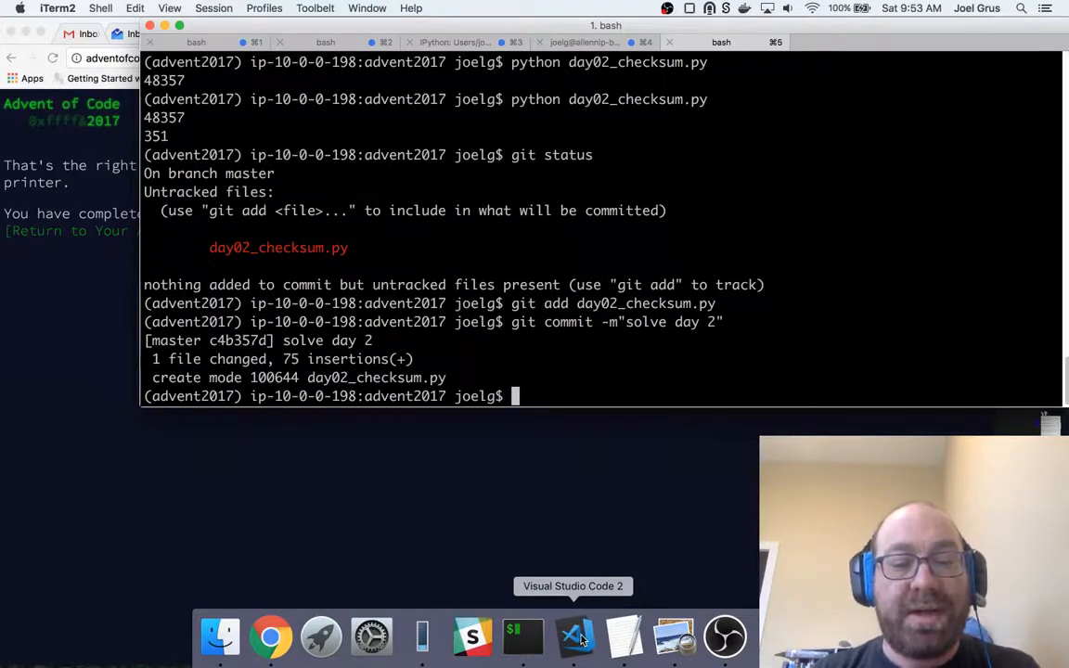
text(@joelgrus)
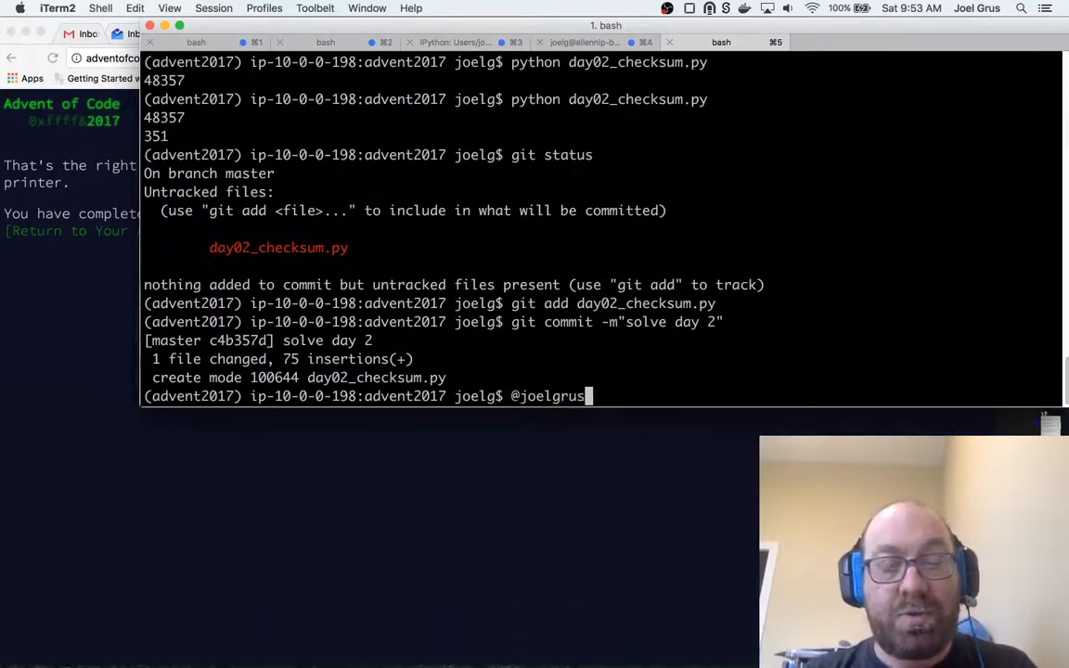
mouse_move(573, 636)
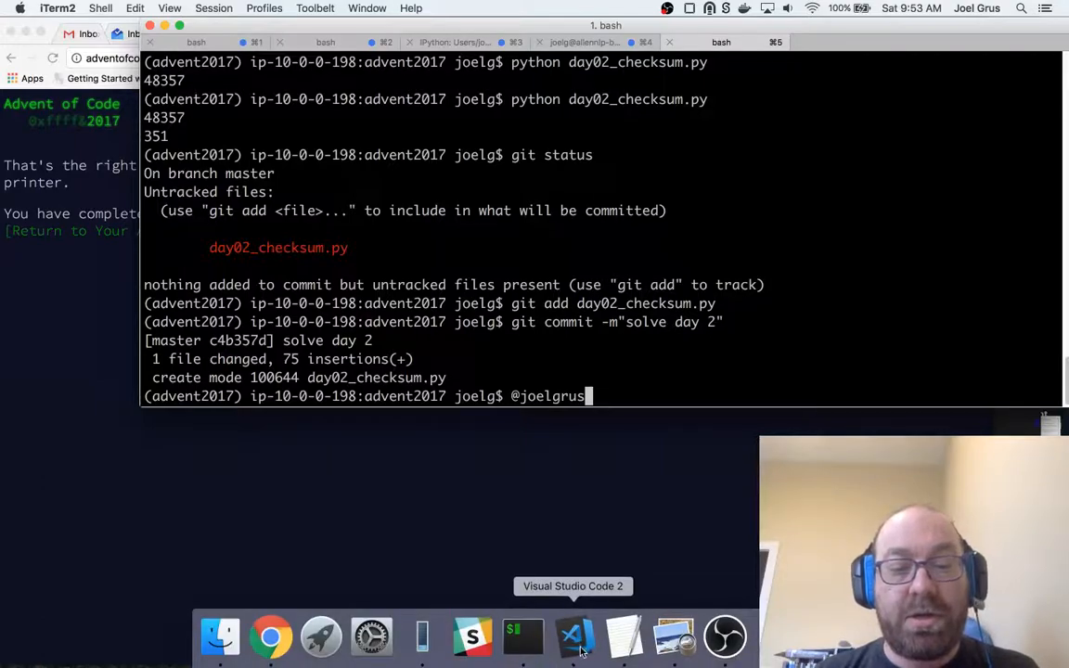
click(572, 635)
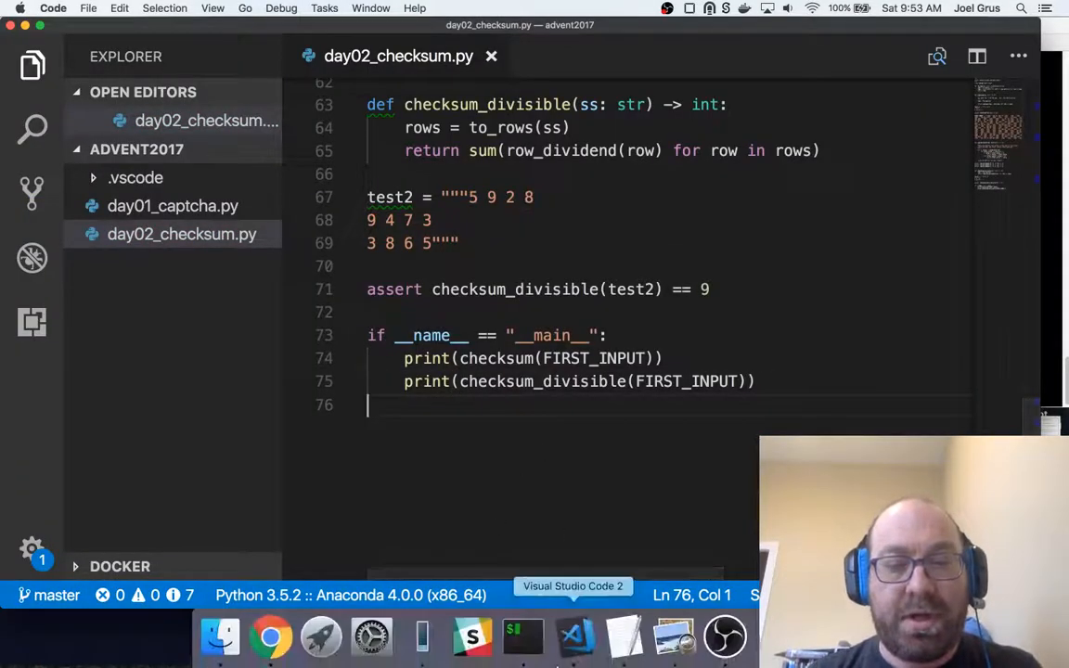
click(724, 636)
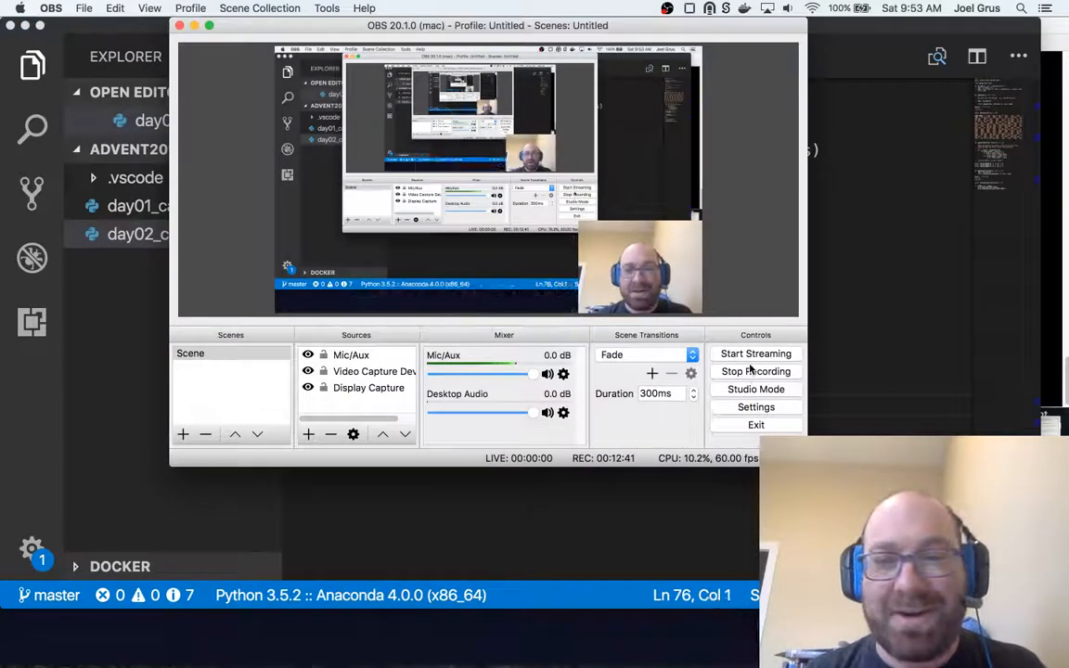